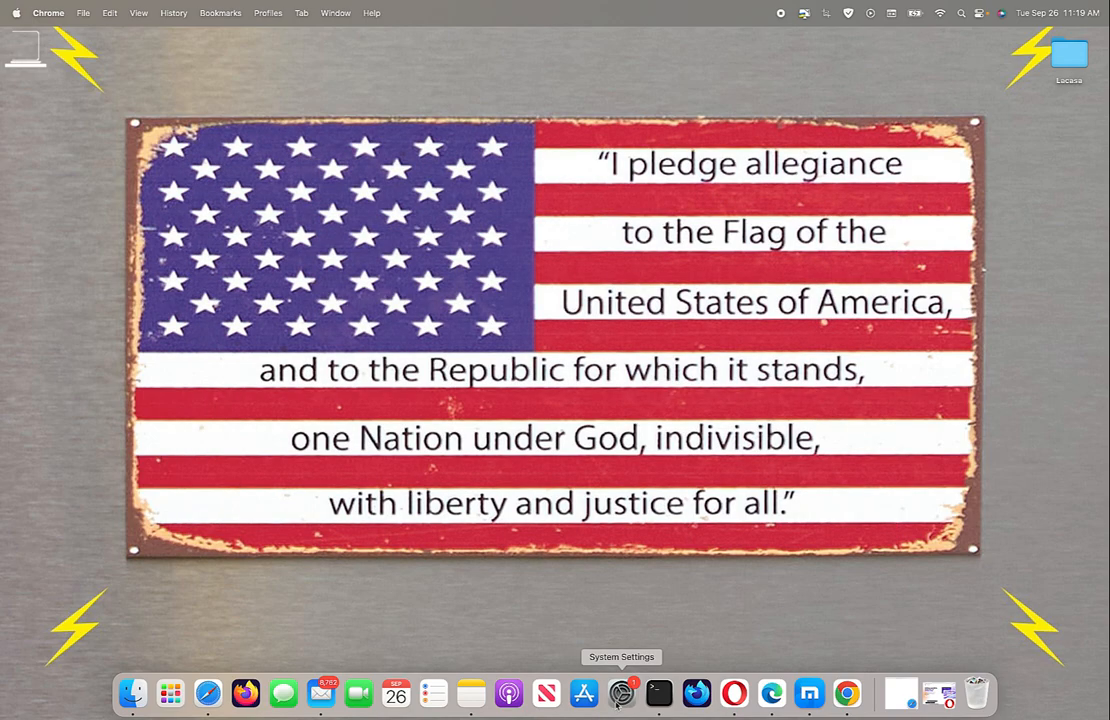
Step: Check iCloud Drive under Apple ID > iCloud, leaving Sync this Mac off
{"action": "left_click", "coordinate": [621, 692]}
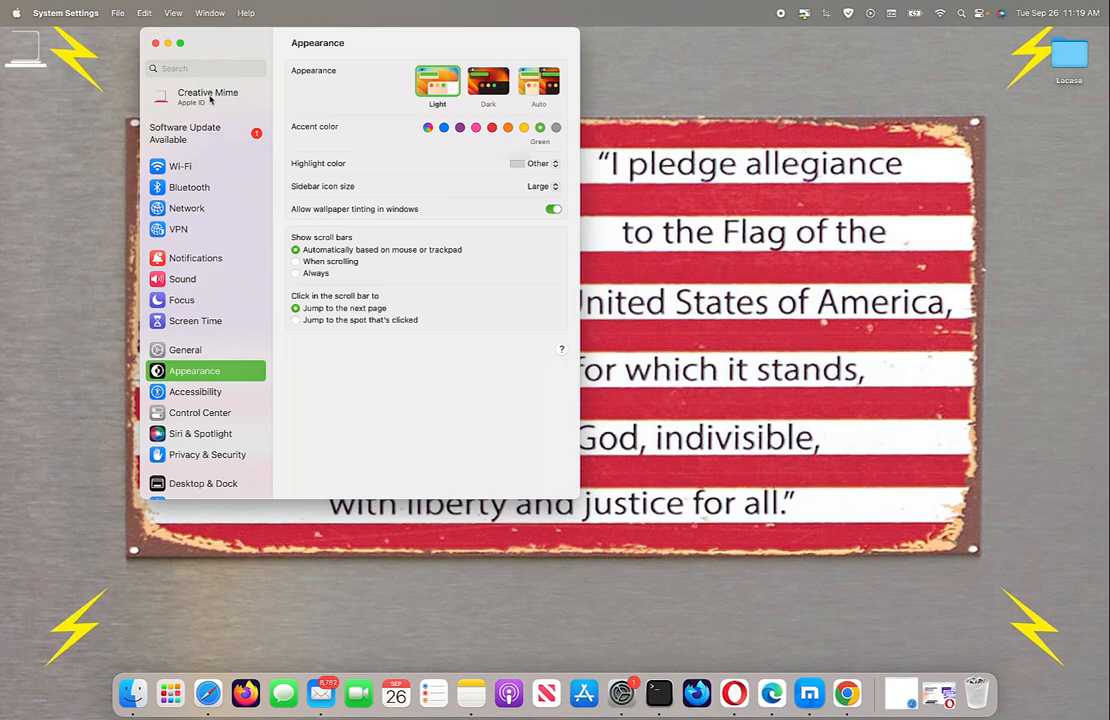
{"action": "left_click", "coordinate": [207, 96]}
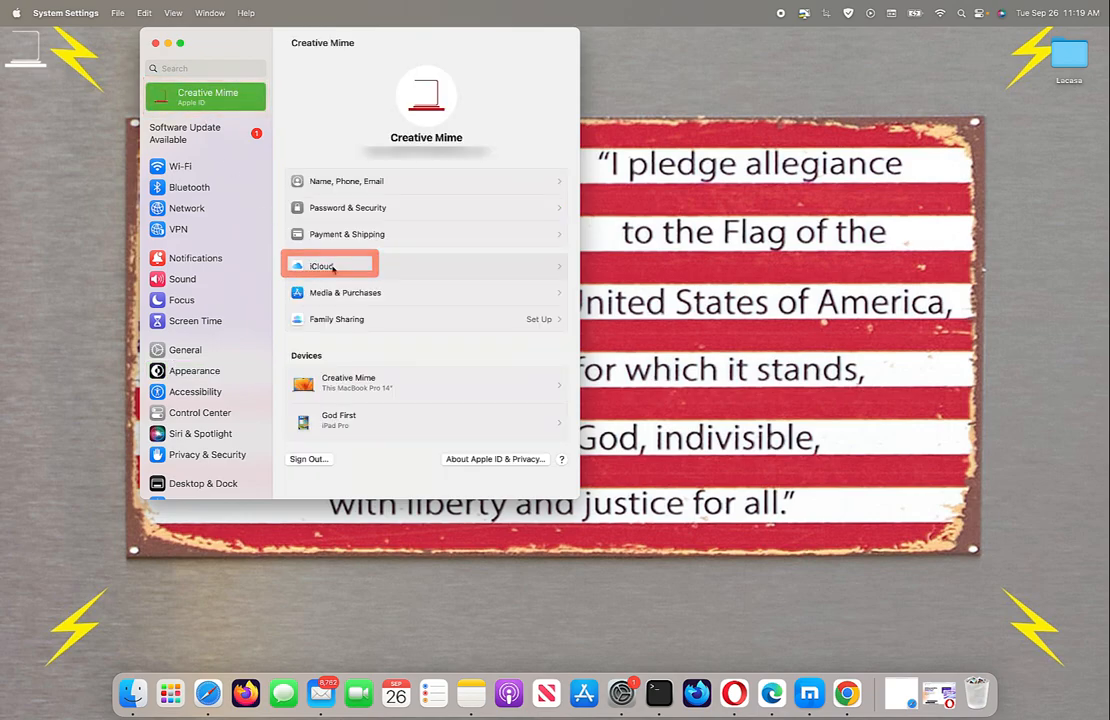
{"action": "left_click", "coordinate": [330, 264]}
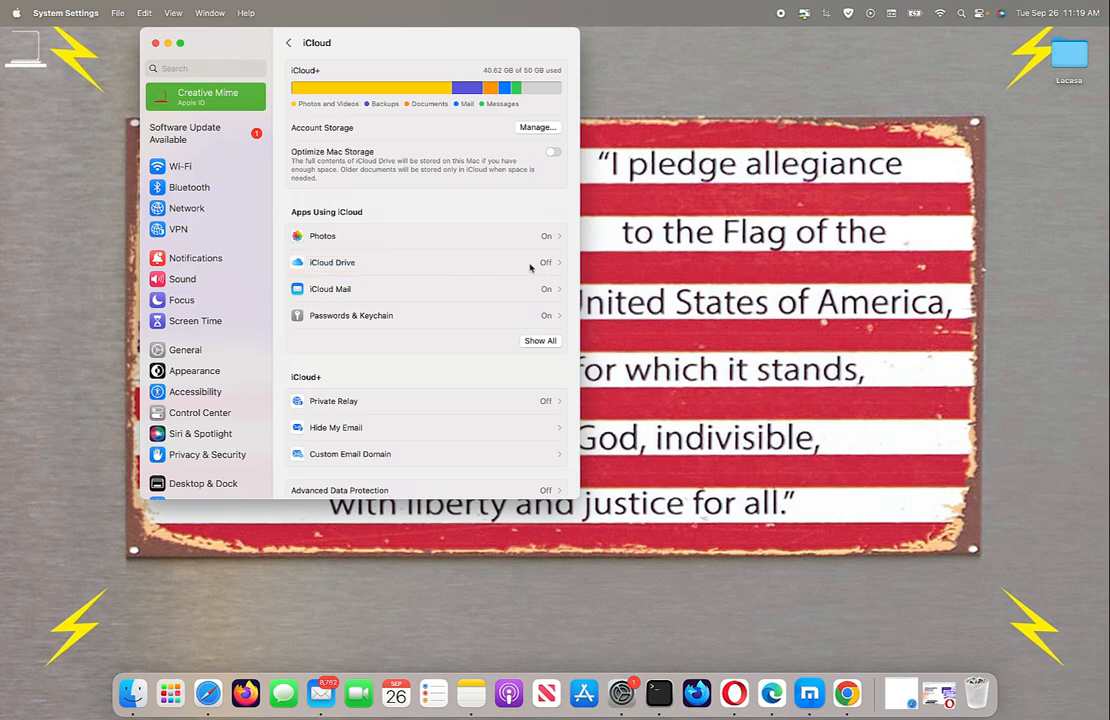
{"action": "left_click", "coordinate": [545, 262]}
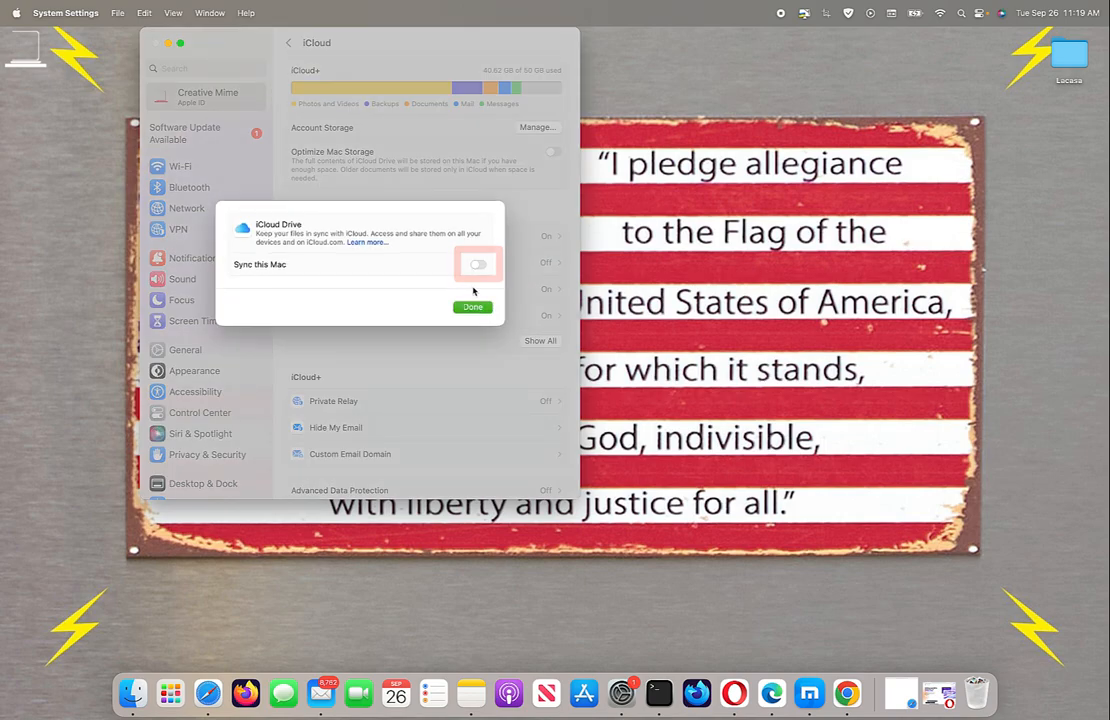
{"action": "left_click", "coordinate": [473, 307]}
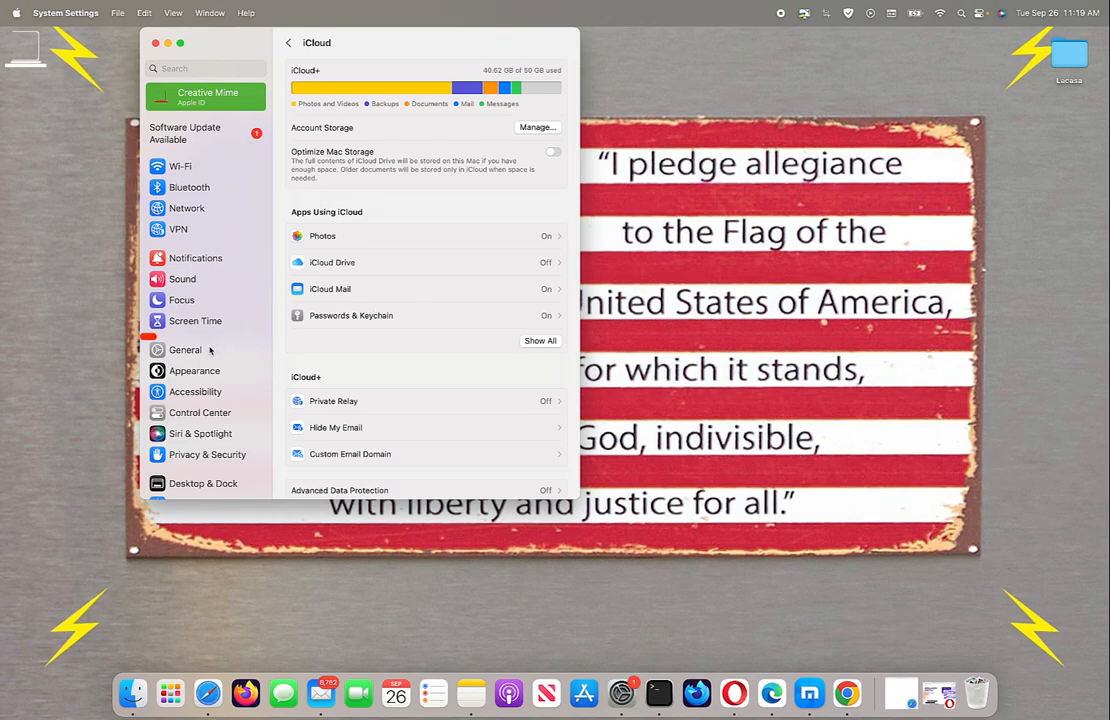
Step: Review Time Machine under General, with no backup disk, then close System Settings
{"action": "left_click", "coordinate": [185, 349]}
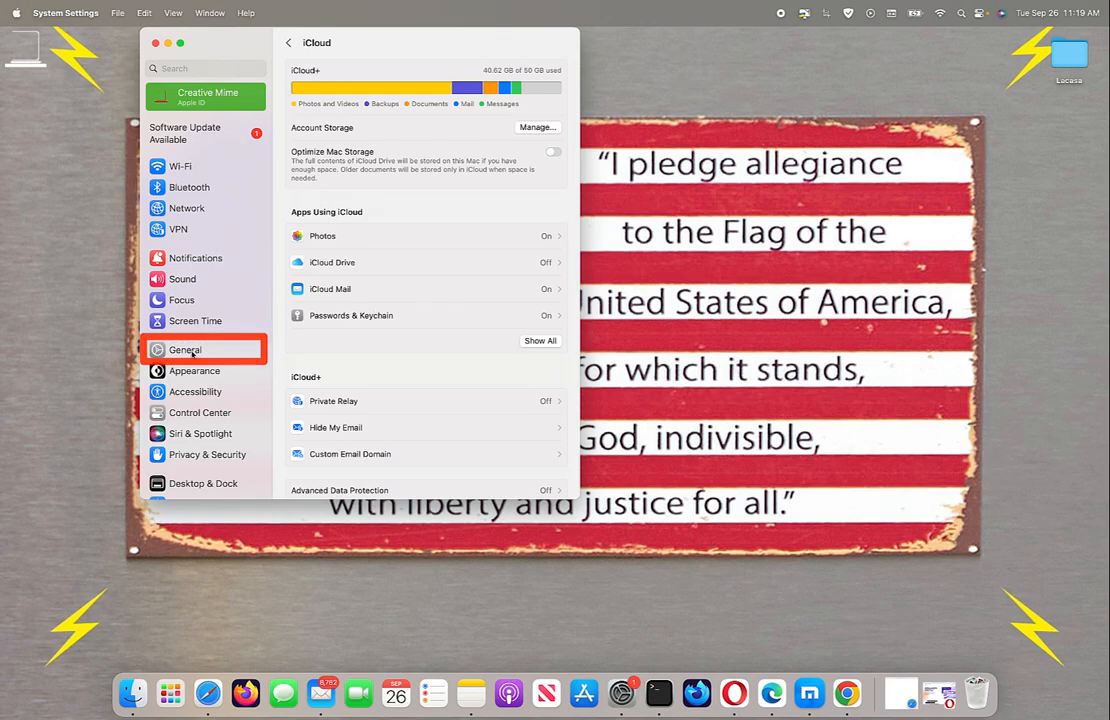
{"action": "left_click", "coordinate": [185, 349]}
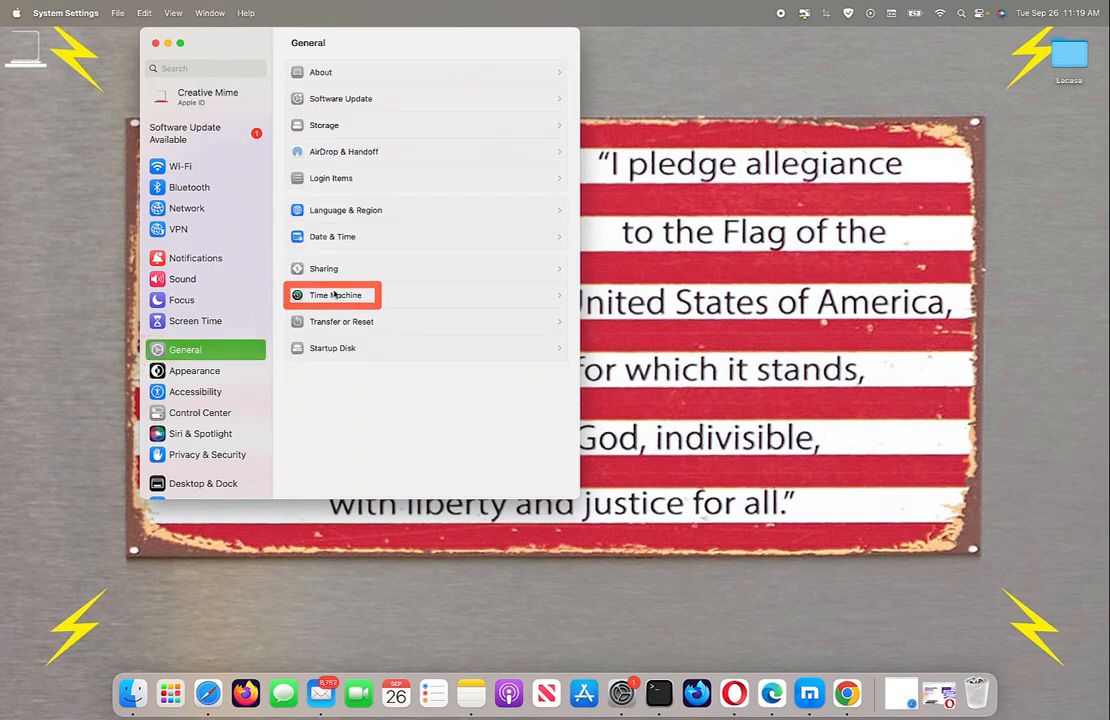
{"action": "left_click", "coordinate": [335, 295]}
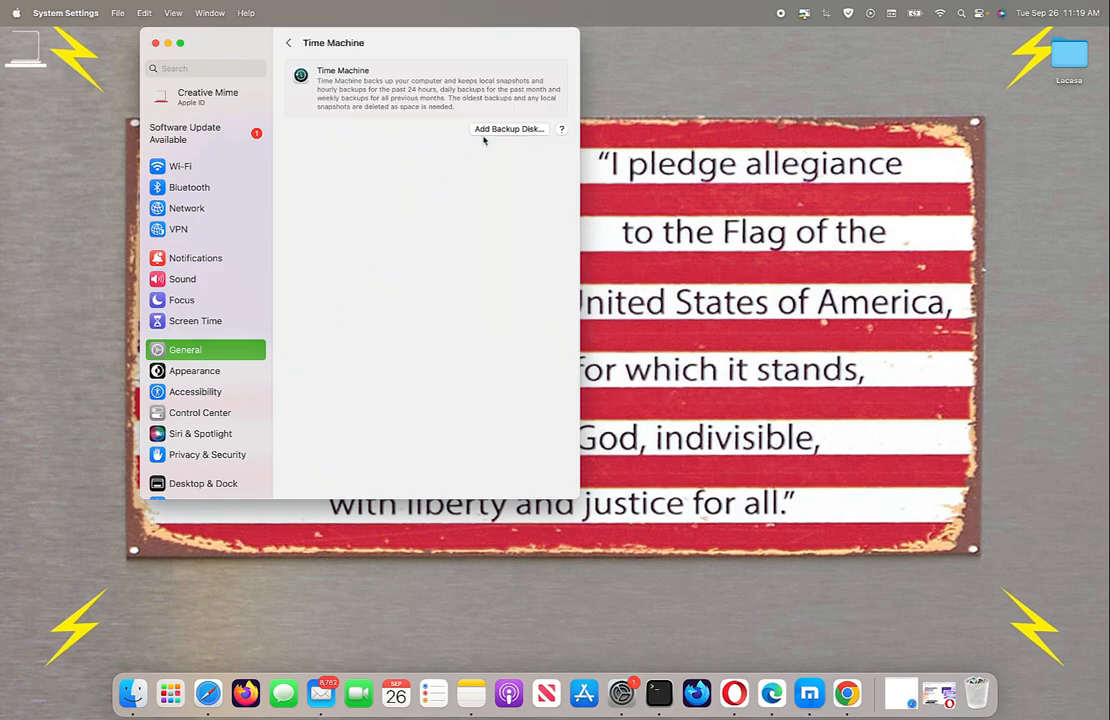
{"action": "mouse_move", "coordinate": [487, 139]}
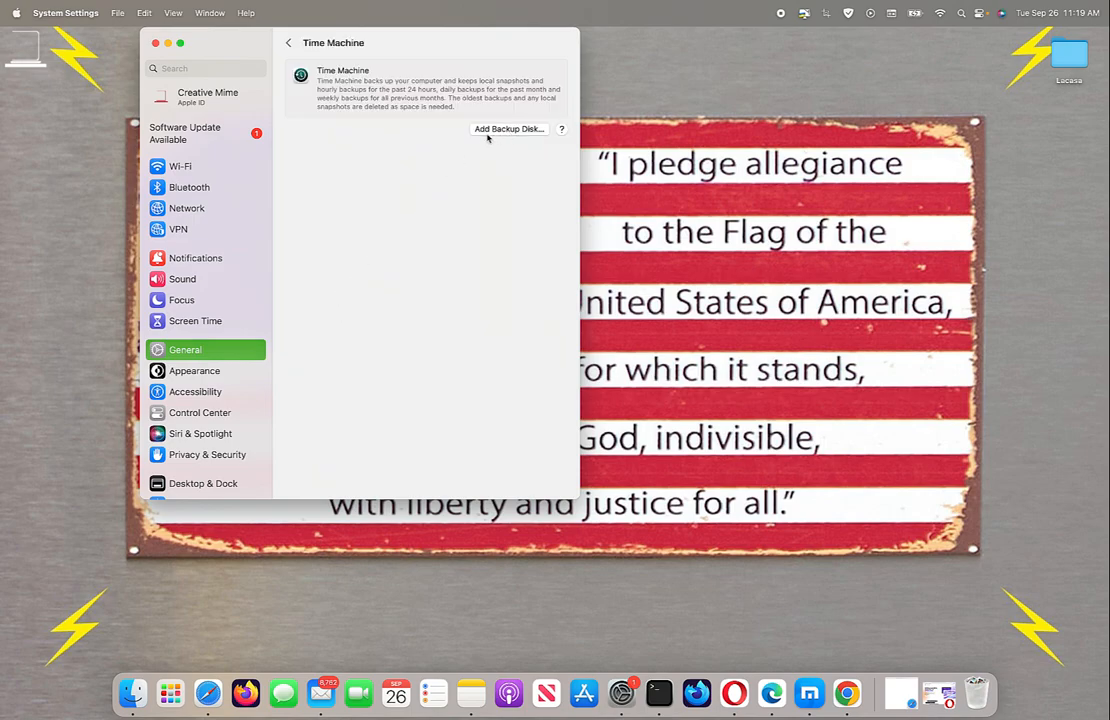
{"action": "mouse_move", "coordinate": [137, 56]}
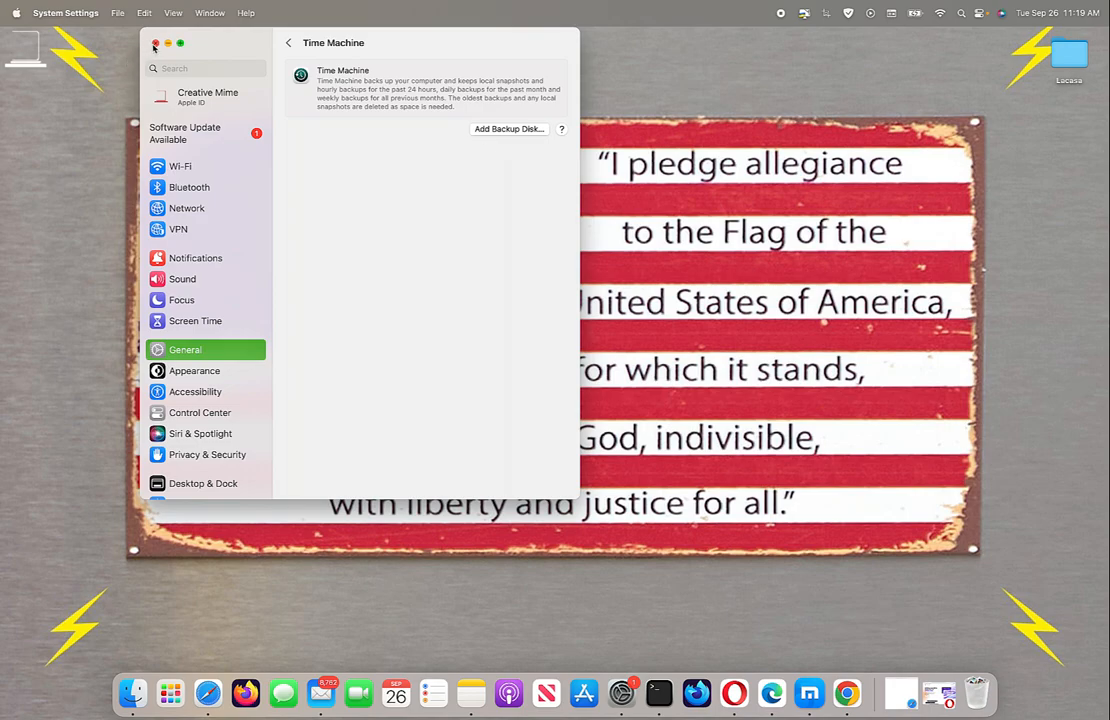
{"action": "left_click", "coordinate": [155, 44]}
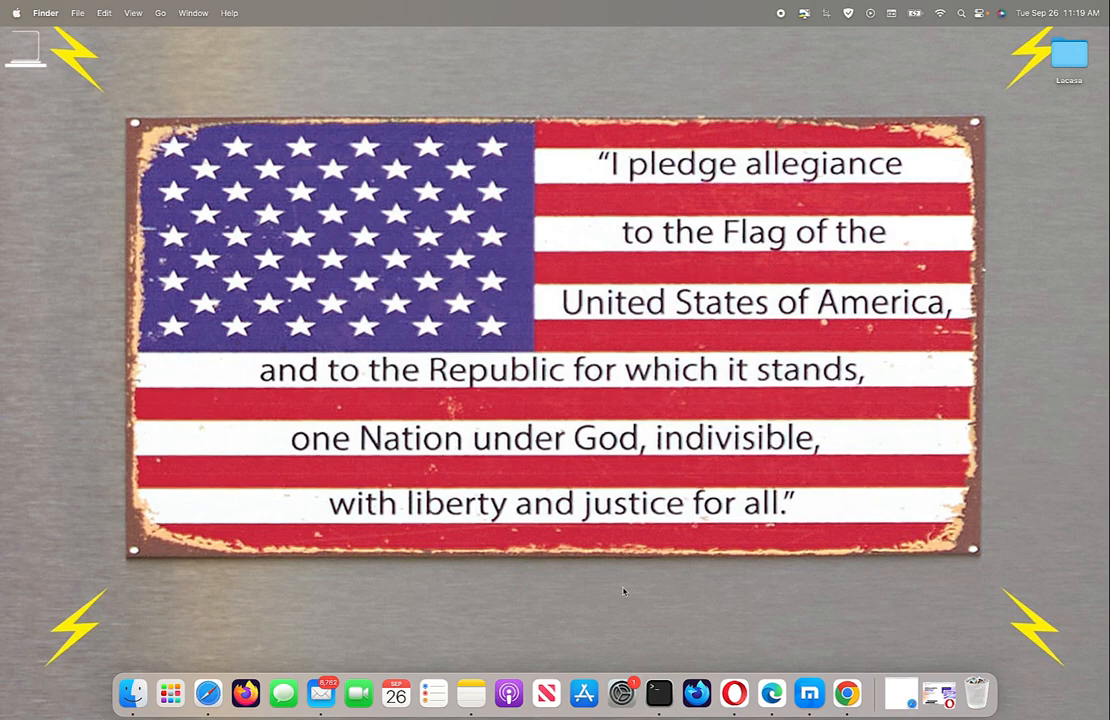
{"action": "mouse_move", "coordinate": [621, 692]}
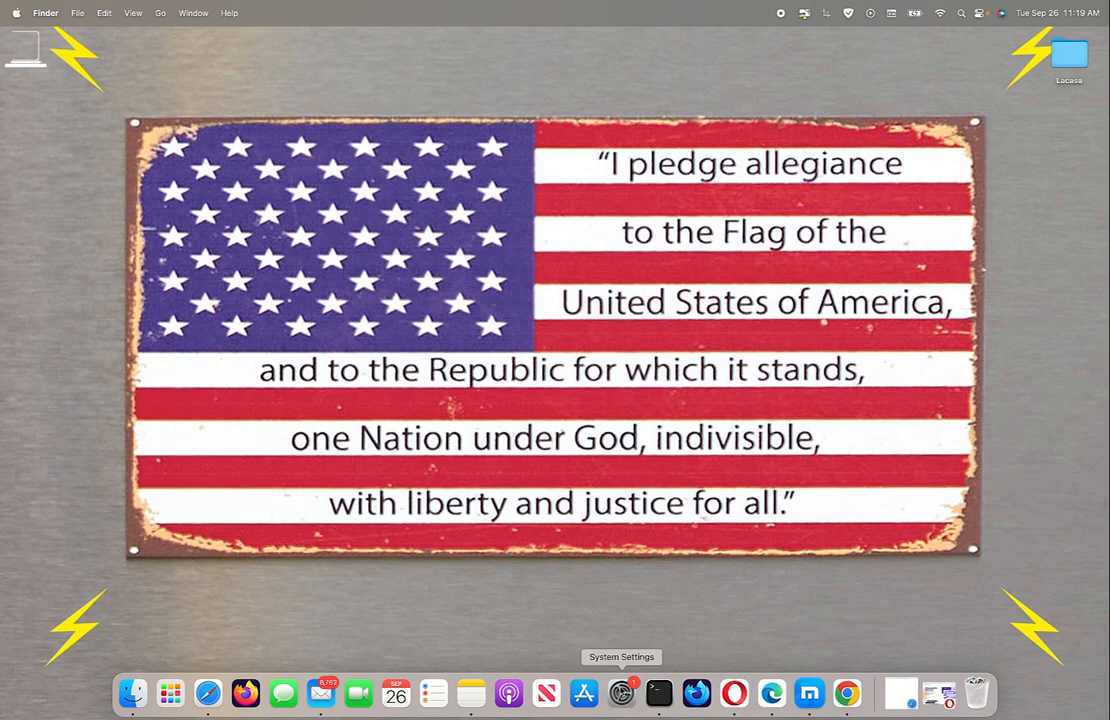
Step: Reopen System Settings and view the available macOS Sonoma 14.0 software update
{"action": "left_click", "coordinate": [621, 692]}
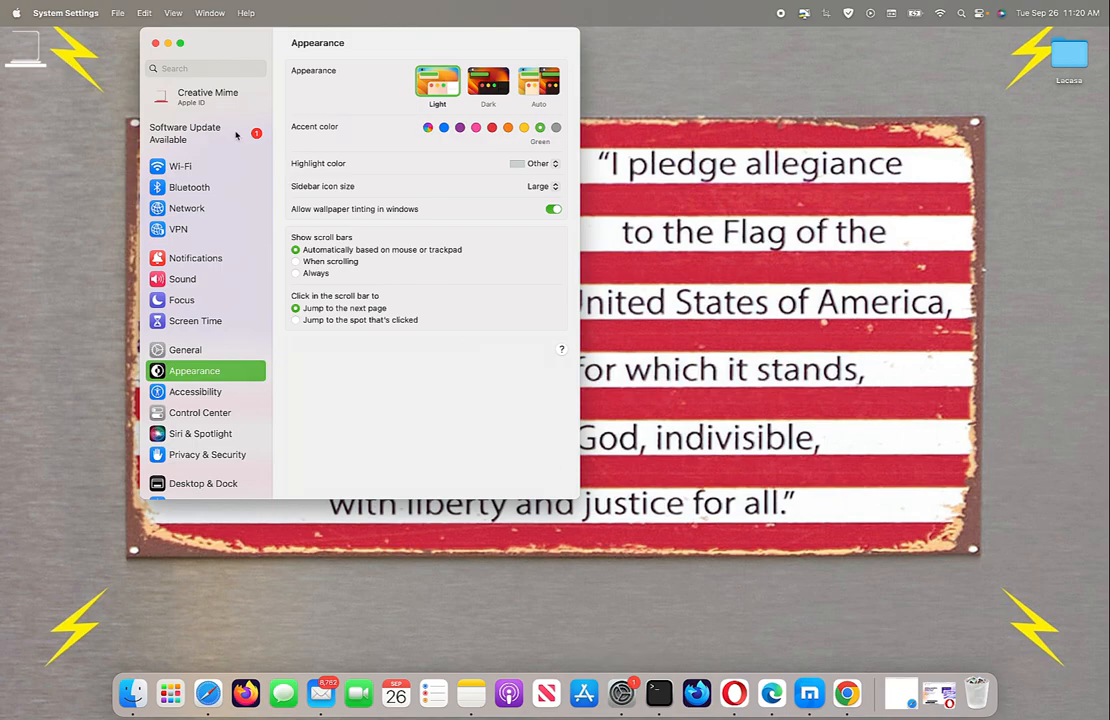
{"action": "mouse_move", "coordinate": [210, 140]}
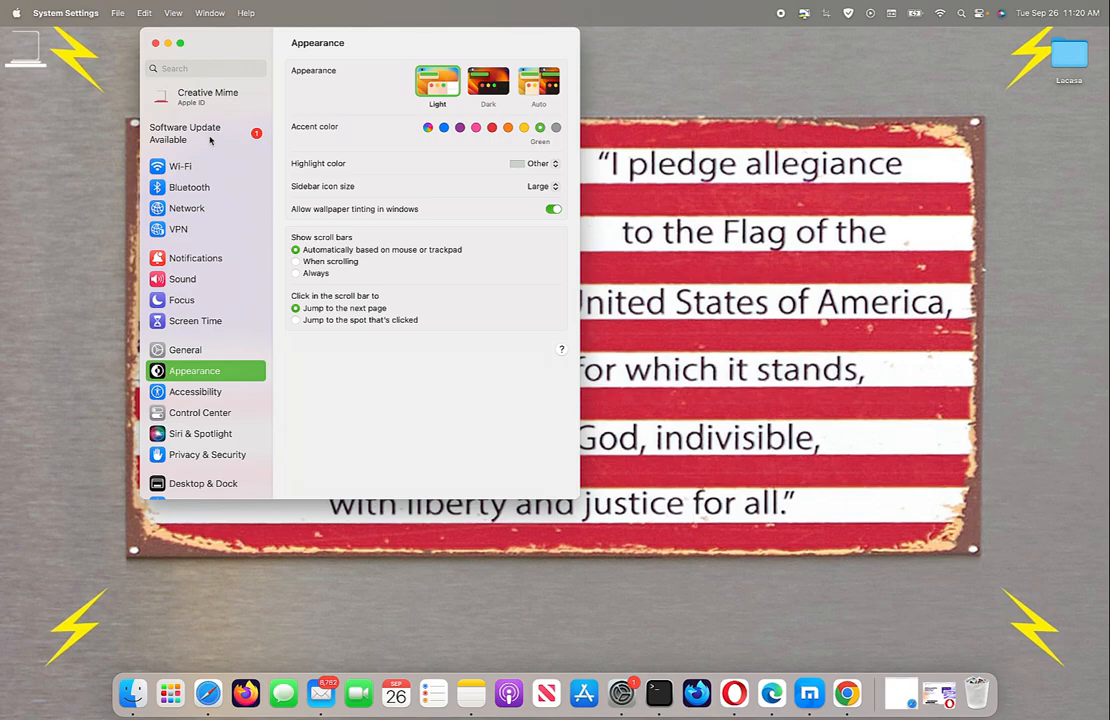
{"action": "left_click", "coordinate": [205, 133]}
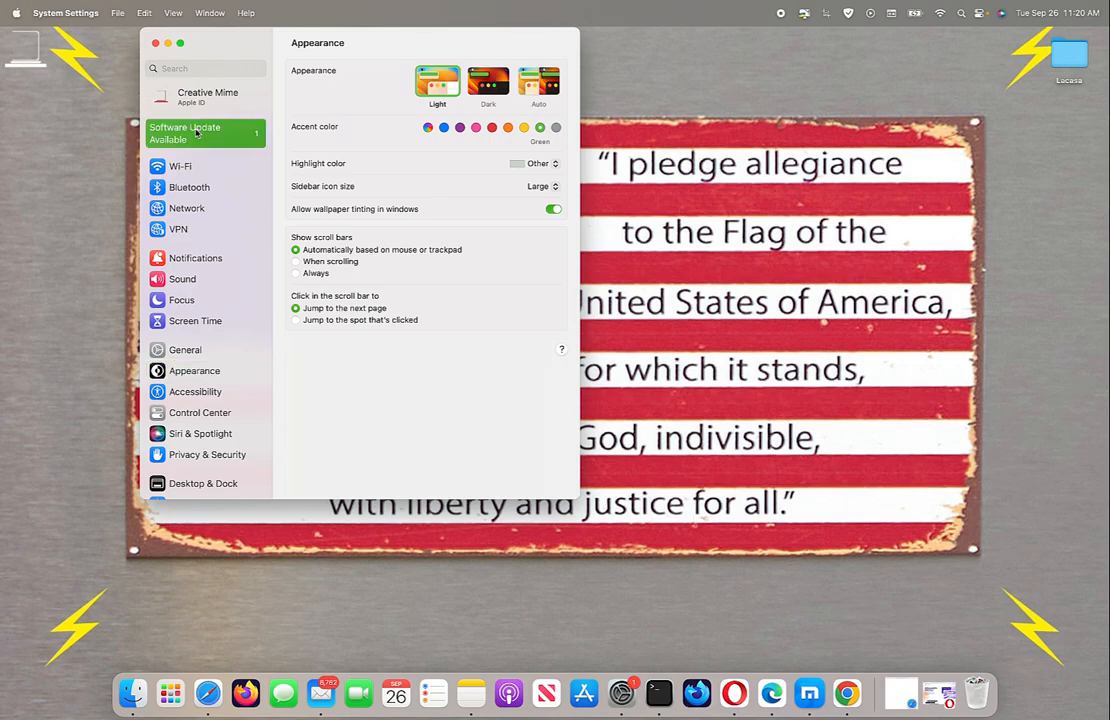
{"action": "left_click", "coordinate": [185, 133]}
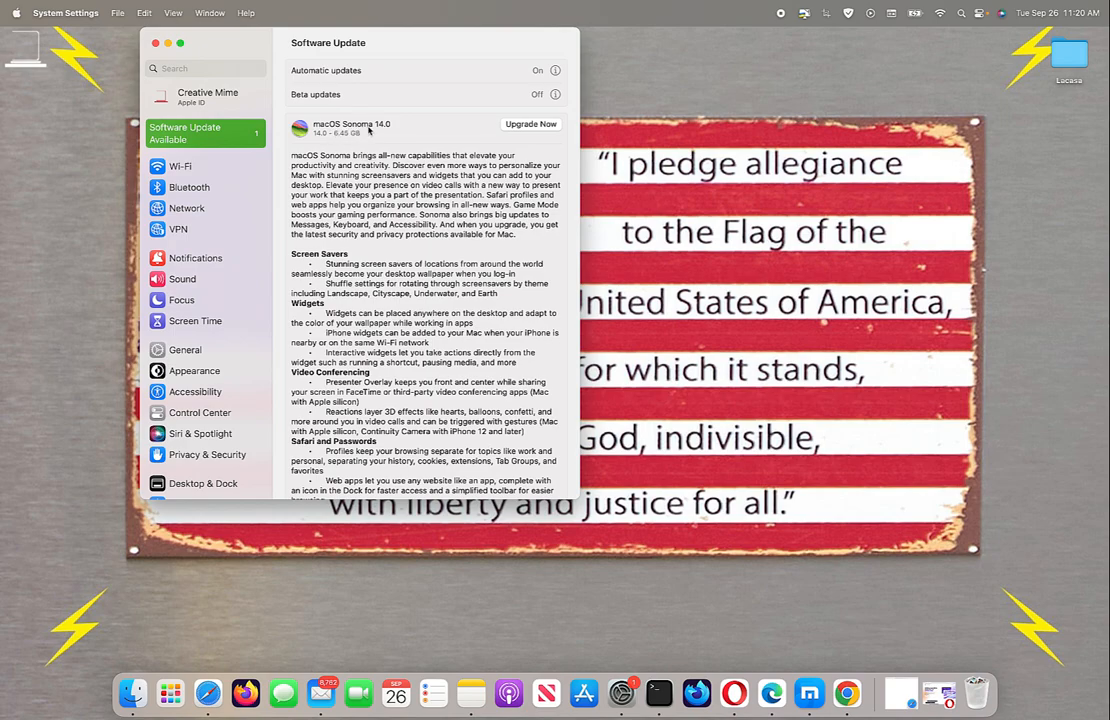
{"action": "mouse_move", "coordinate": [388, 130]}
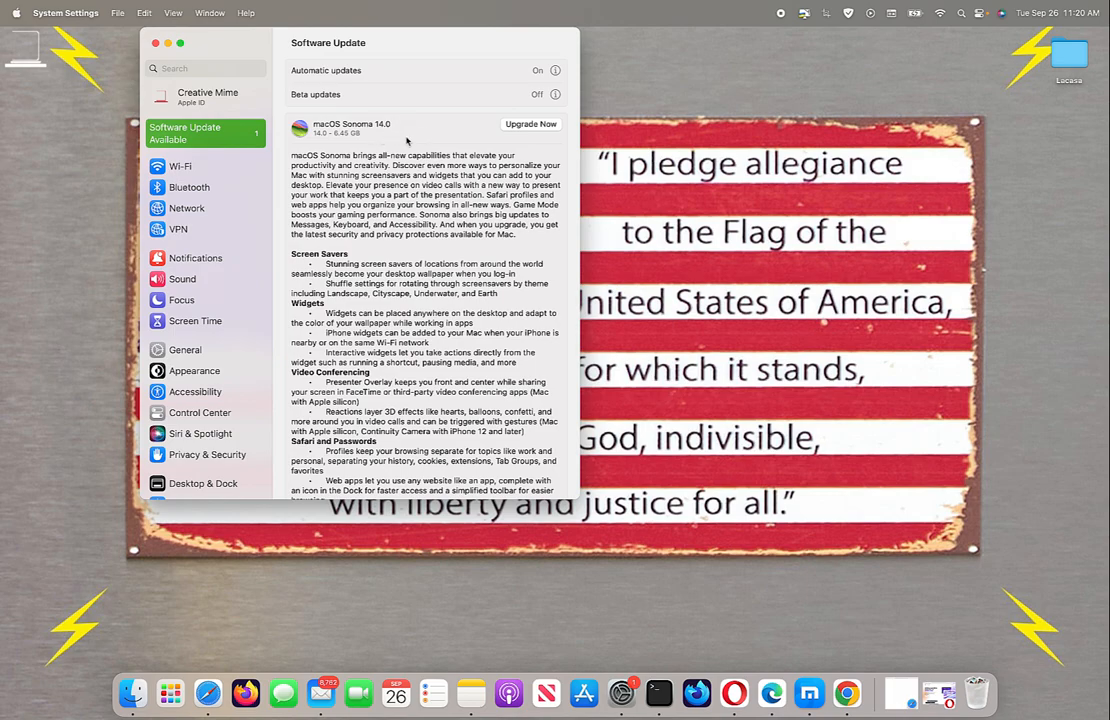
{"action": "mouse_move", "coordinate": [583, 122]}
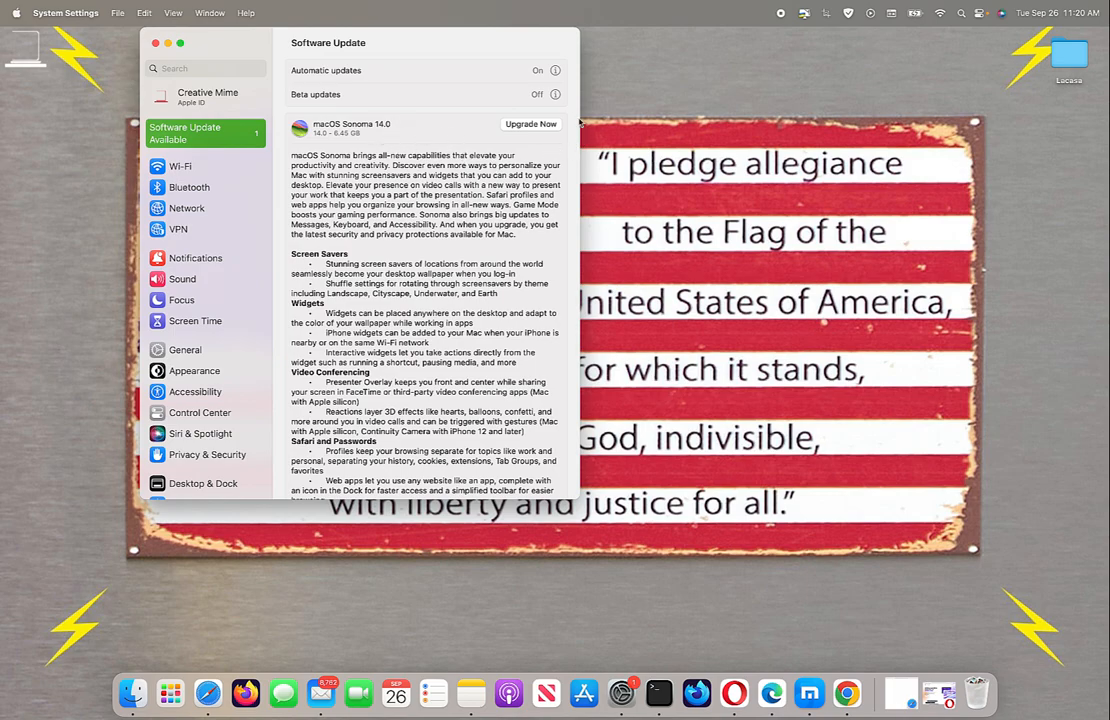
{"action": "mouse_move", "coordinate": [400, 126]}
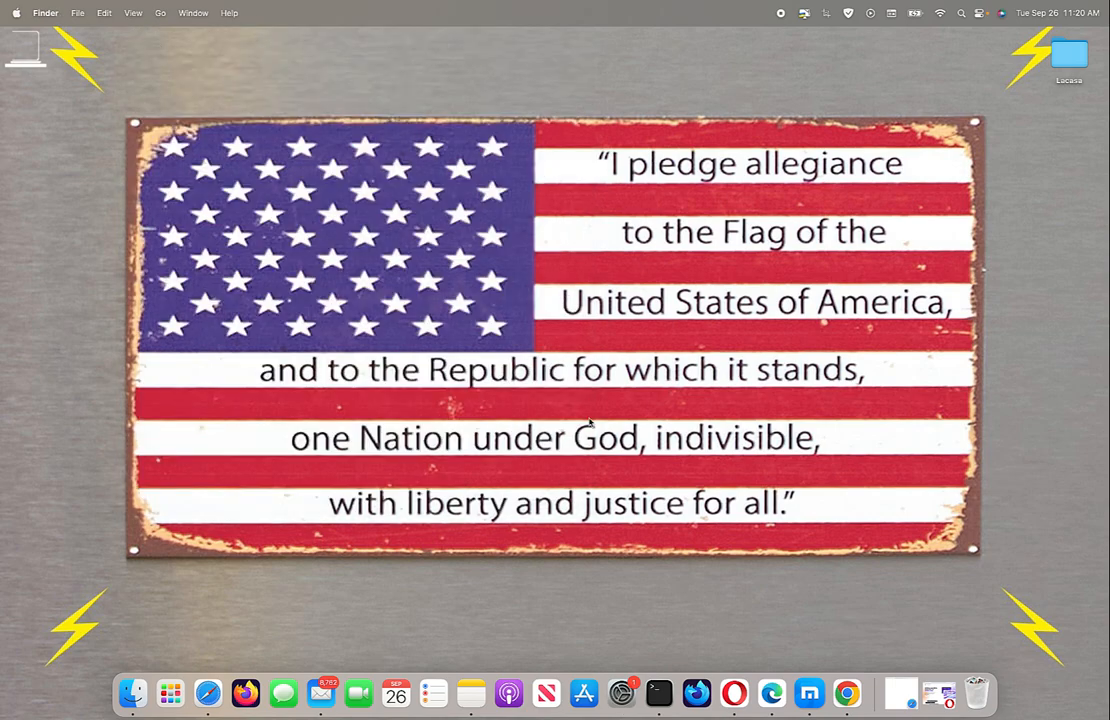
Step: Decline App Store notifications and search for 'macos sonoma', which finds nothing
{"action": "left_click", "coordinate": [583, 692]}
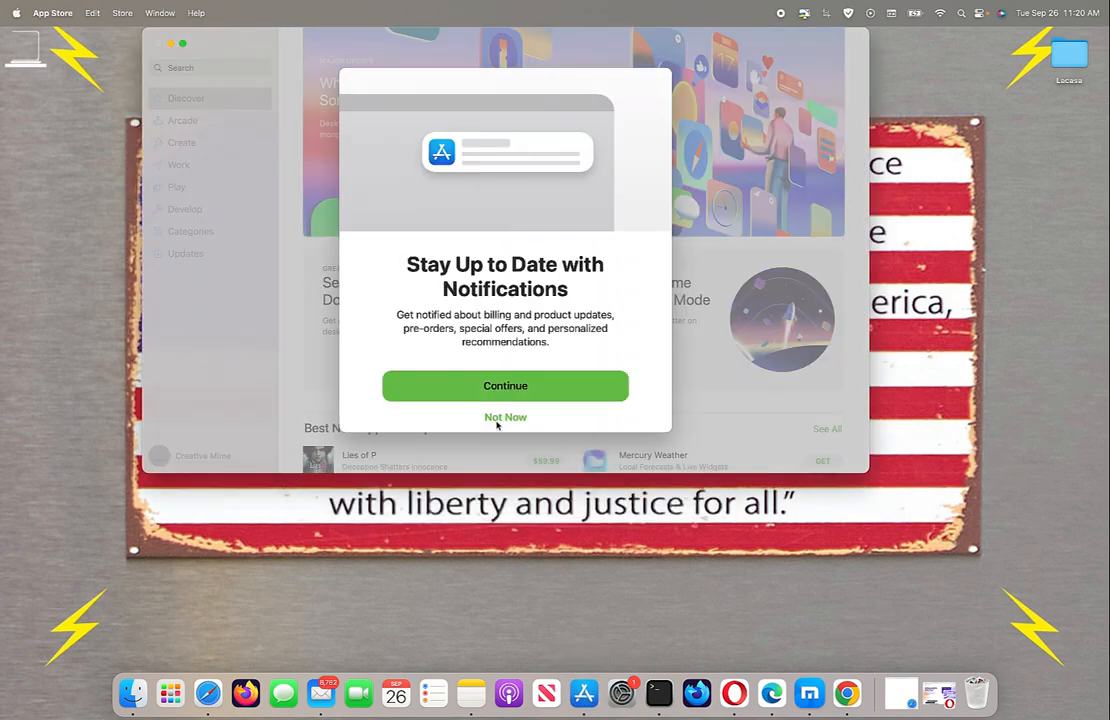
{"action": "left_click", "coordinate": [505, 417]}
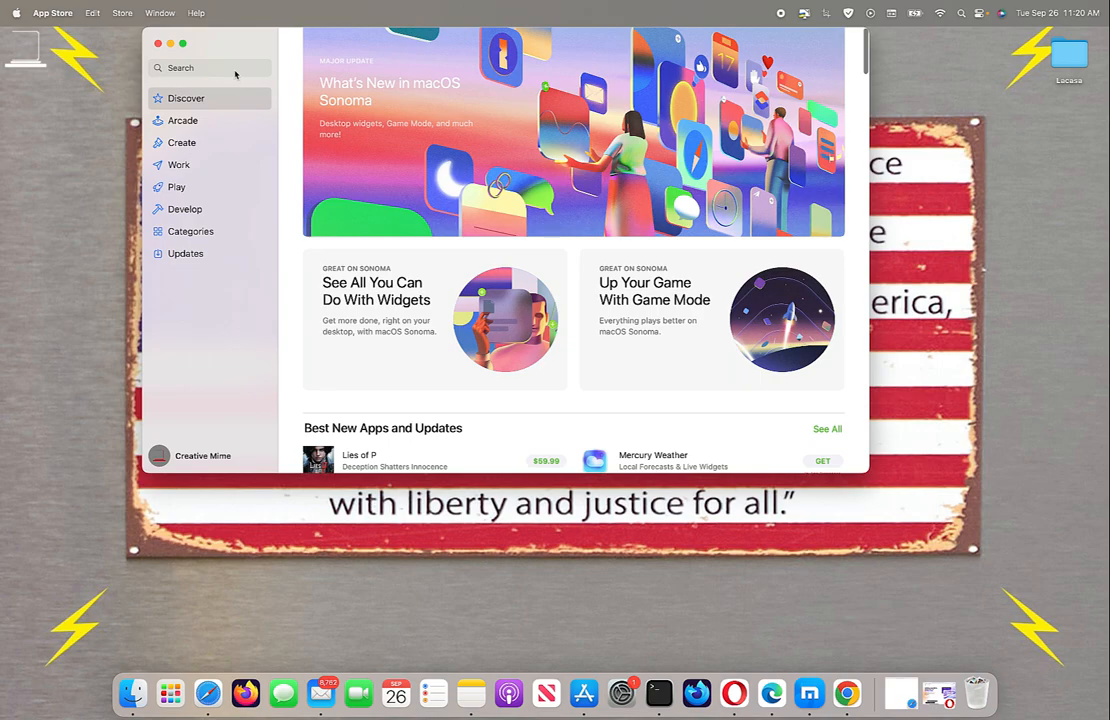
{"action": "type", "text": "macos son"}
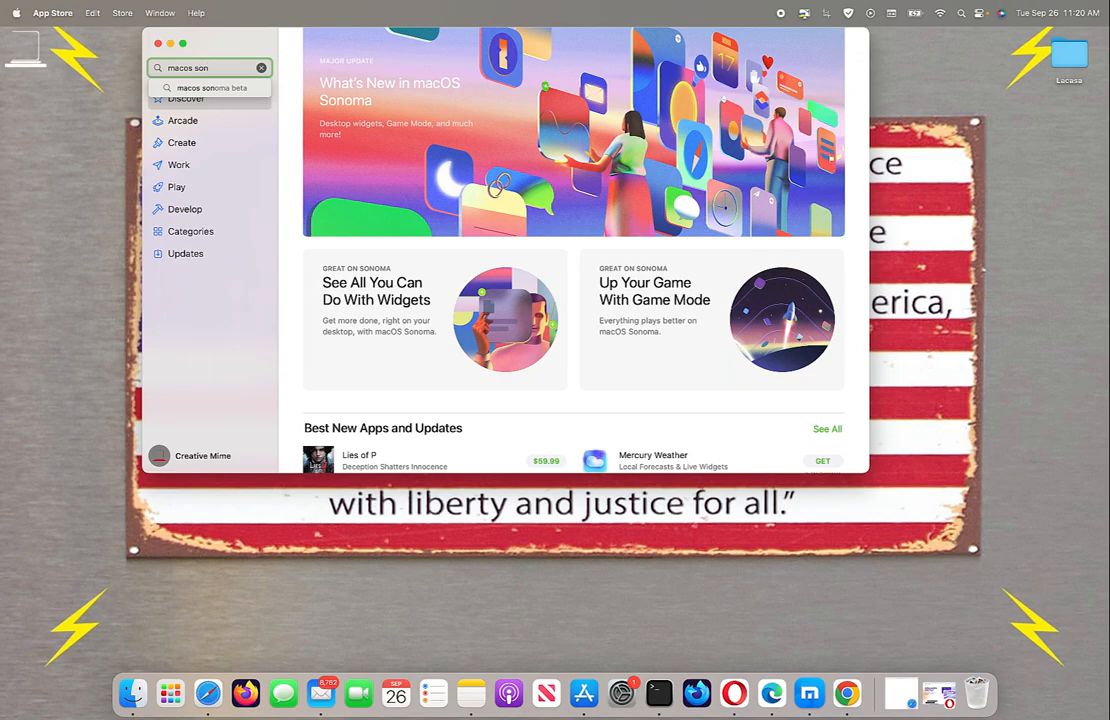
{"action": "type", "text": "oma"}
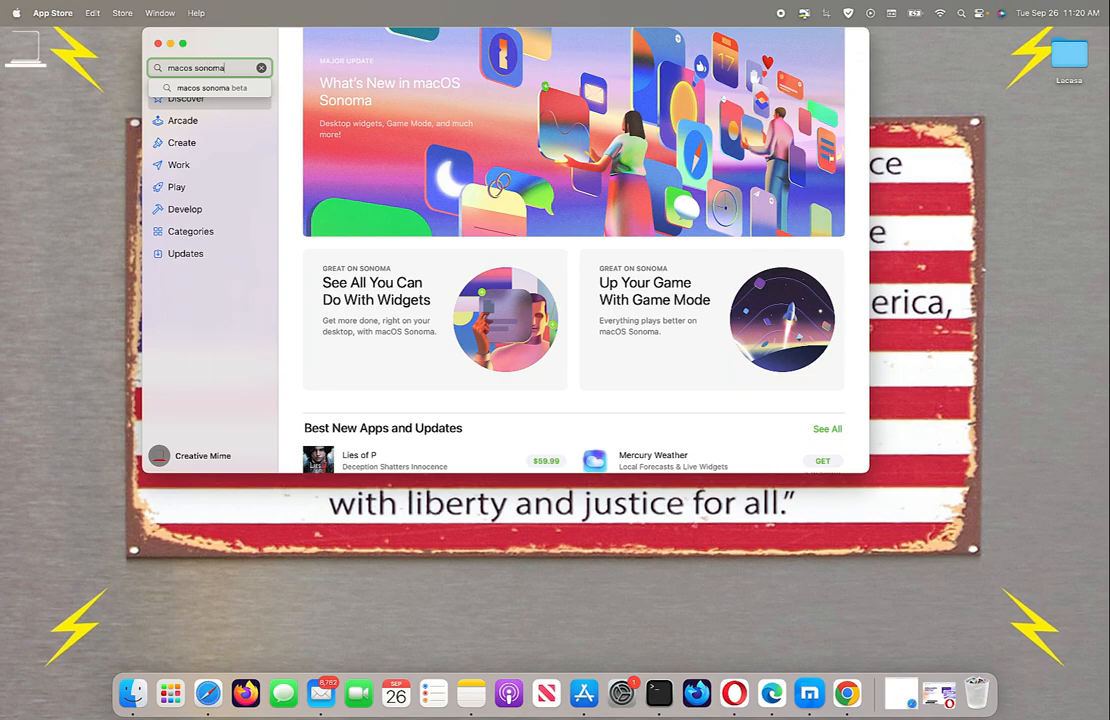
{"action": "key", "text": "Return"}
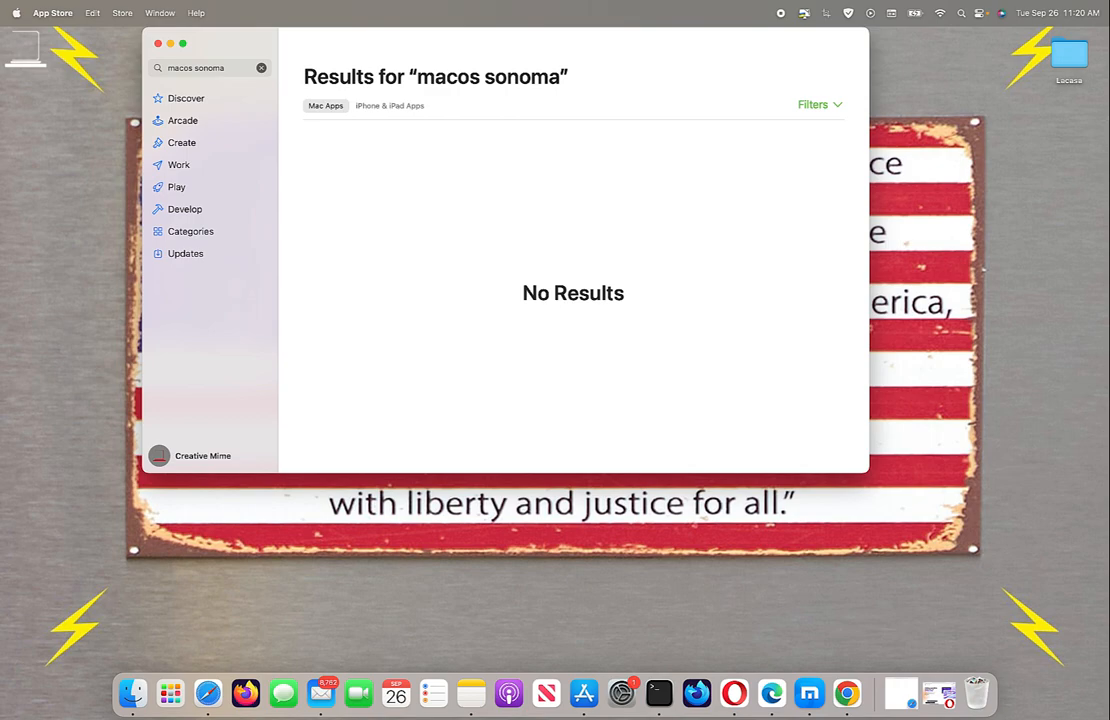
{"action": "mouse_move", "coordinate": [346, 124]}
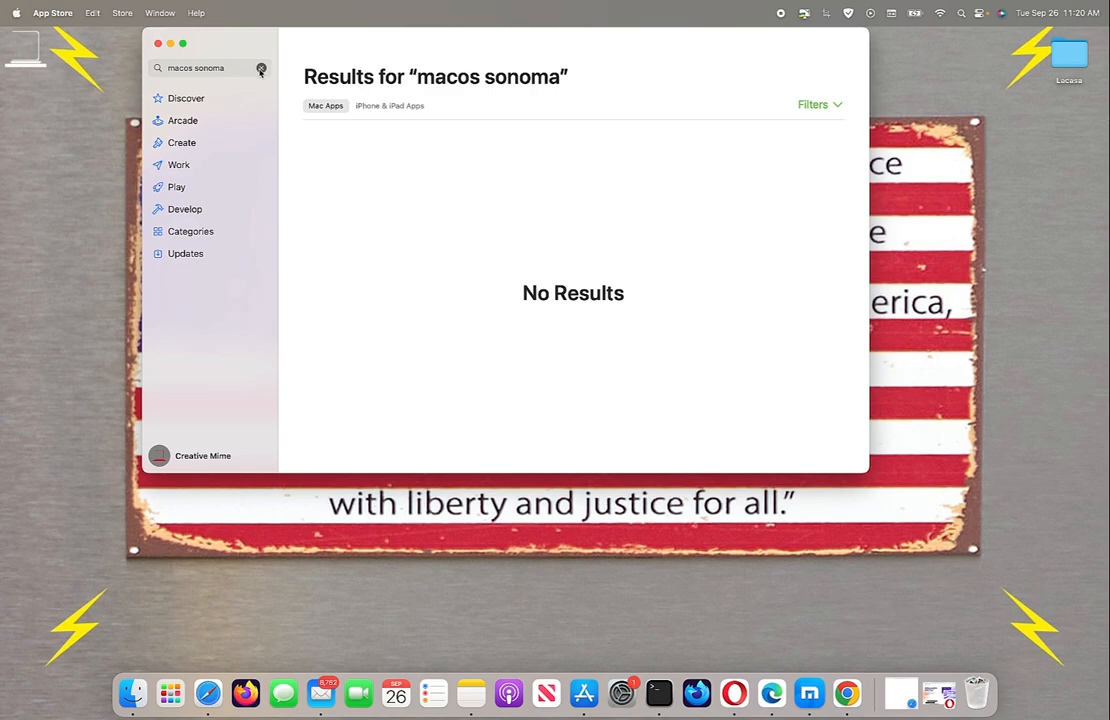
Step: Search the App Store for macOS, view the macOS Ventura page, then close App Store
{"action": "left_click", "coordinate": [200, 68]}
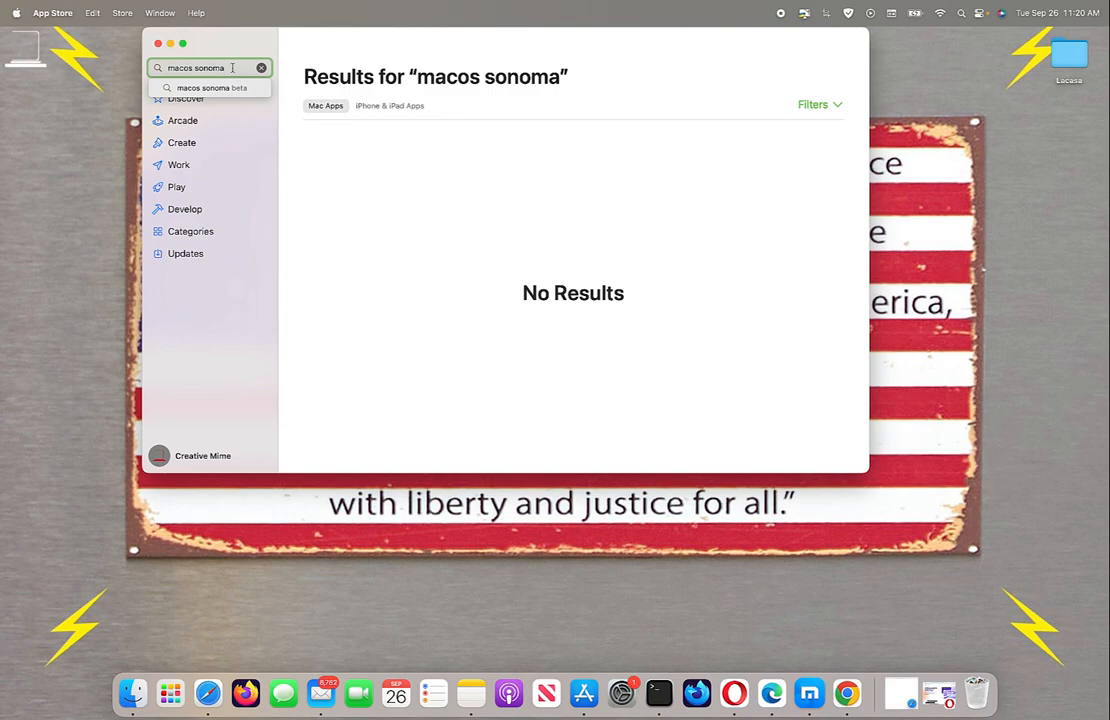
{"action": "left_click", "coordinate": [261, 67]}
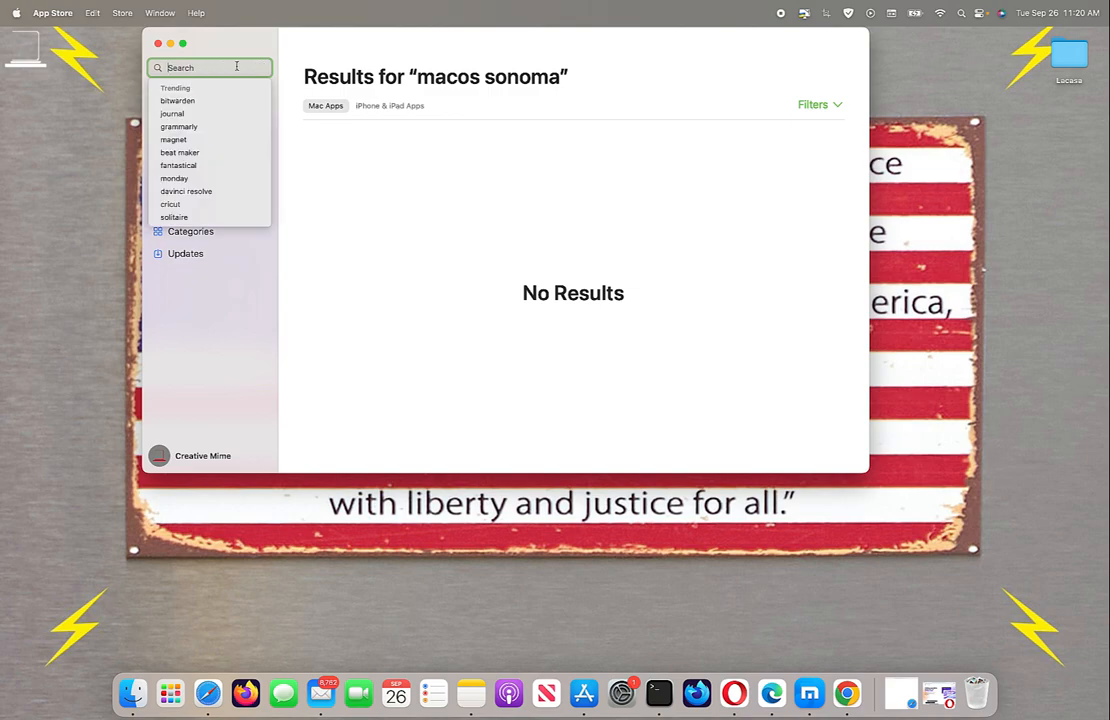
{"action": "type", "text": "macos ventura"}
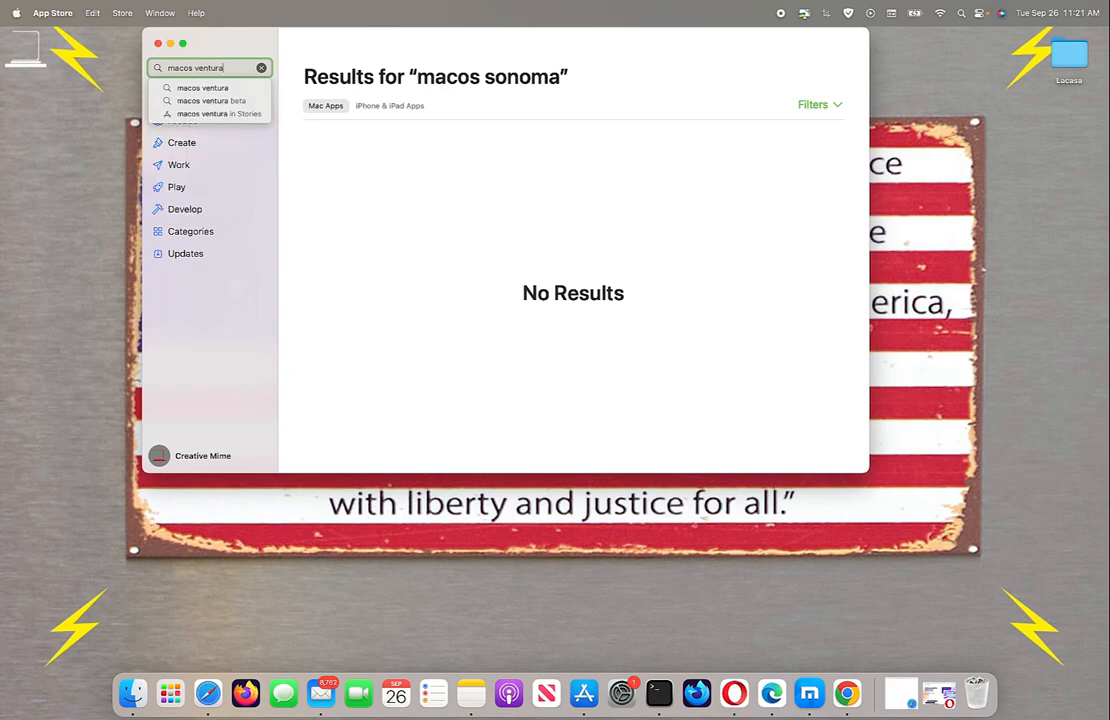
{"action": "left_click", "coordinate": [202, 88]}
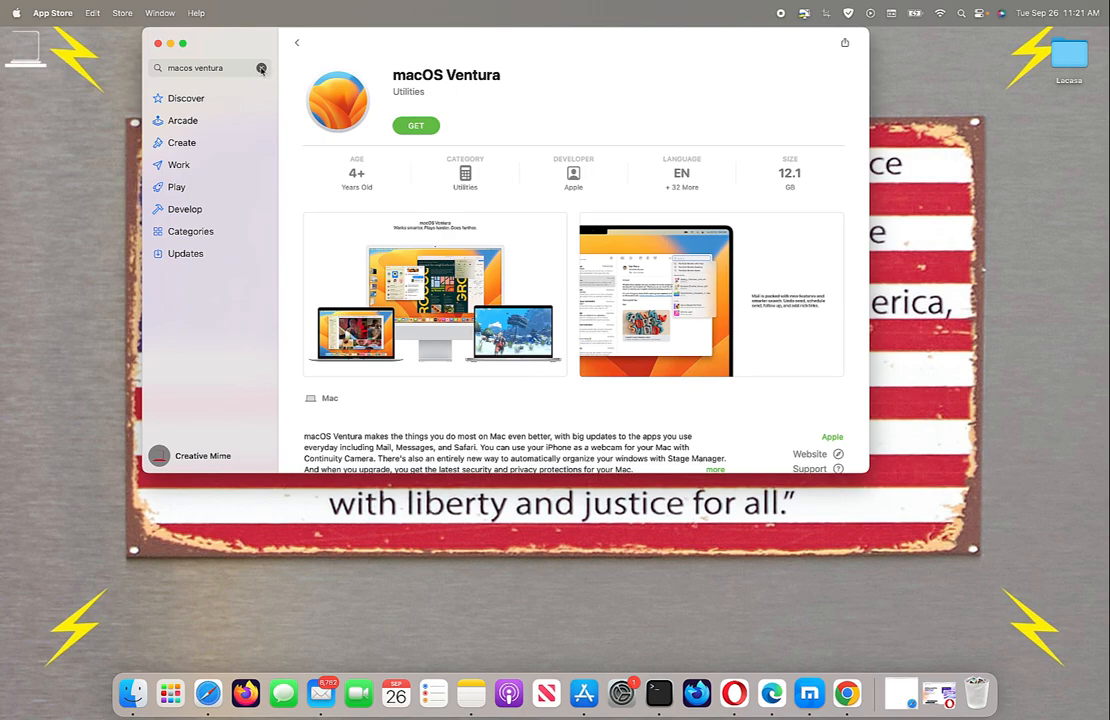
{"action": "left_click", "coordinate": [262, 67]}
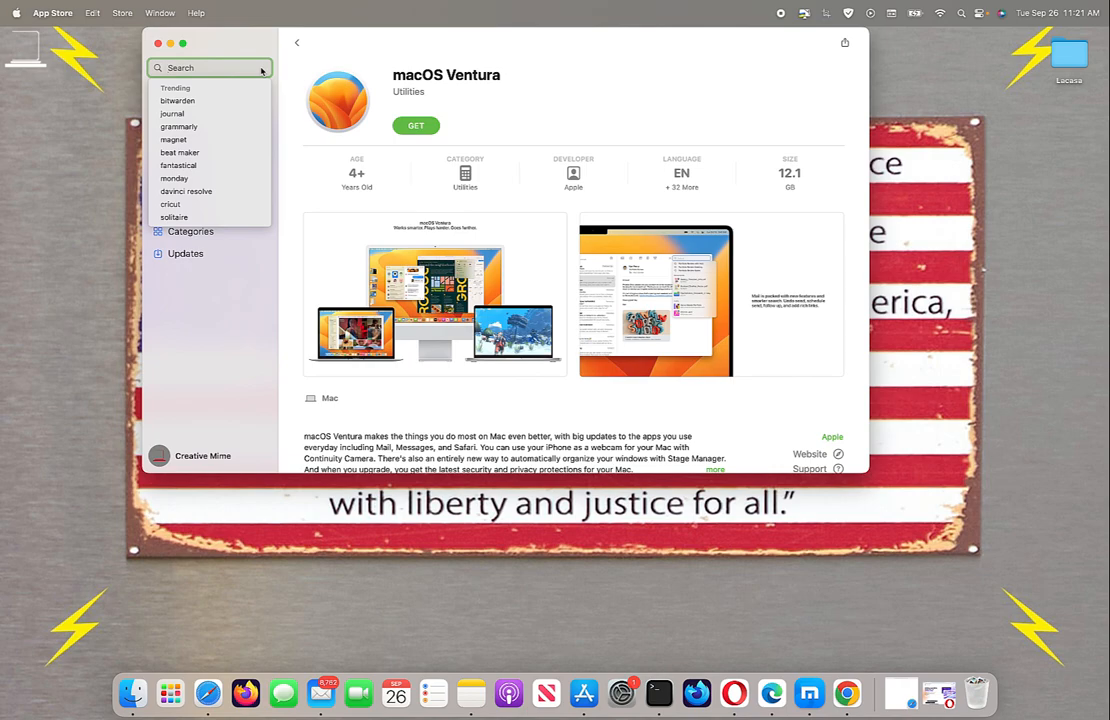
{"action": "mouse_move", "coordinate": [398, 90]}
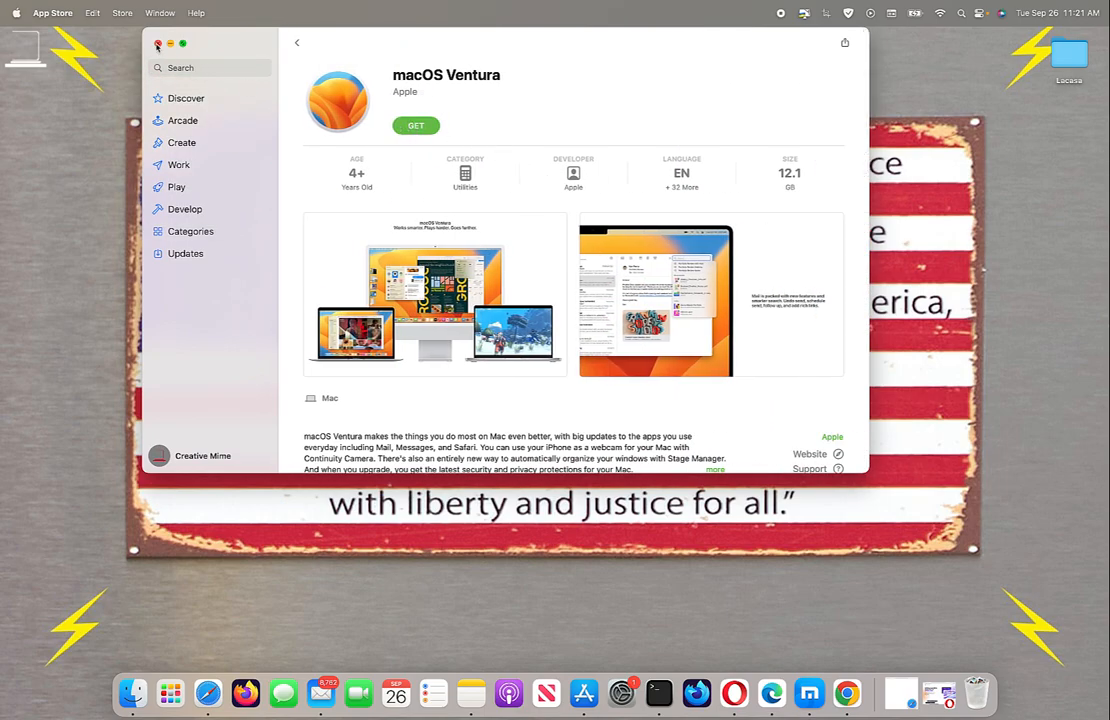
{"action": "left_click", "coordinate": [157, 44]}
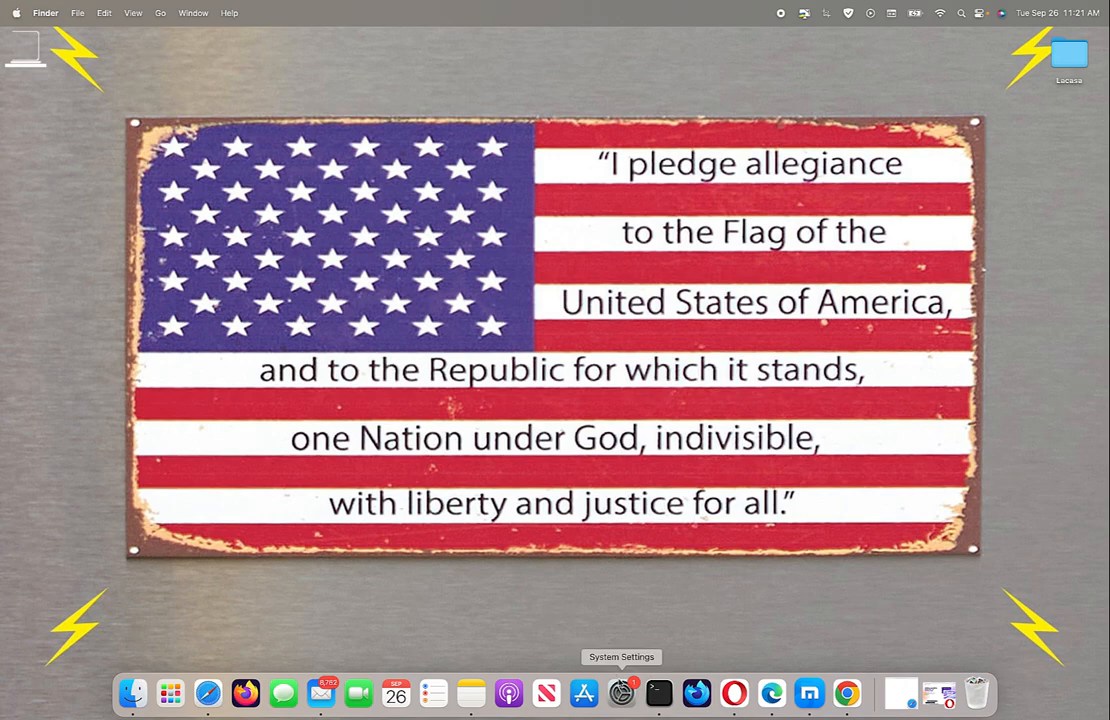
Step: Reopen System Settings on the Software Update page offering macOS Sonoma 14.0
{"action": "left_click", "coordinate": [621, 692]}
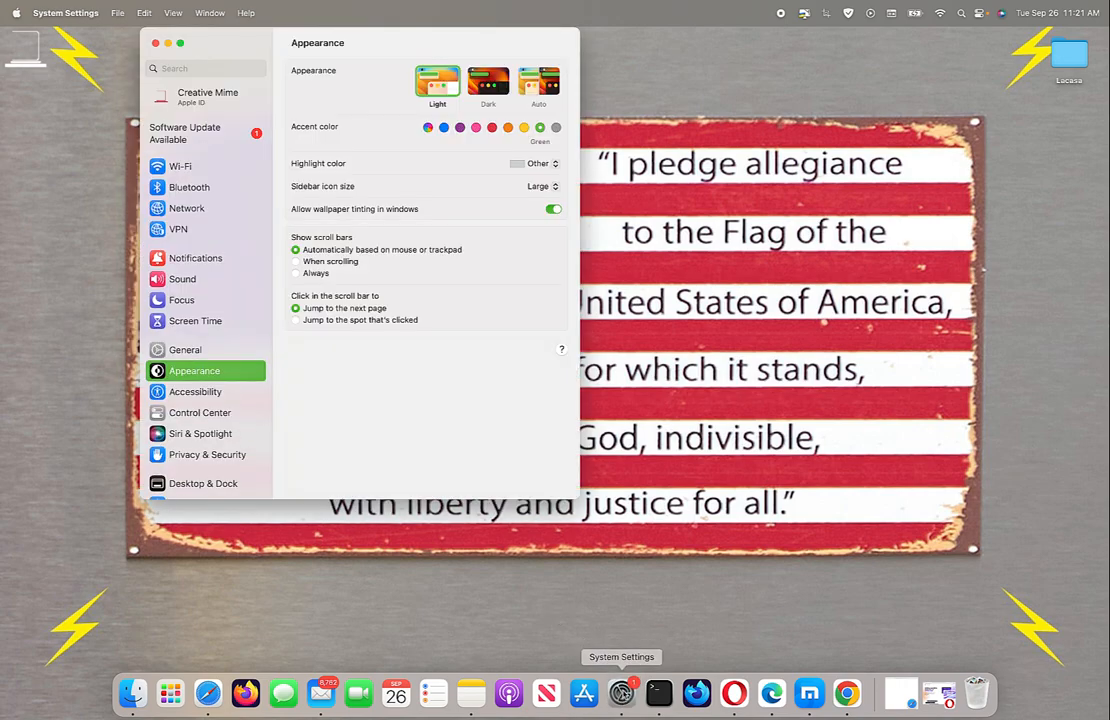
{"action": "mouse_move", "coordinate": [200, 135]}
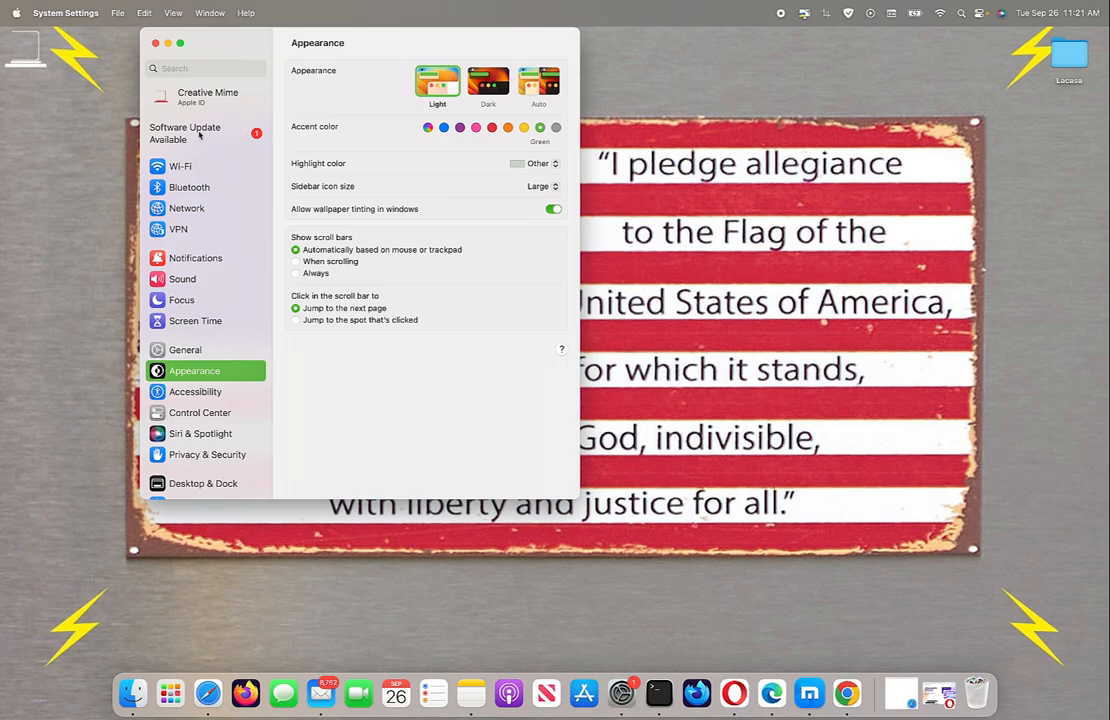
{"action": "mouse_move", "coordinate": [152, 150]}
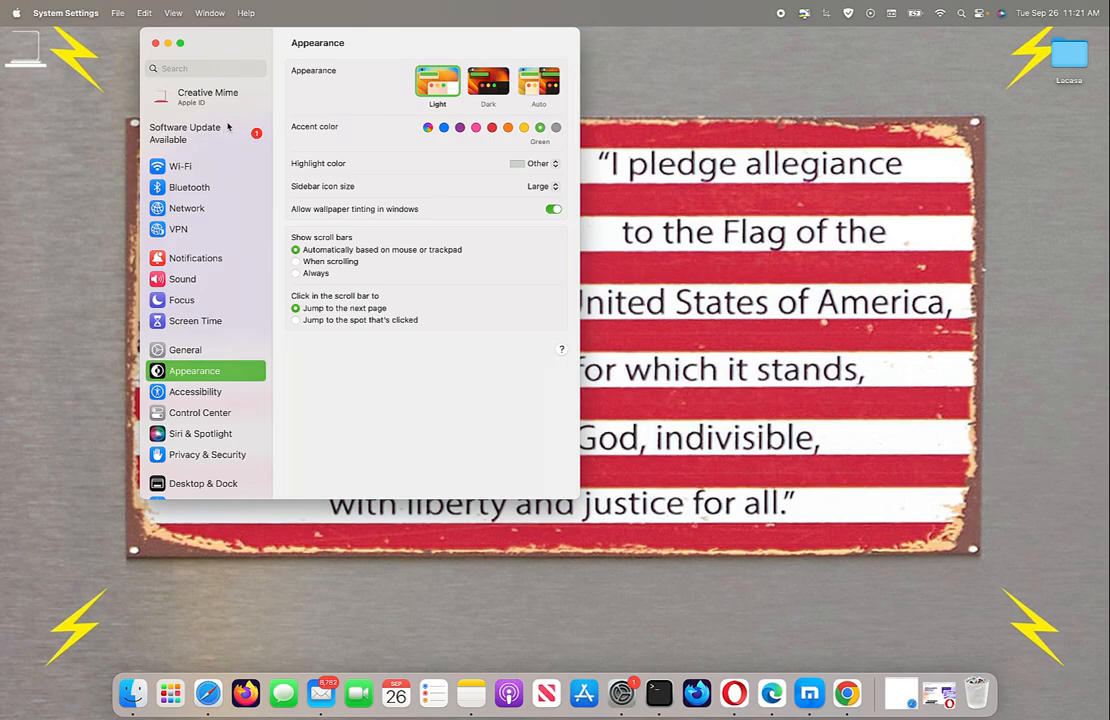
{"action": "mouse_move", "coordinate": [214, 138]}
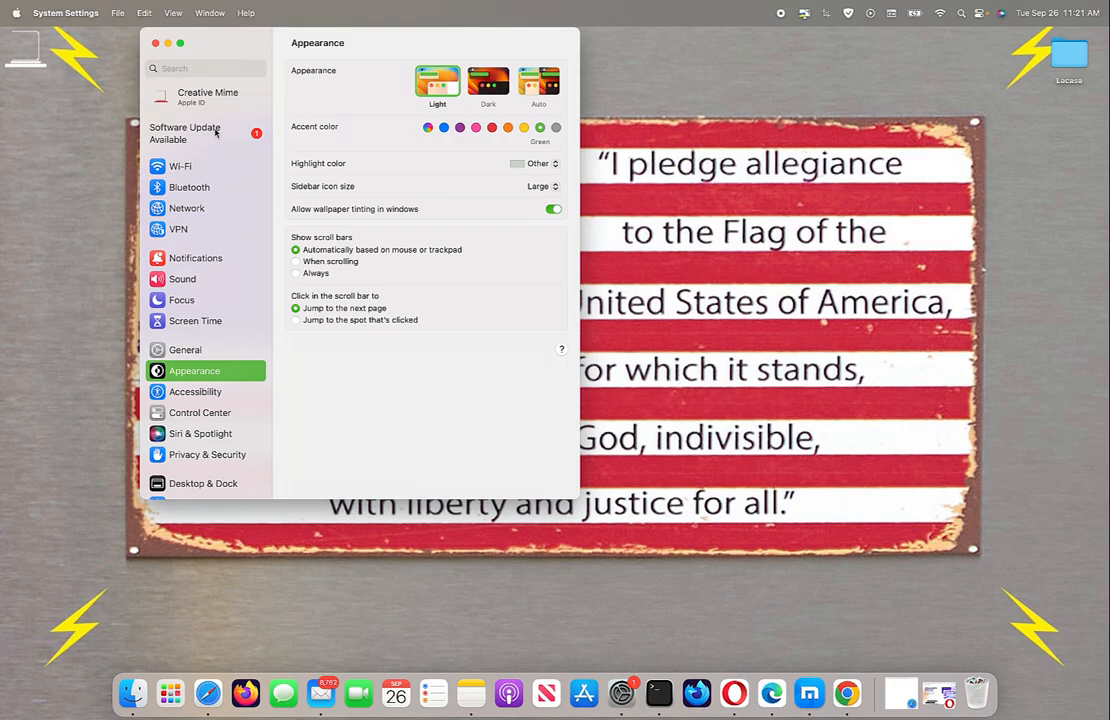
{"action": "left_click", "coordinate": [185, 132]}
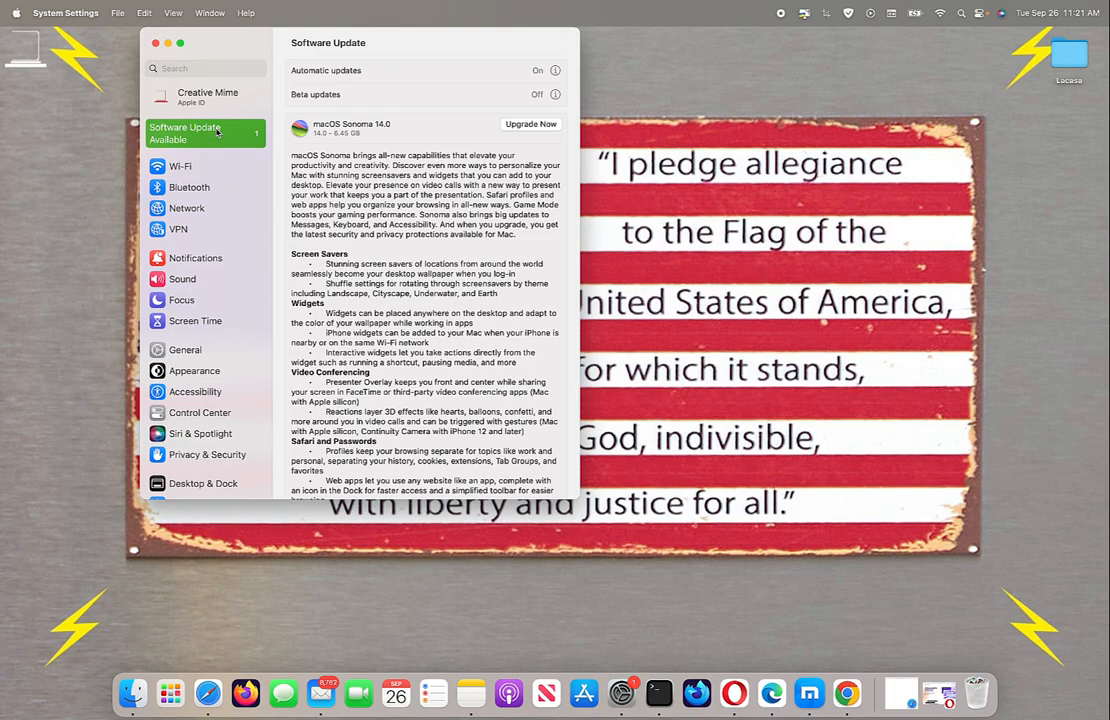
{"action": "mouse_move", "coordinate": [218, 323]}
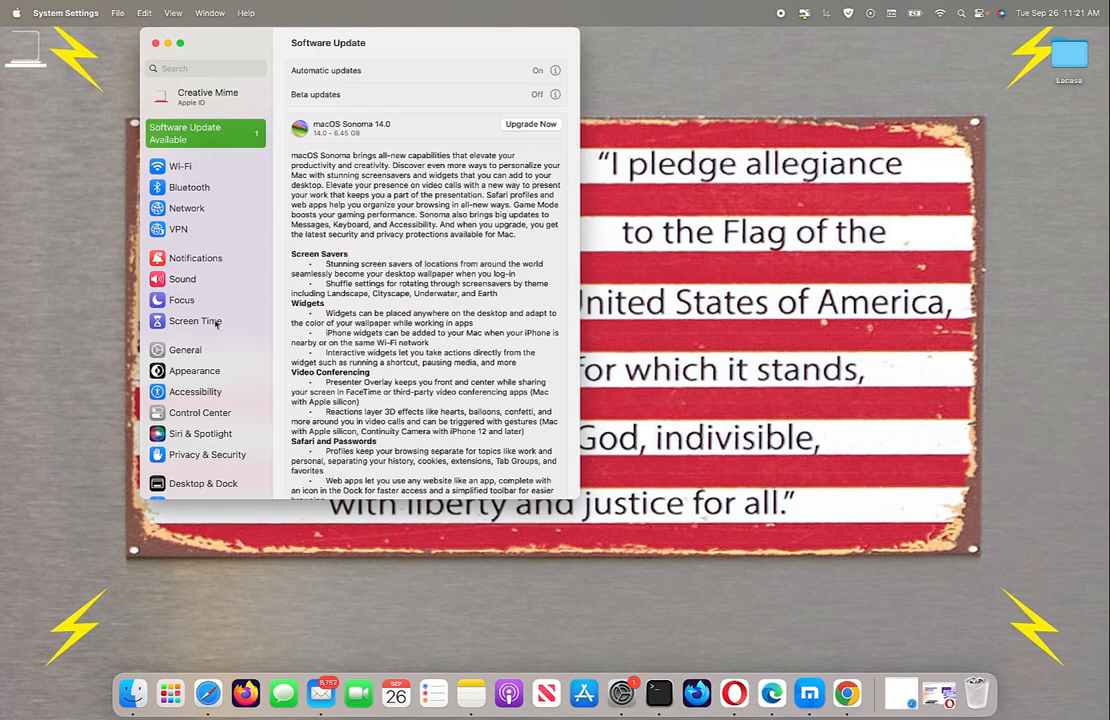
Step: View General > Storage, showing about 200 GB of 494.38 GB used
{"action": "left_click", "coordinate": [185, 349]}
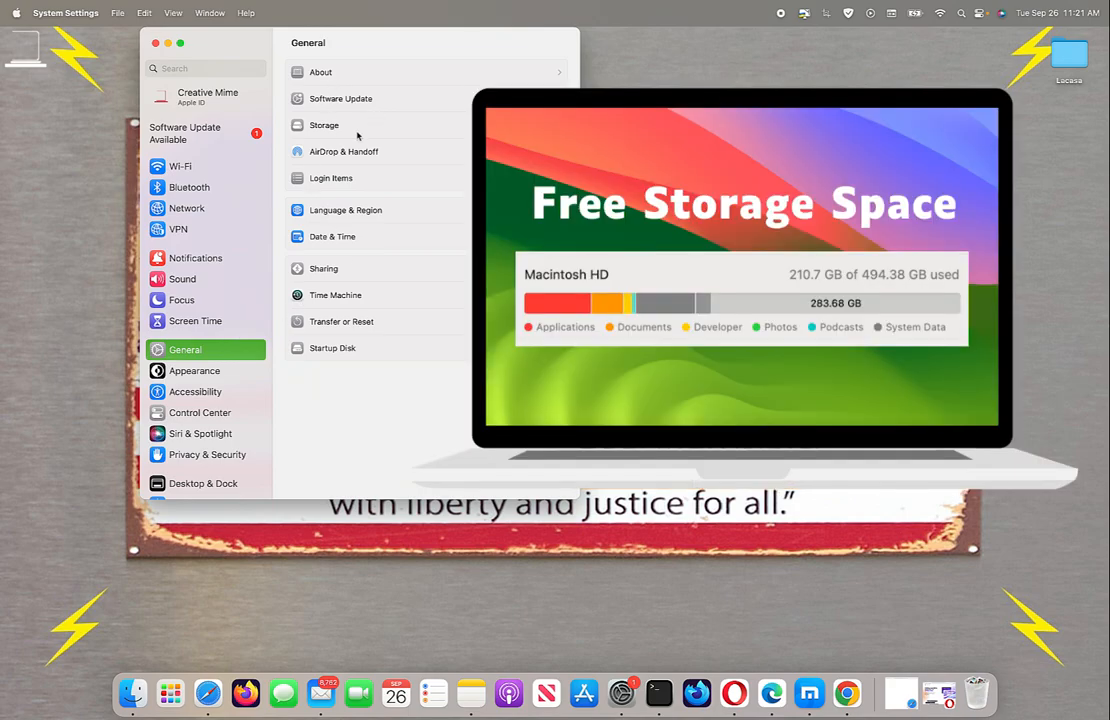
{"action": "mouse_move", "coordinate": [398, 155]}
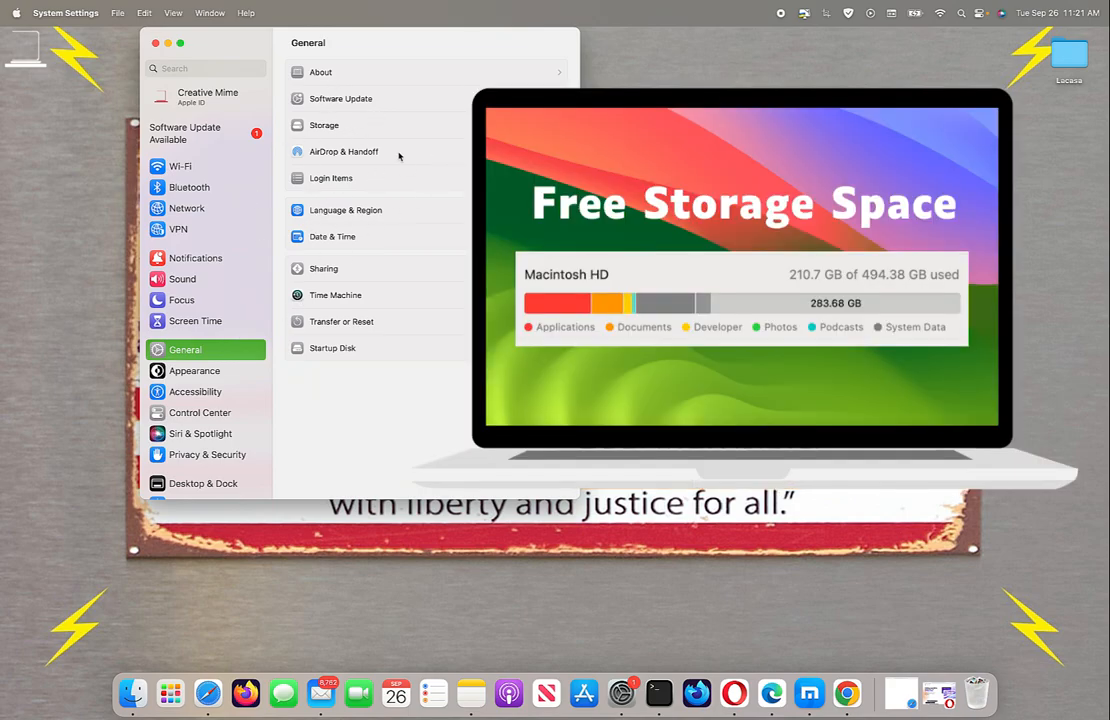
{"action": "left_click", "coordinate": [324, 124]}
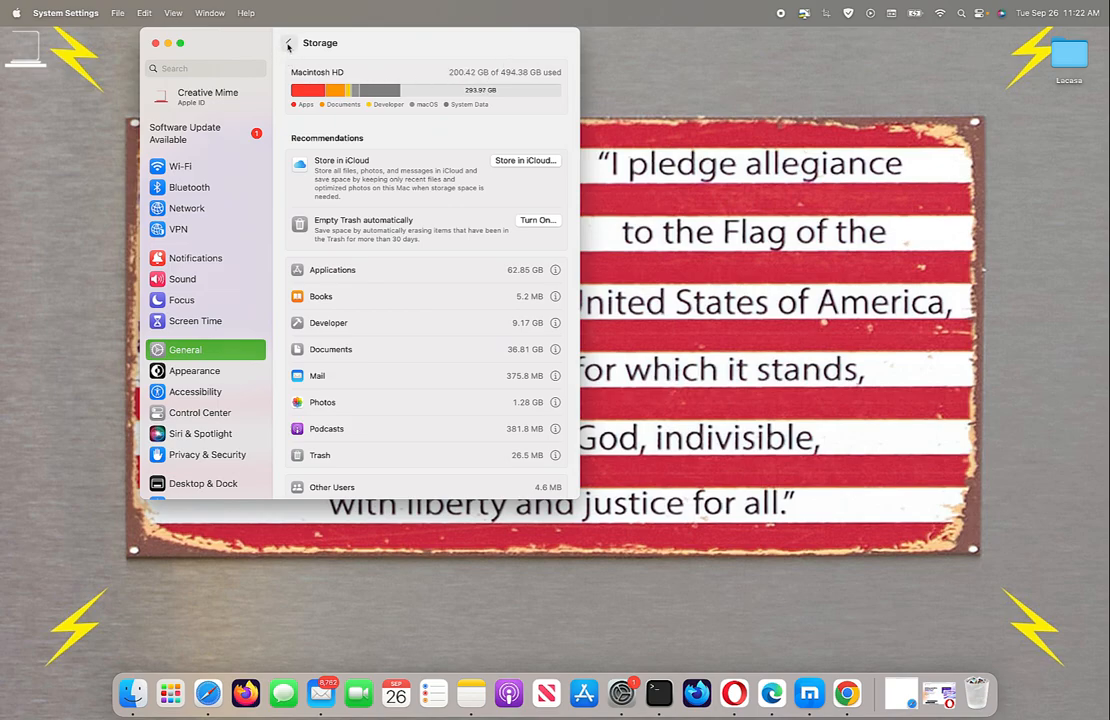
{"action": "mouse_move", "coordinate": [220, 138]}
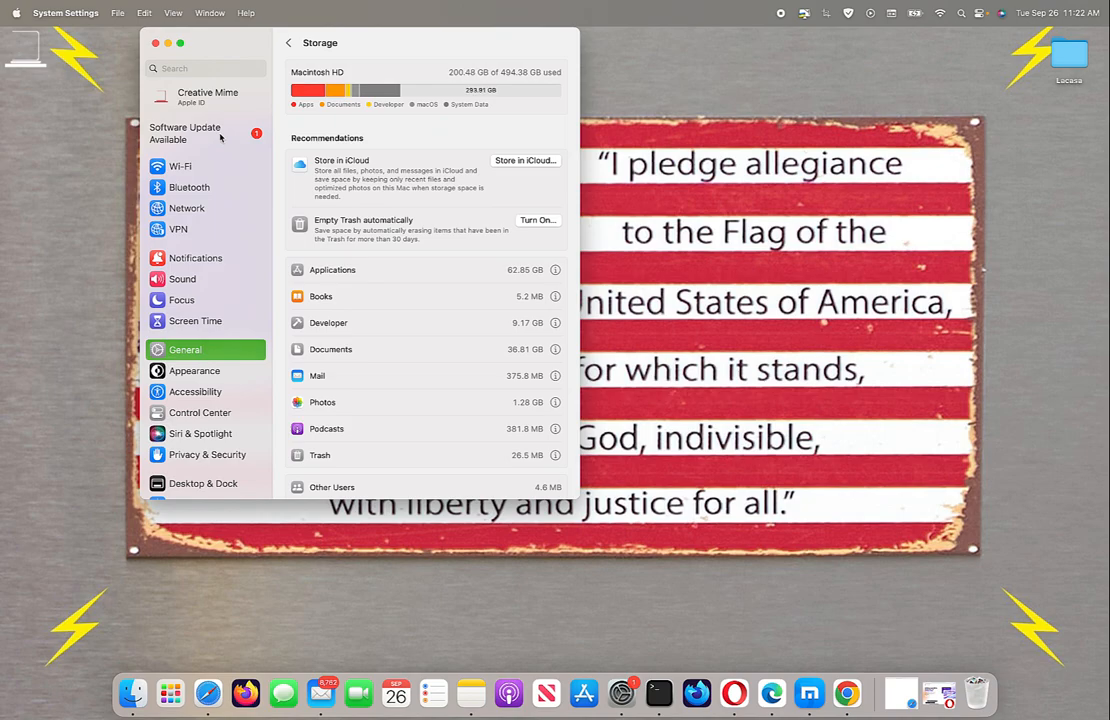
Step: Upgrade to macOS Sonoma 14.0, agreeing to the license and entering the account password
{"action": "left_click", "coordinate": [185, 133]}
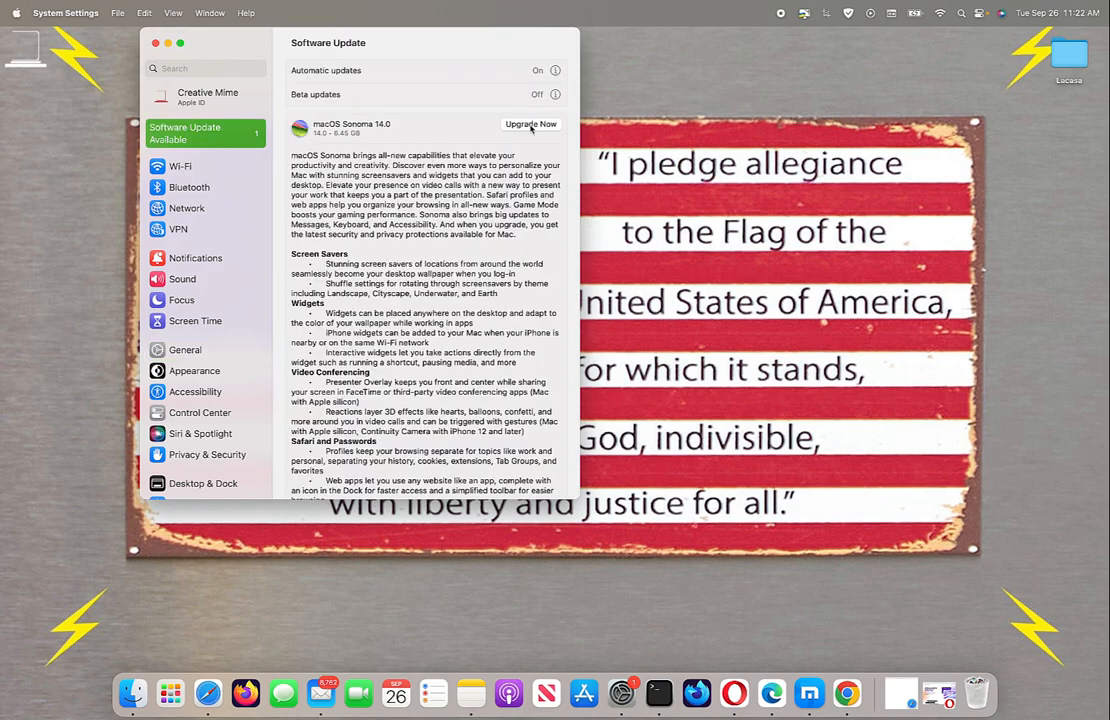
{"action": "left_click", "coordinate": [530, 124]}
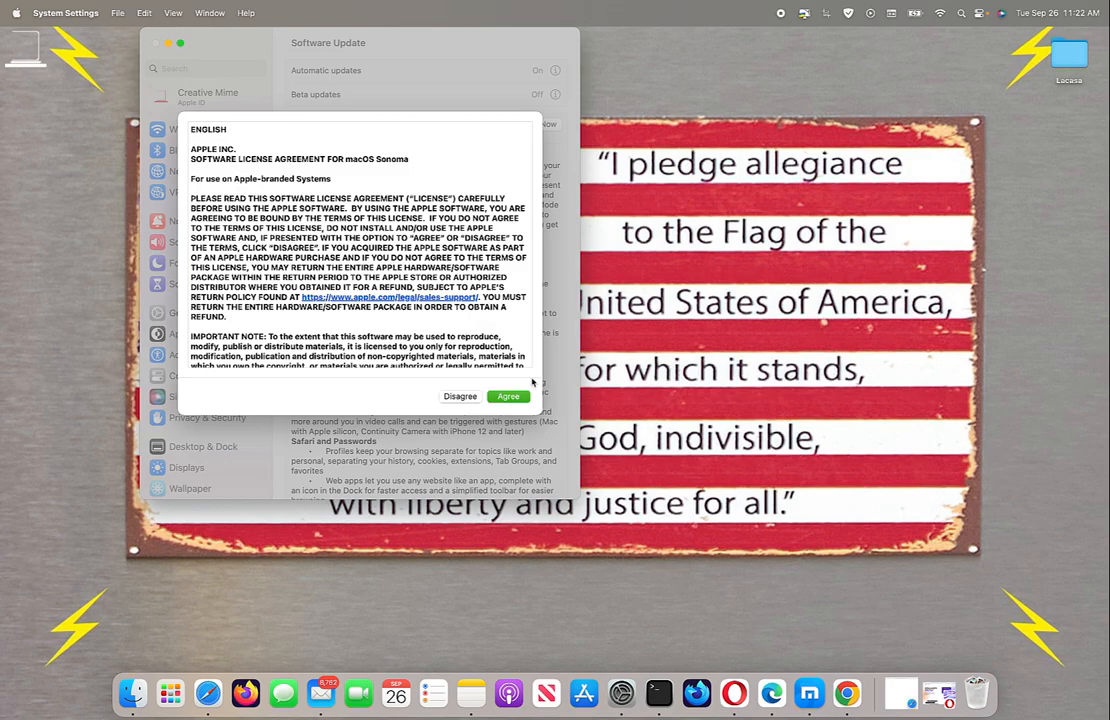
{"action": "left_click", "coordinate": [508, 396]}
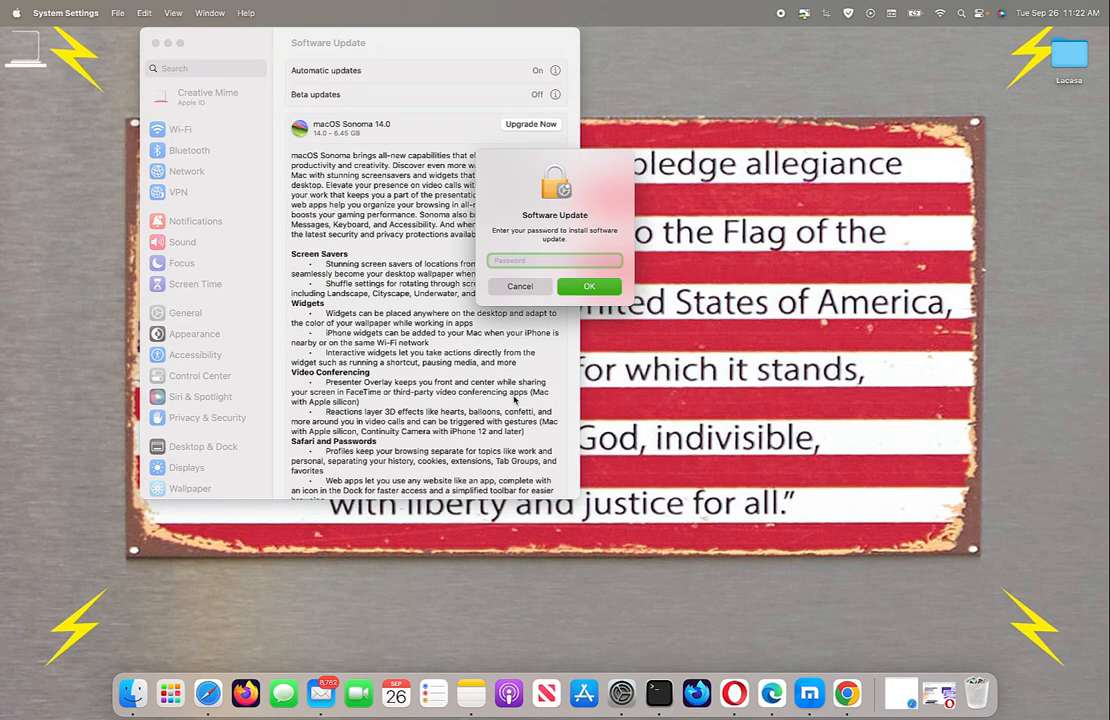
{"action": "left_click", "coordinate": [555, 260]}
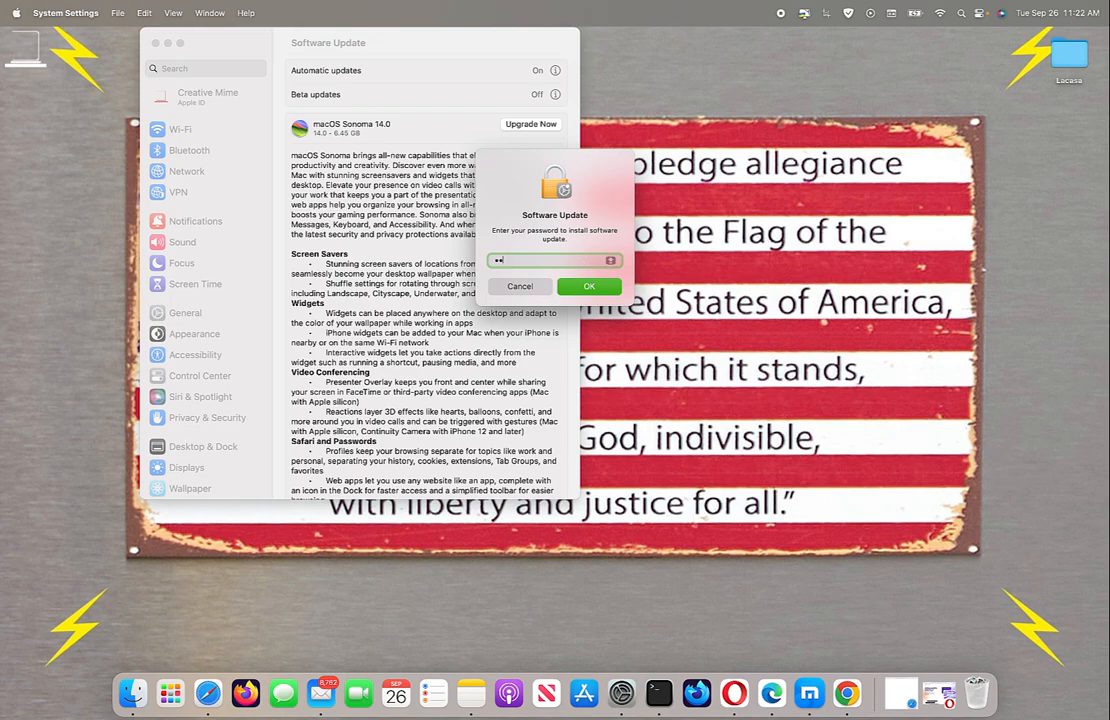
{"action": "type", "text": "••"}
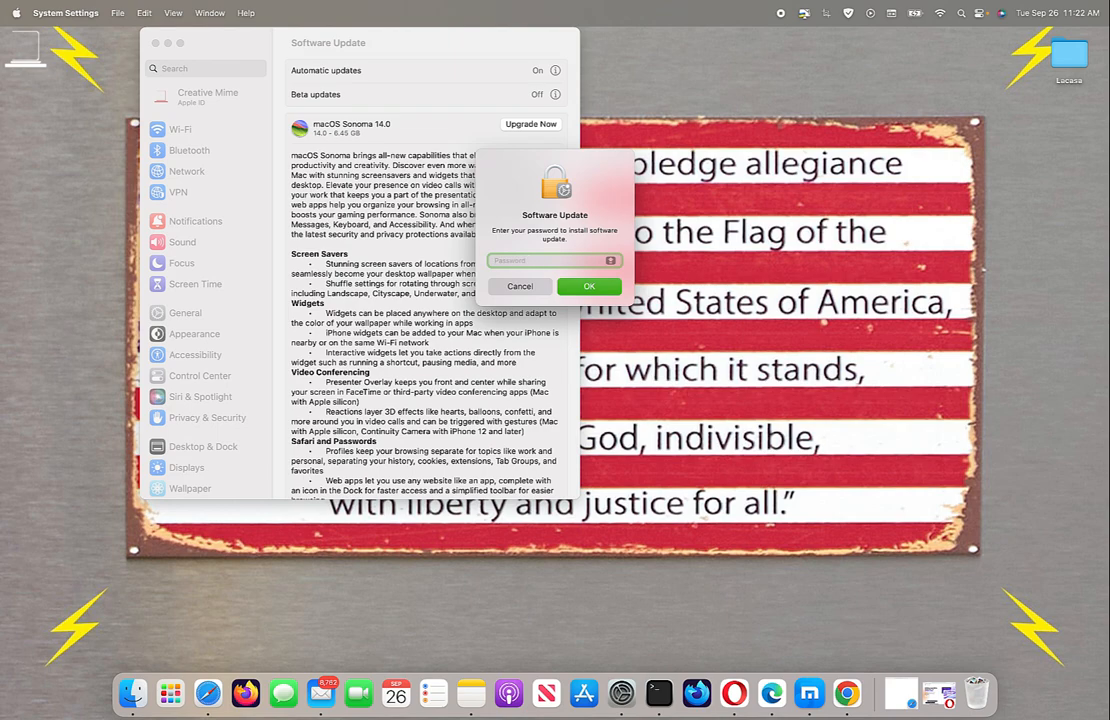
{"action": "type", "text": "••••"}
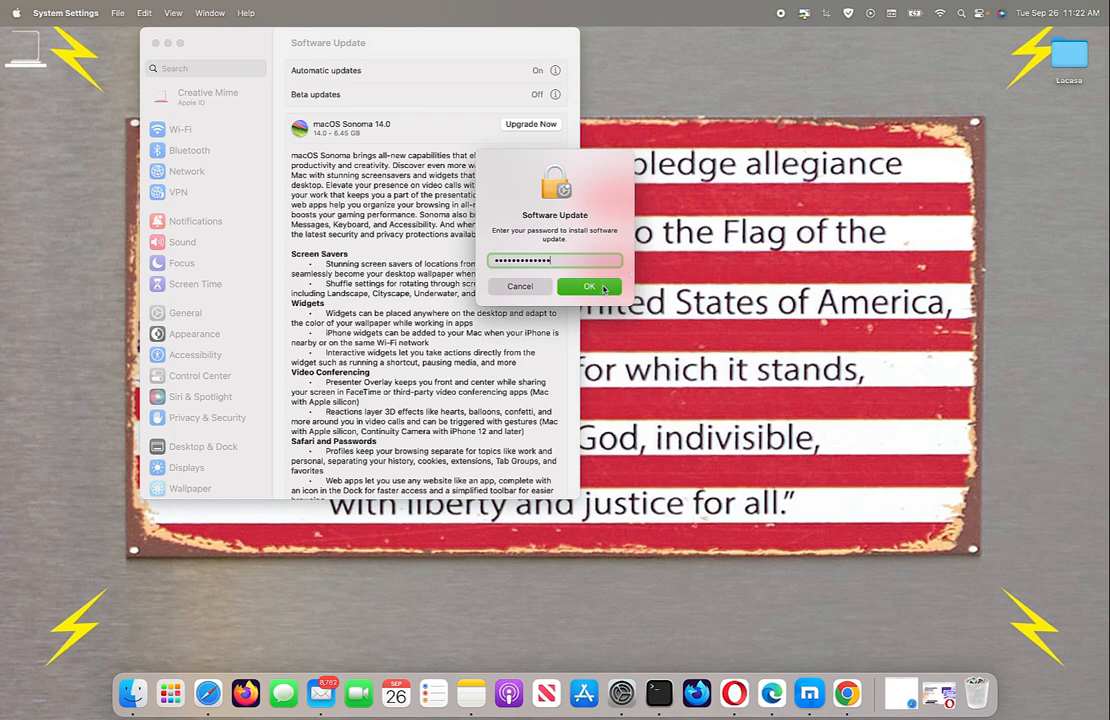
{"action": "left_click", "coordinate": [589, 286]}
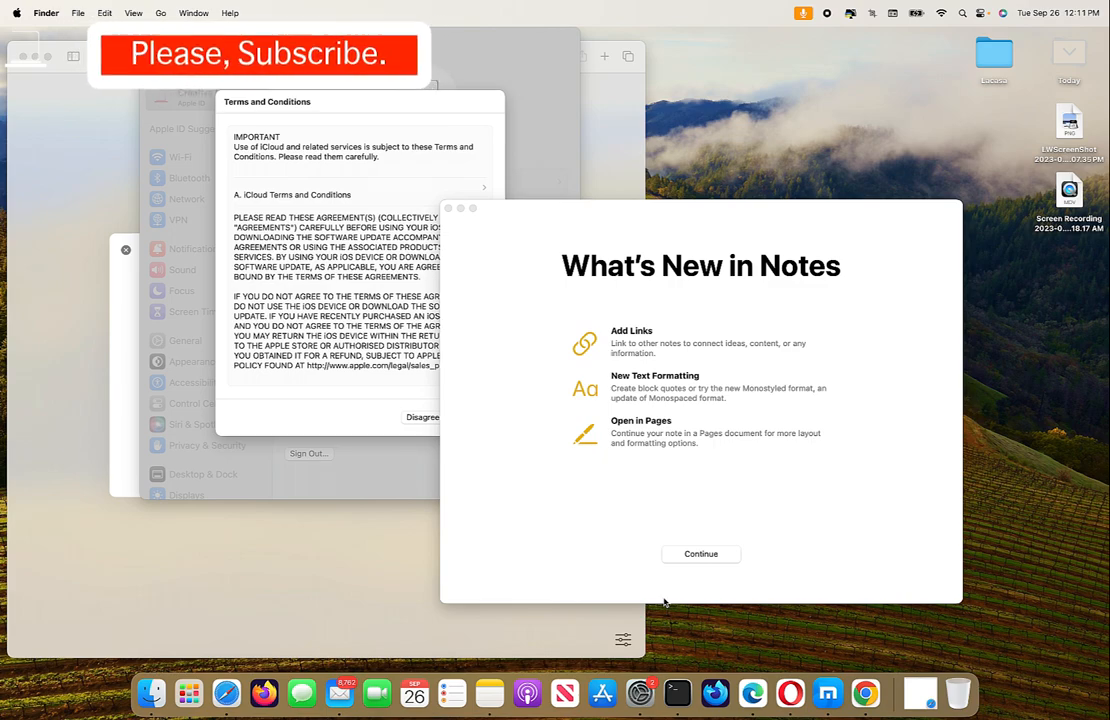
{"action": "mouse_move", "coordinate": [730, 470]}
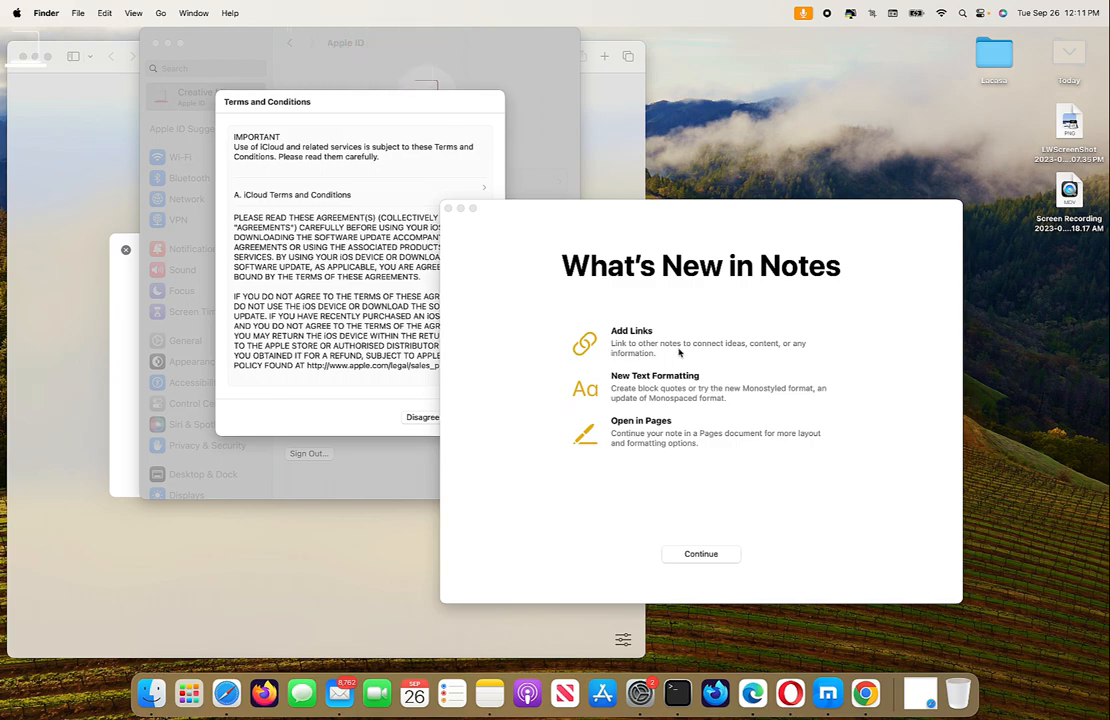
{"action": "mouse_move", "coordinate": [535, 282]}
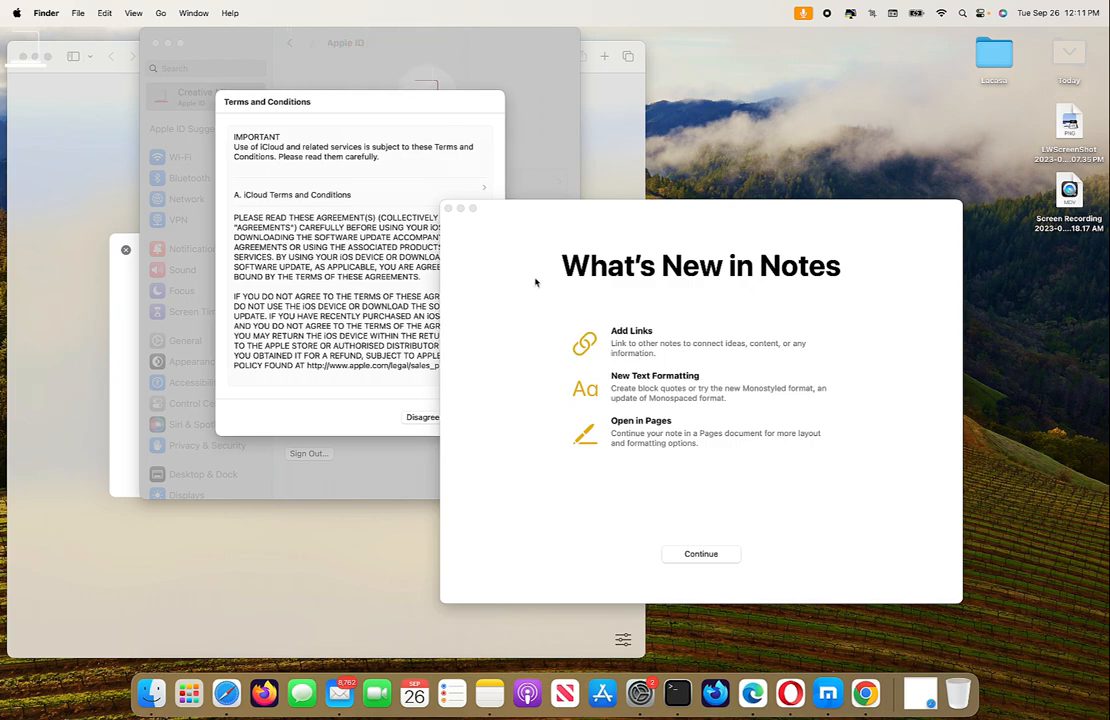
{"action": "mouse_move", "coordinate": [678, 435]}
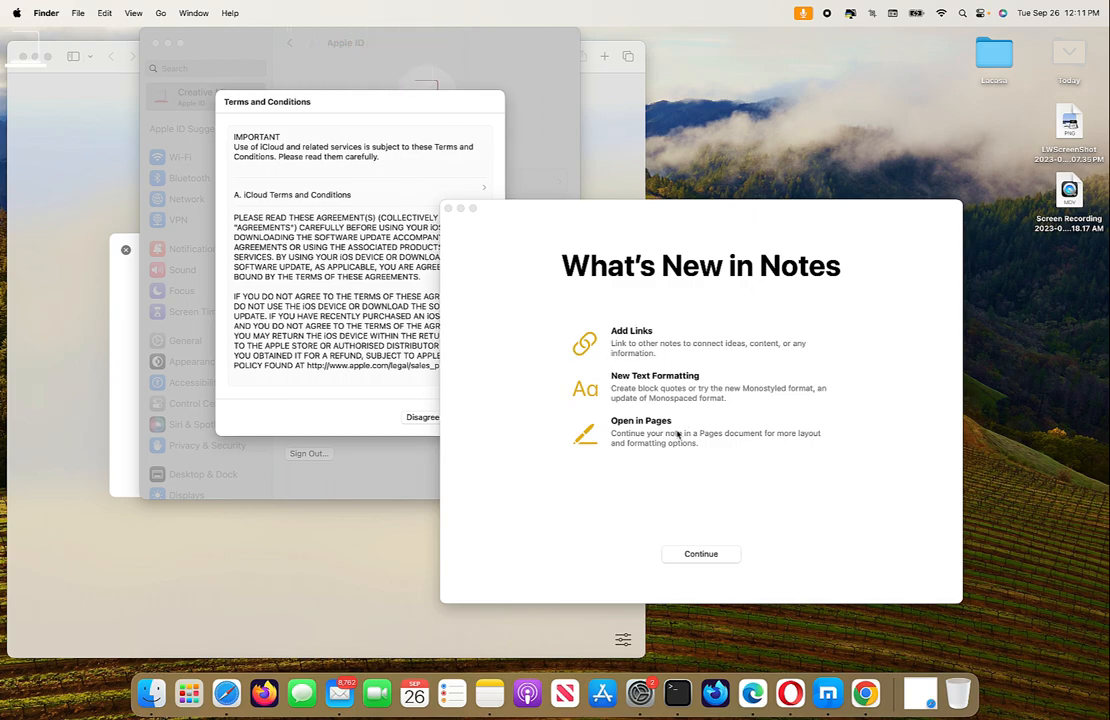
{"action": "mouse_move", "coordinate": [849, 121]}
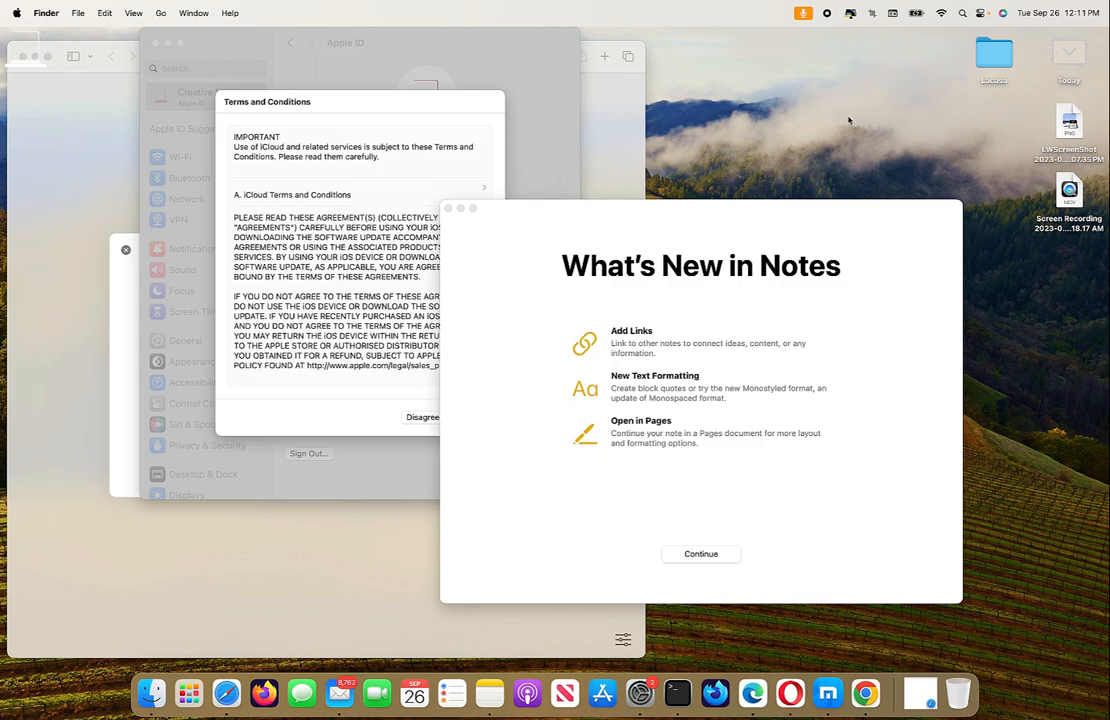
{"action": "mouse_move", "coordinate": [854, 55]}
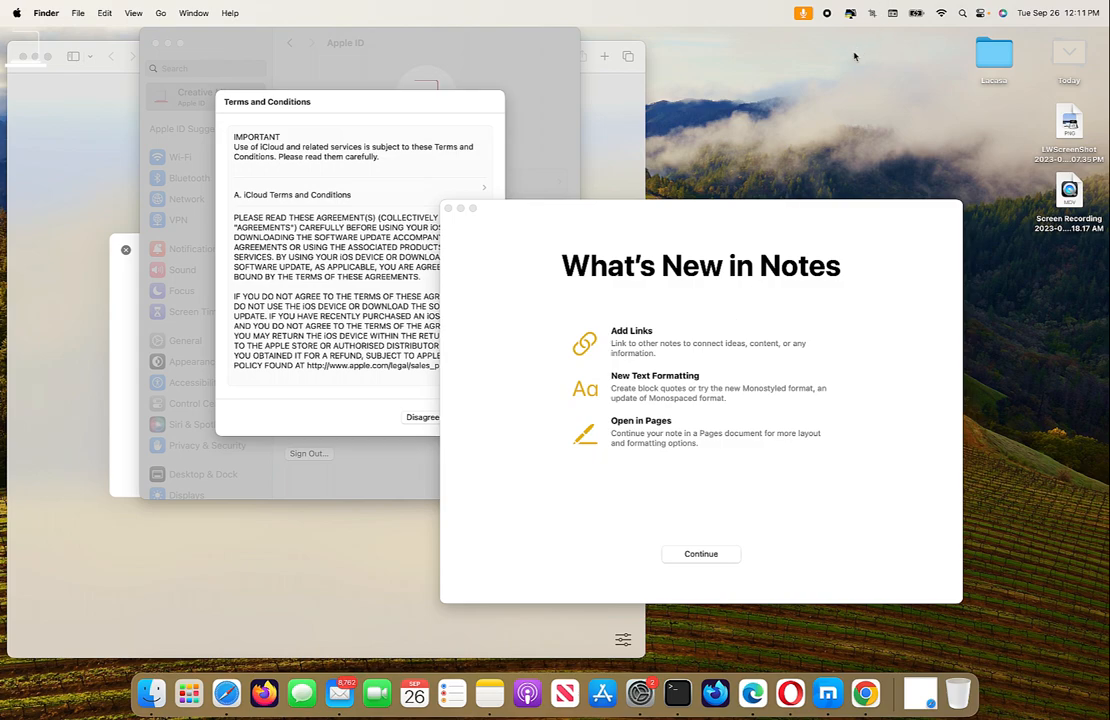
{"action": "mouse_move", "coordinate": [119, 114]}
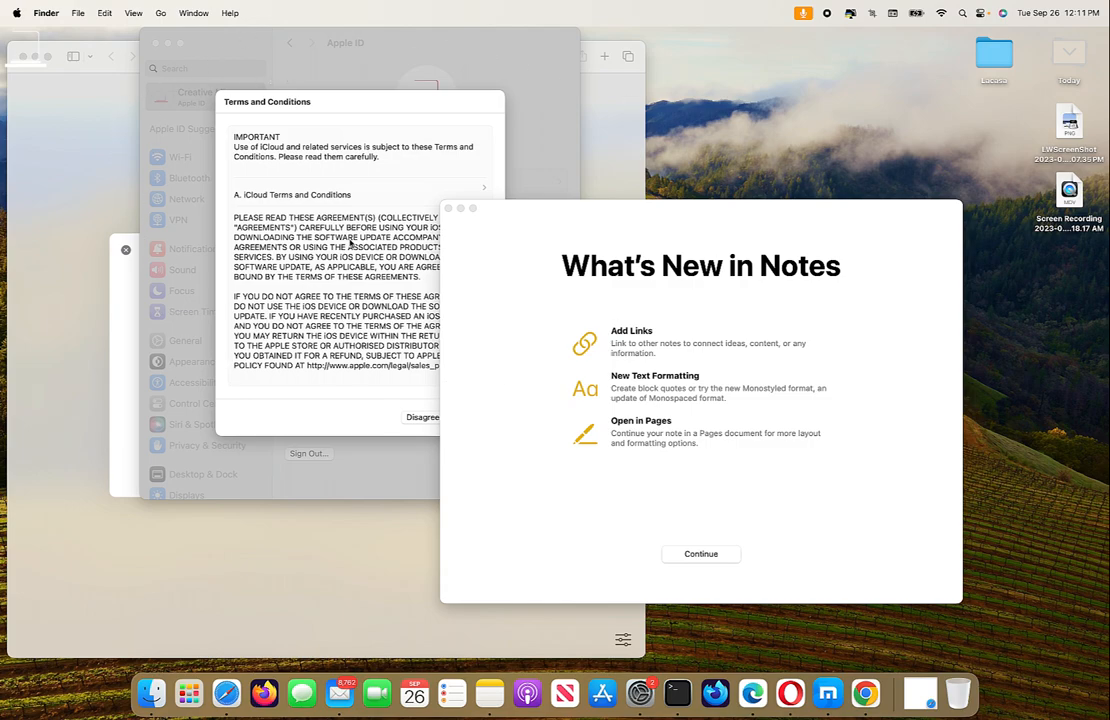
{"action": "mouse_move", "coordinate": [821, 56]}
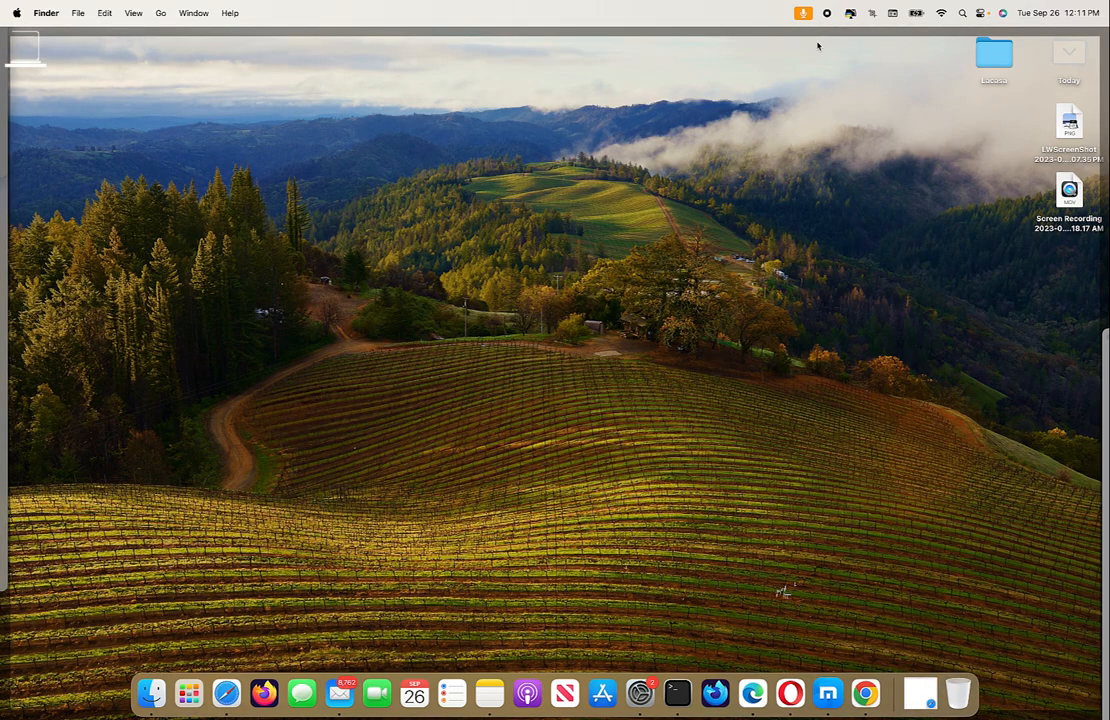
{"action": "mouse_move", "coordinate": [416, 318]}
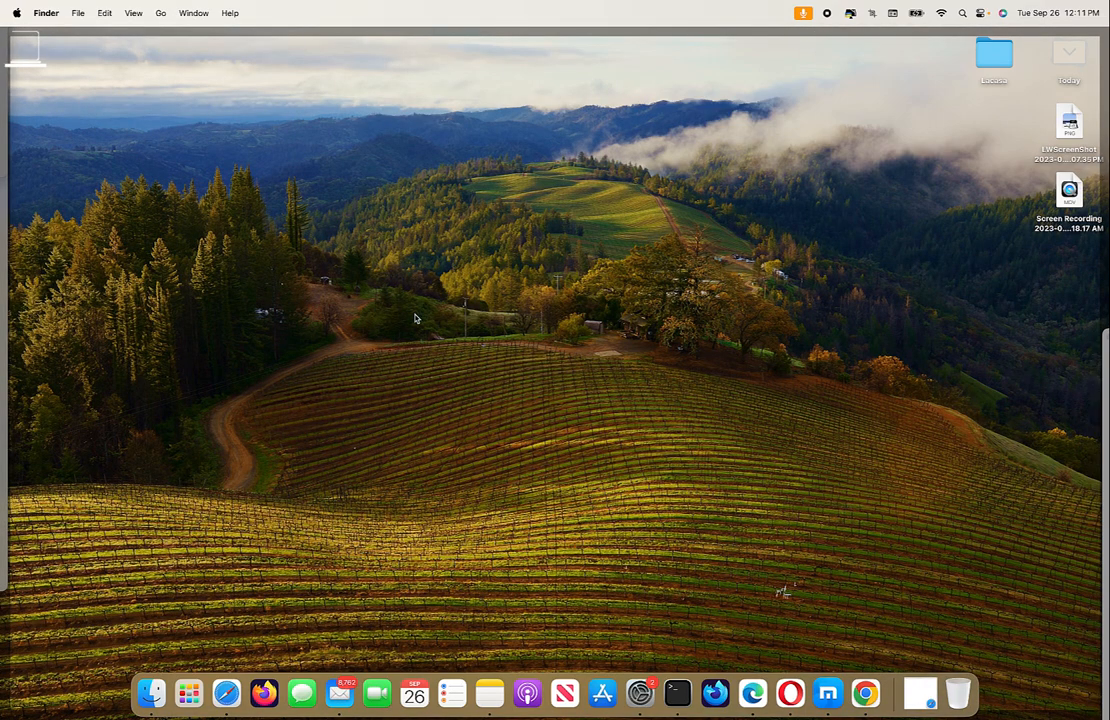
{"action": "mouse_move", "coordinate": [740, 226]}
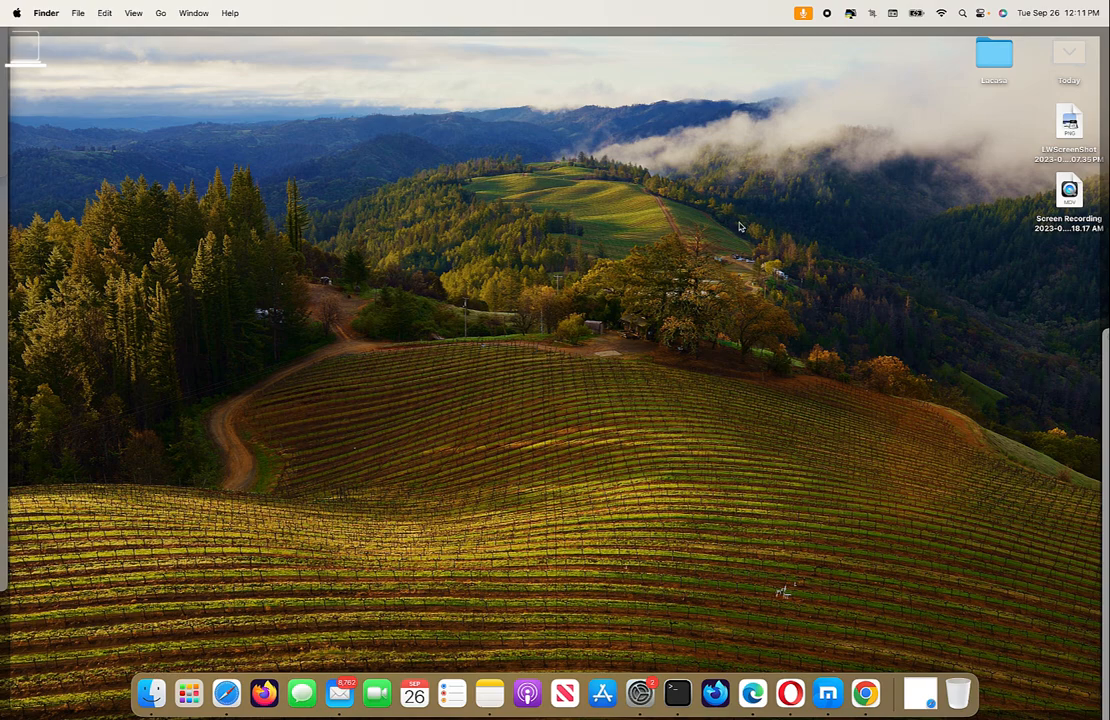
{"action": "mouse_move", "coordinate": [1013, 434]}
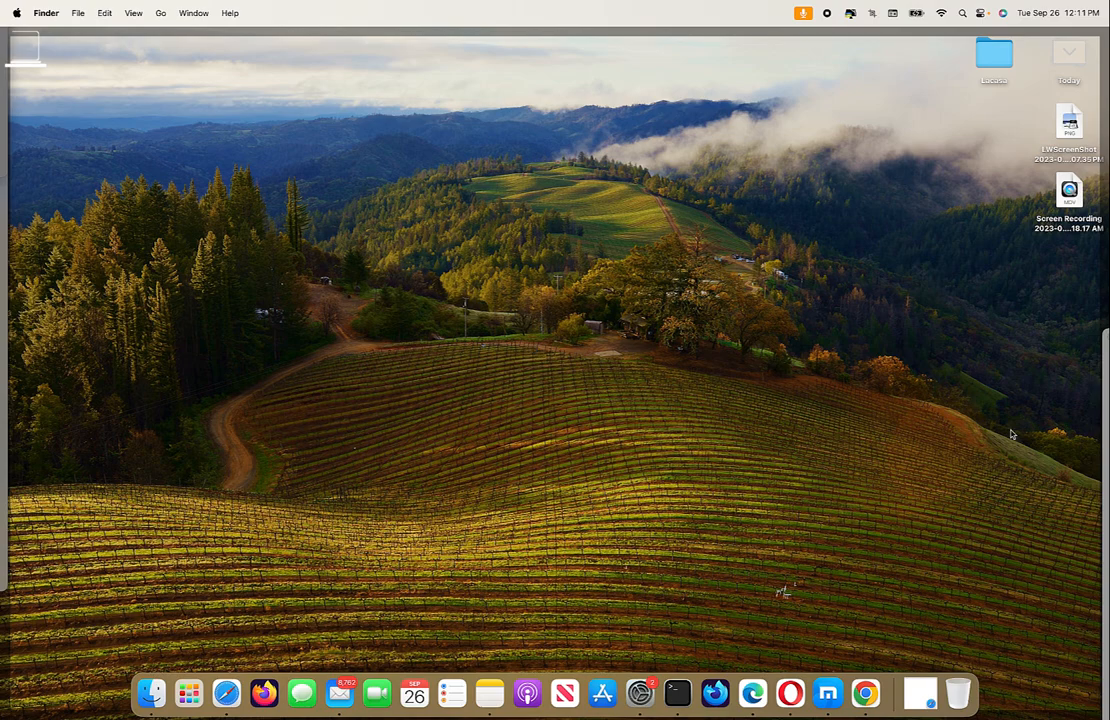
{"action": "mouse_move", "coordinate": [823, 75]}
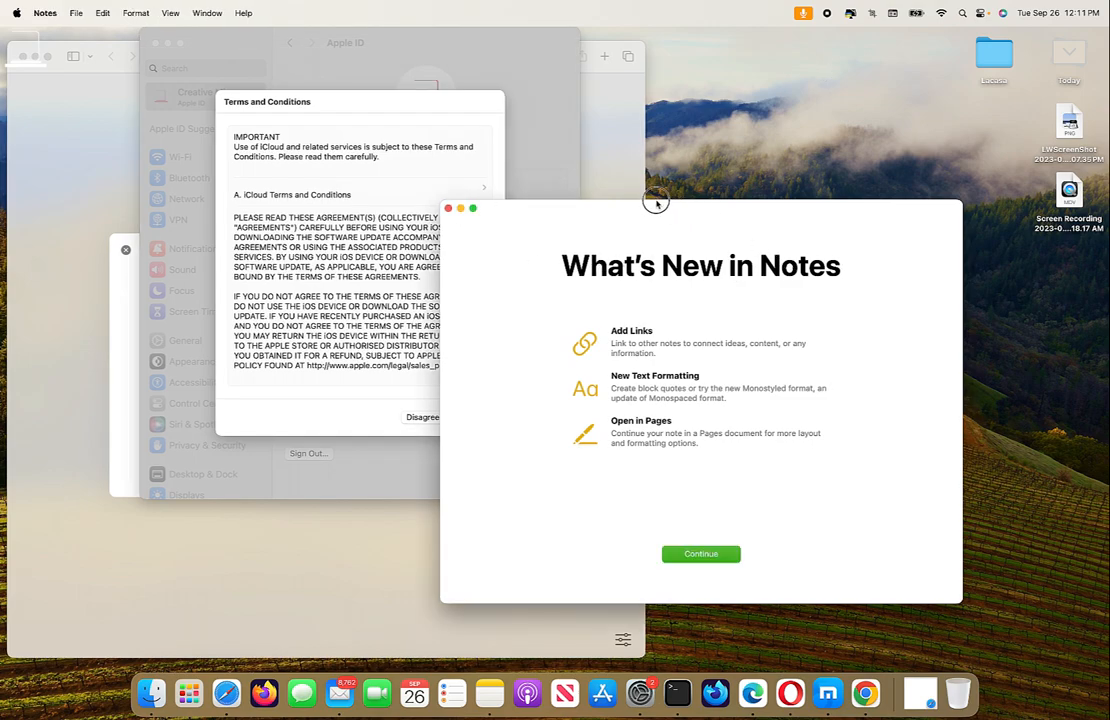
{"action": "mouse_move", "coordinate": [471, 212]}
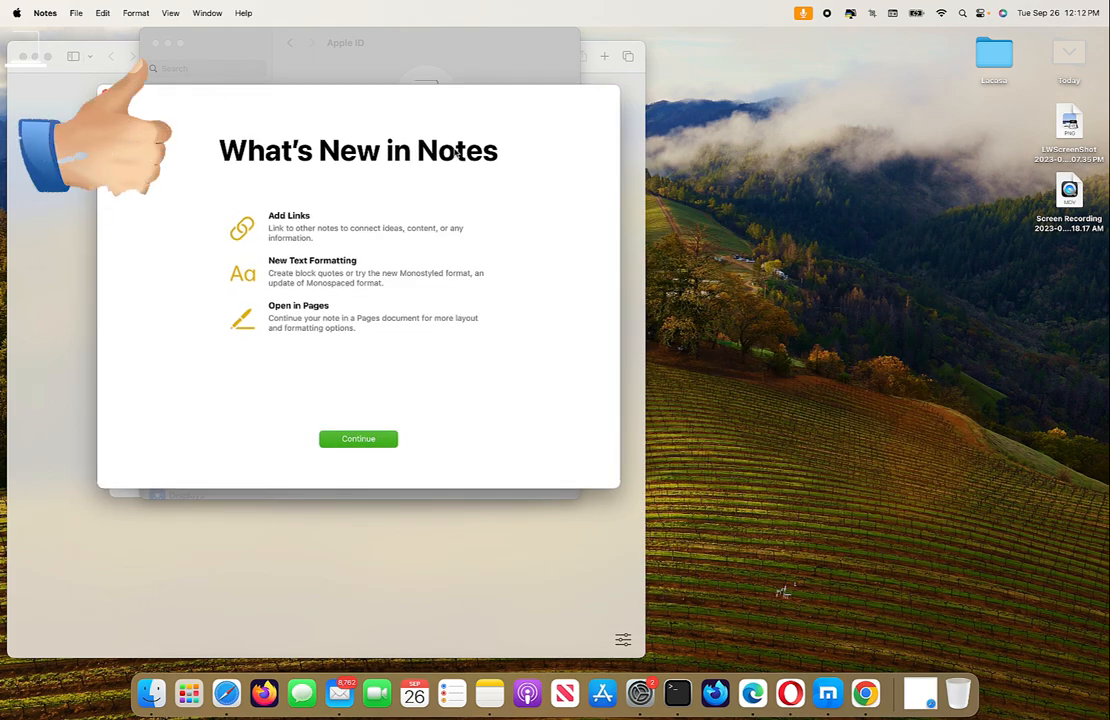
{"action": "mouse_move", "coordinate": [331, 237]}
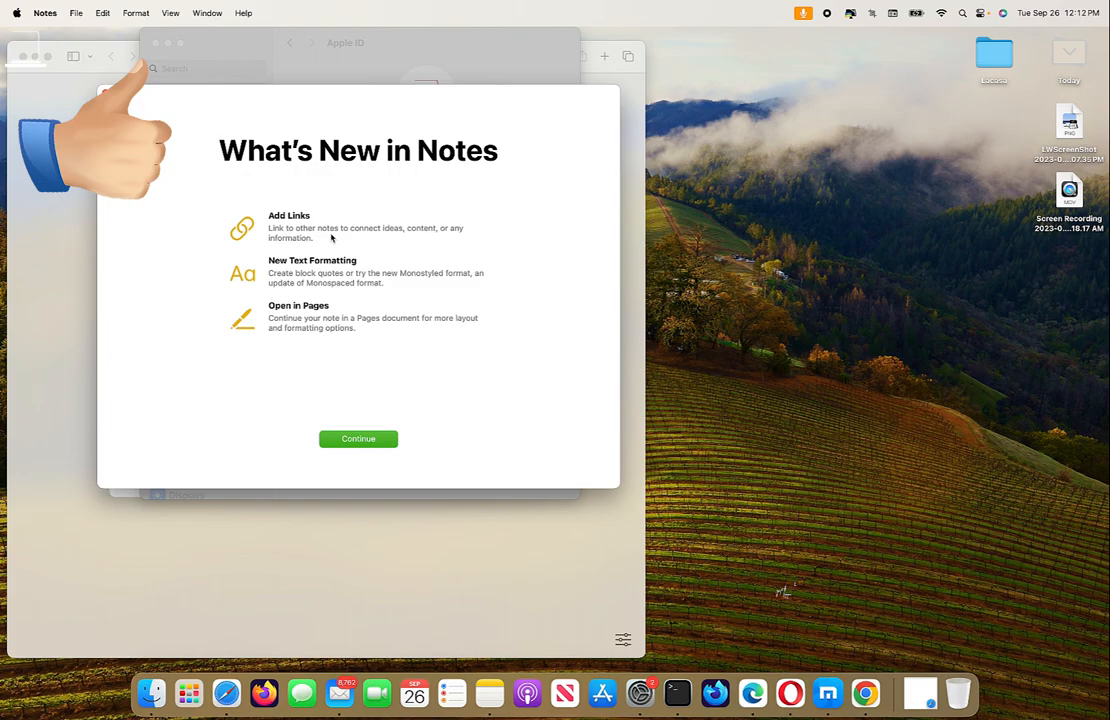
{"action": "mouse_move", "coordinate": [332, 238]}
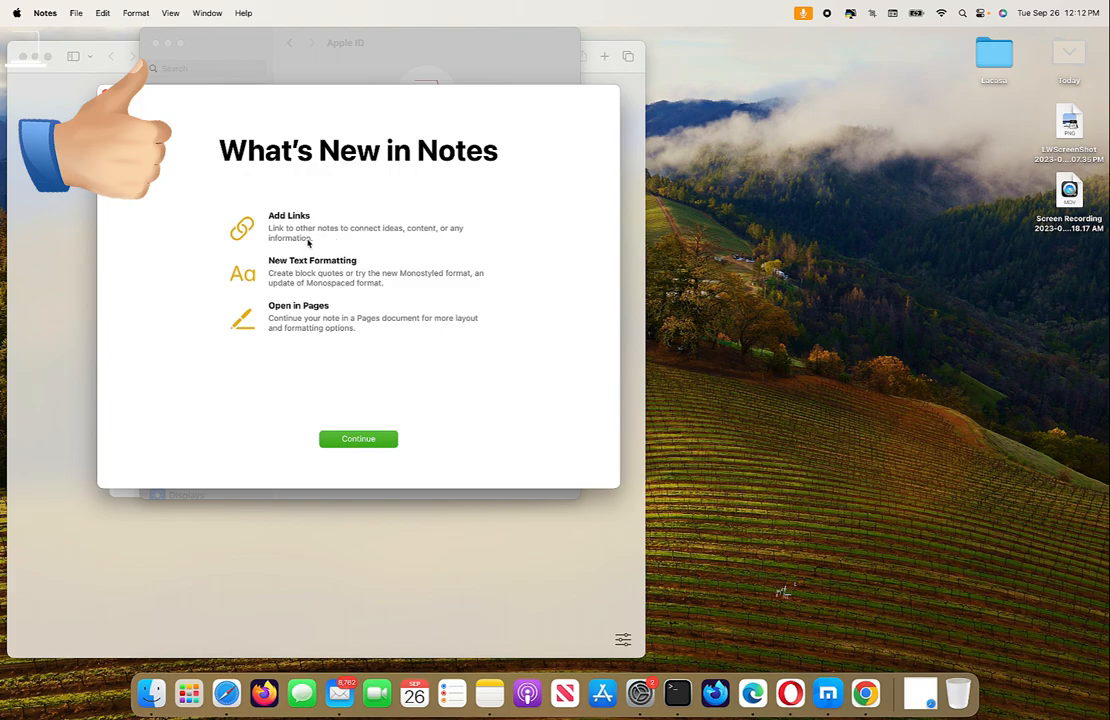
{"action": "mouse_move", "coordinate": [345, 217]}
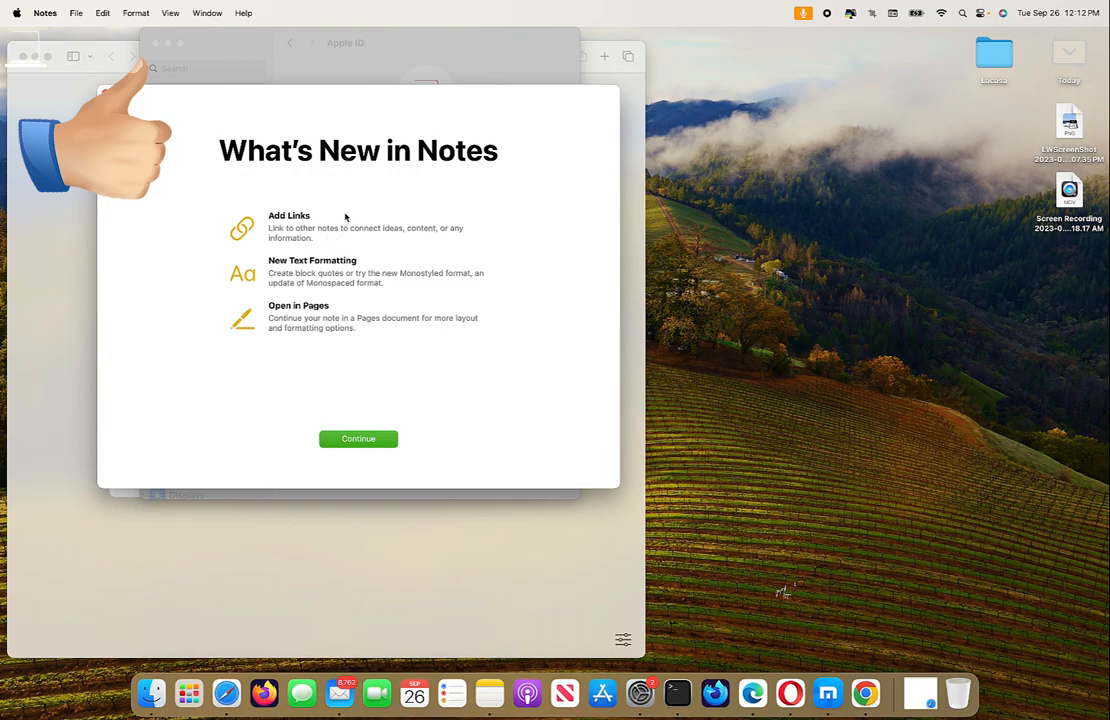
{"action": "mouse_move", "coordinate": [257, 235]}
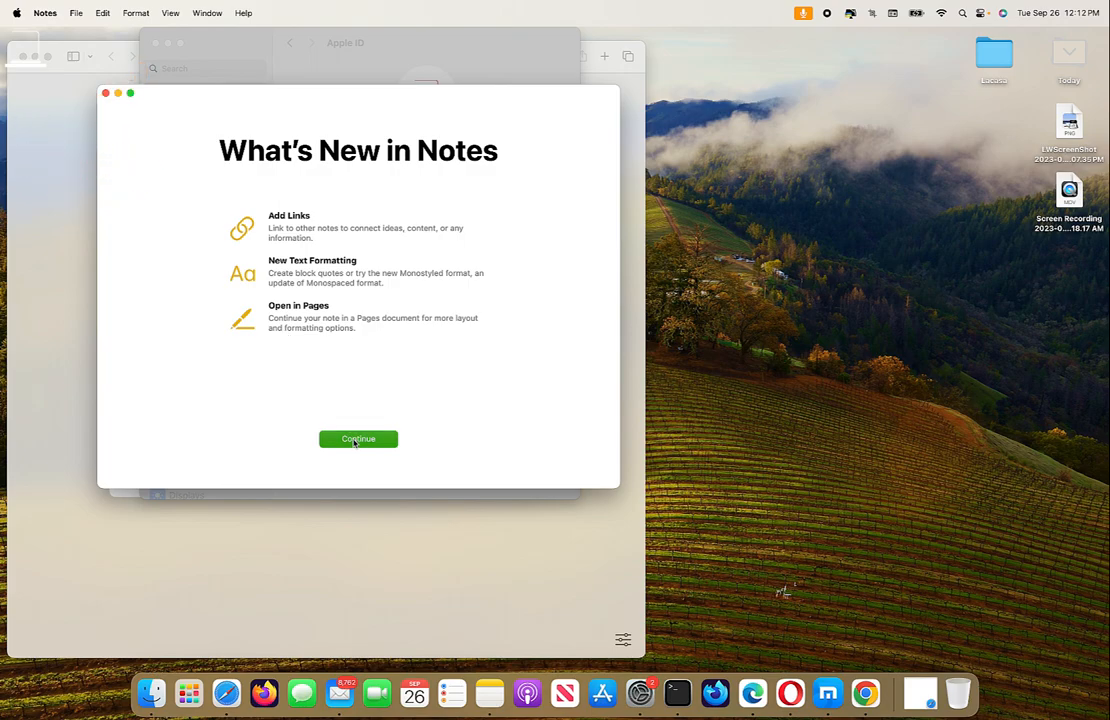
Step: Continue past the What's New in Notes splash screen
{"action": "left_click", "coordinate": [358, 439]}
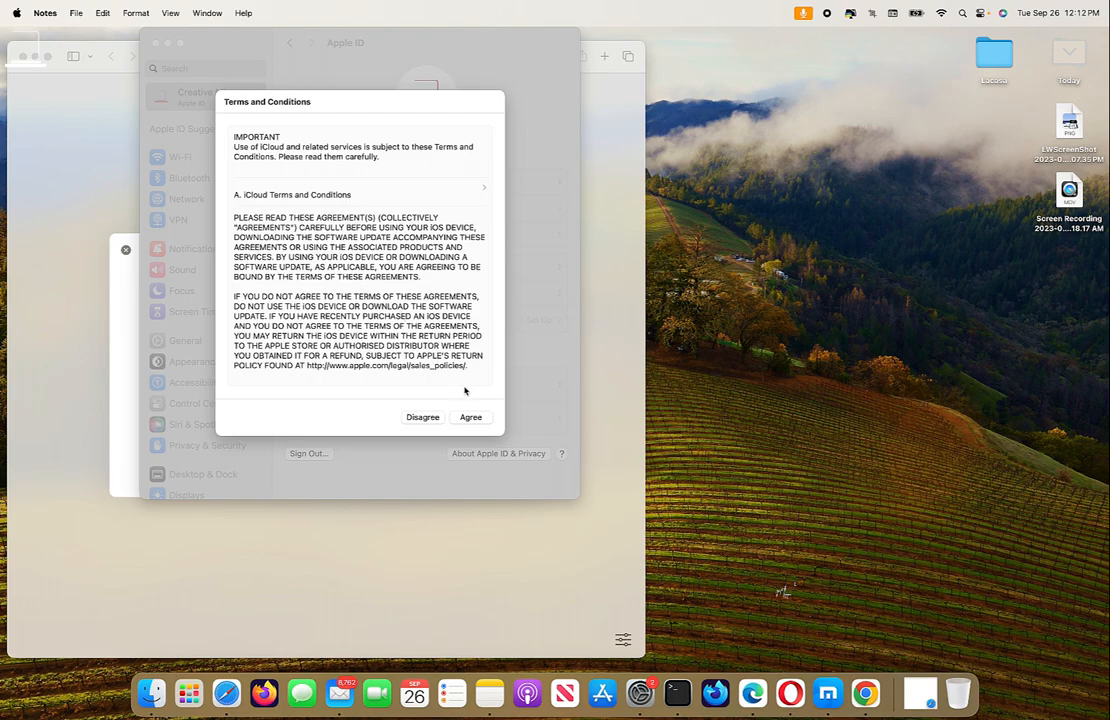
{"action": "mouse_move", "coordinate": [470, 420]}
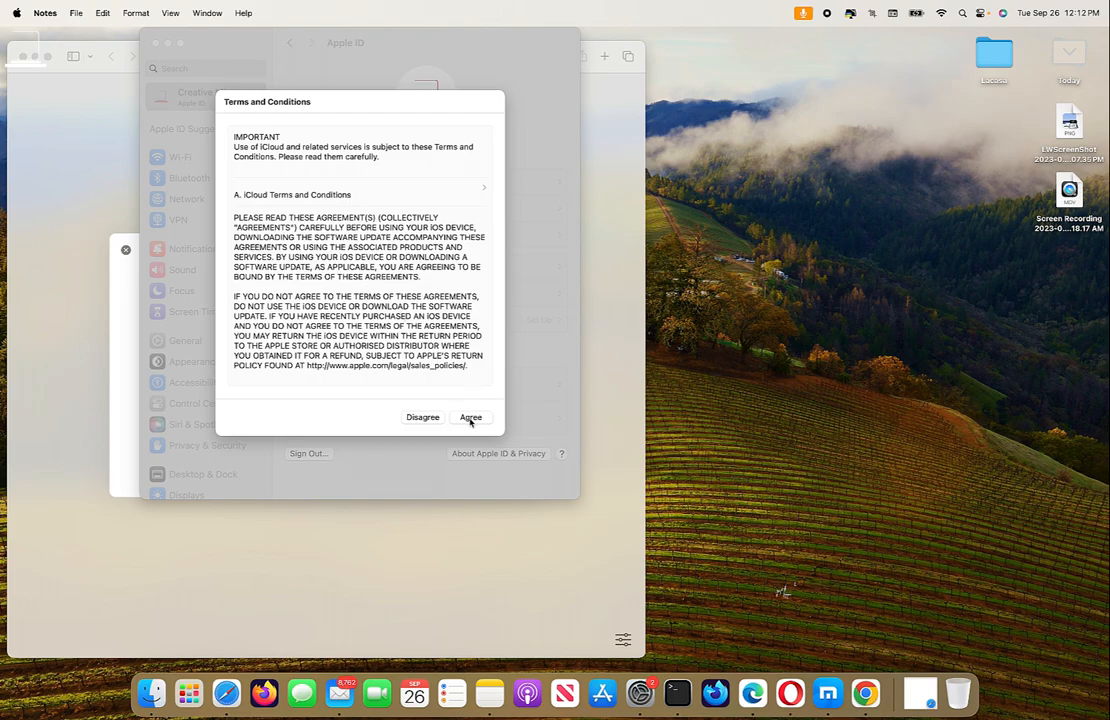
Step: Agree to the iCloud Terms, check Apple ID Suggestions, and open iCloud (40.62 of 50 GB used)
{"action": "left_click", "coordinate": [470, 417]}
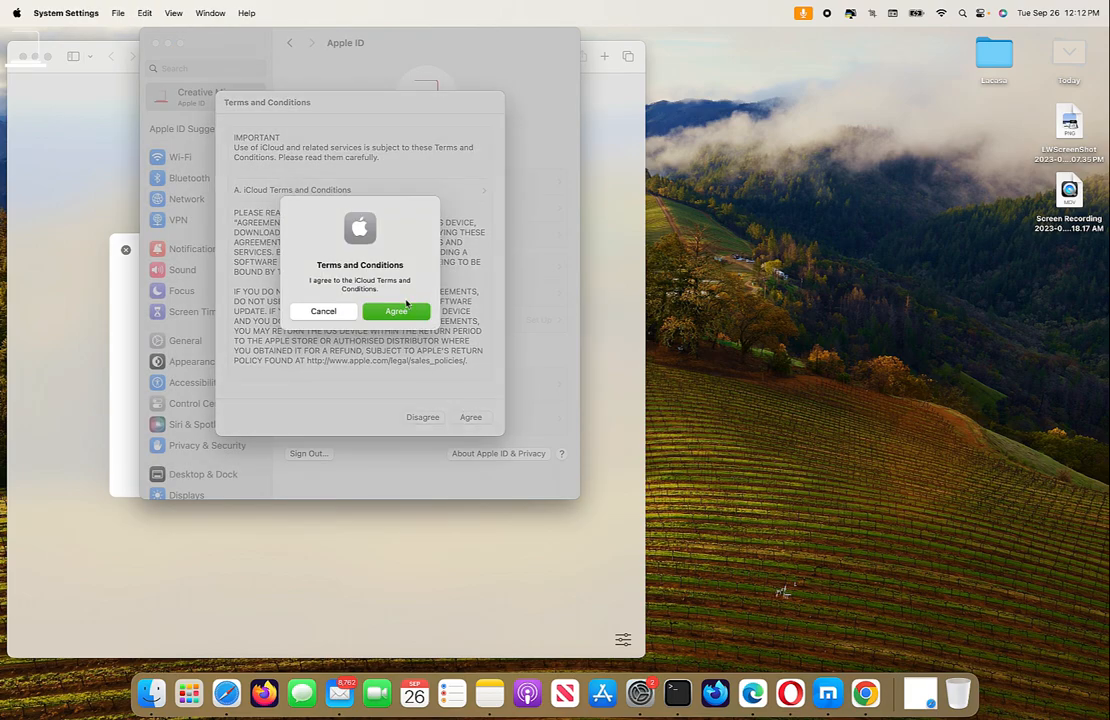
{"action": "left_click", "coordinate": [396, 311]}
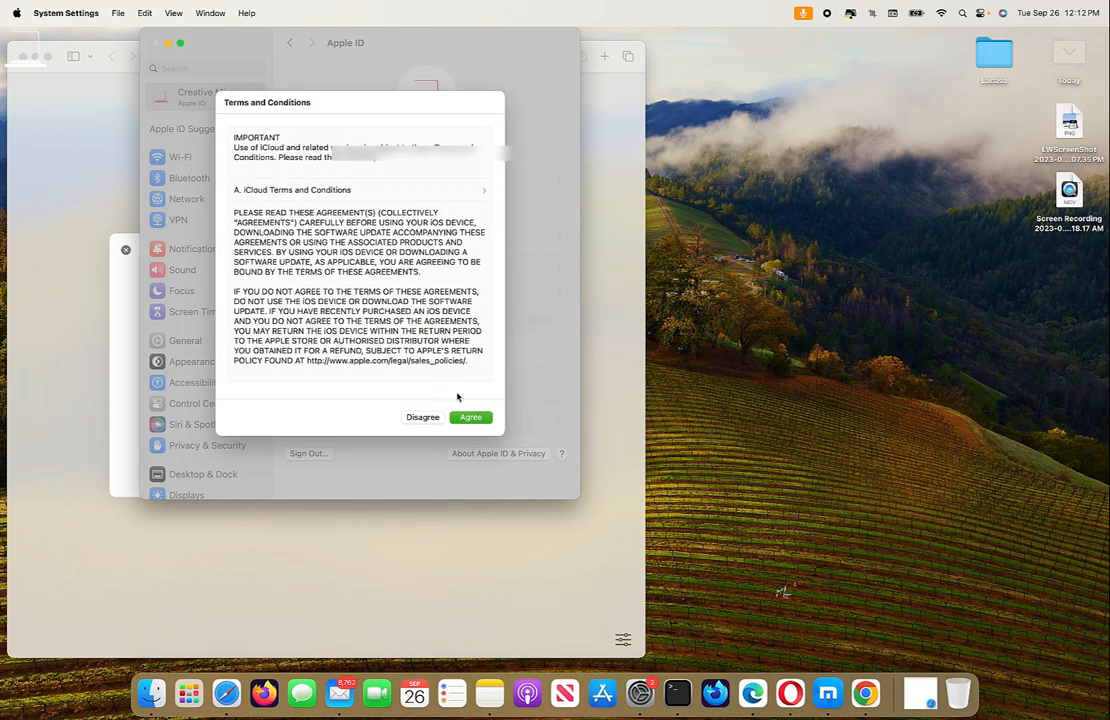
{"action": "left_click", "coordinate": [470, 417]}
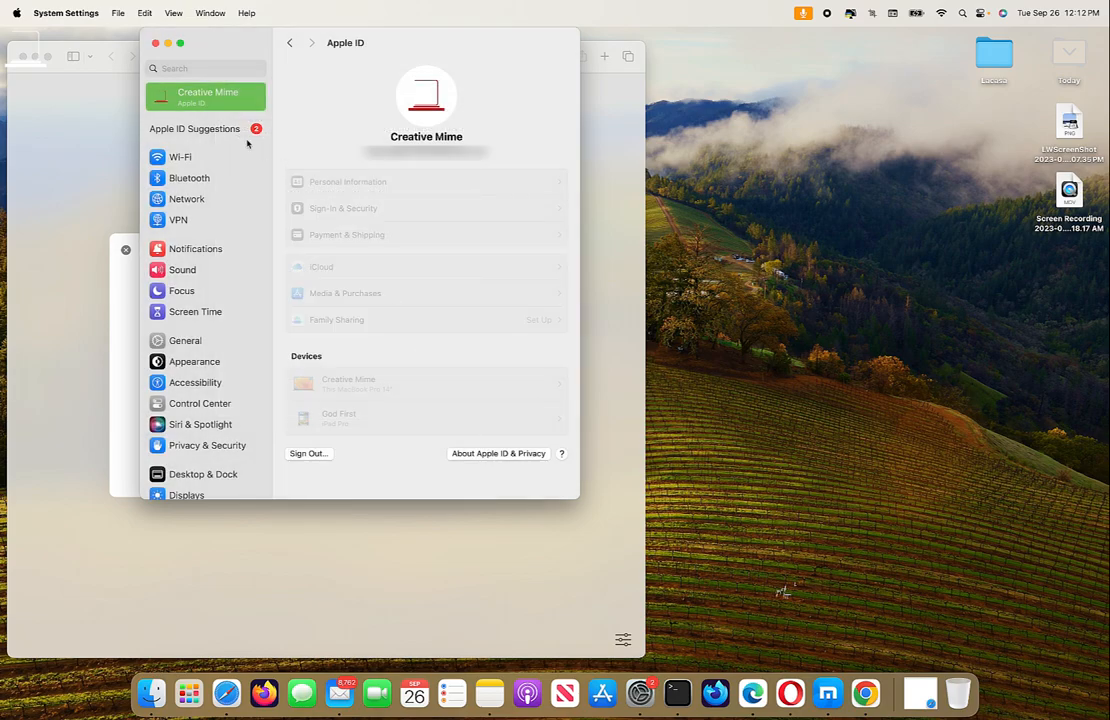
{"action": "left_click", "coordinate": [195, 128]}
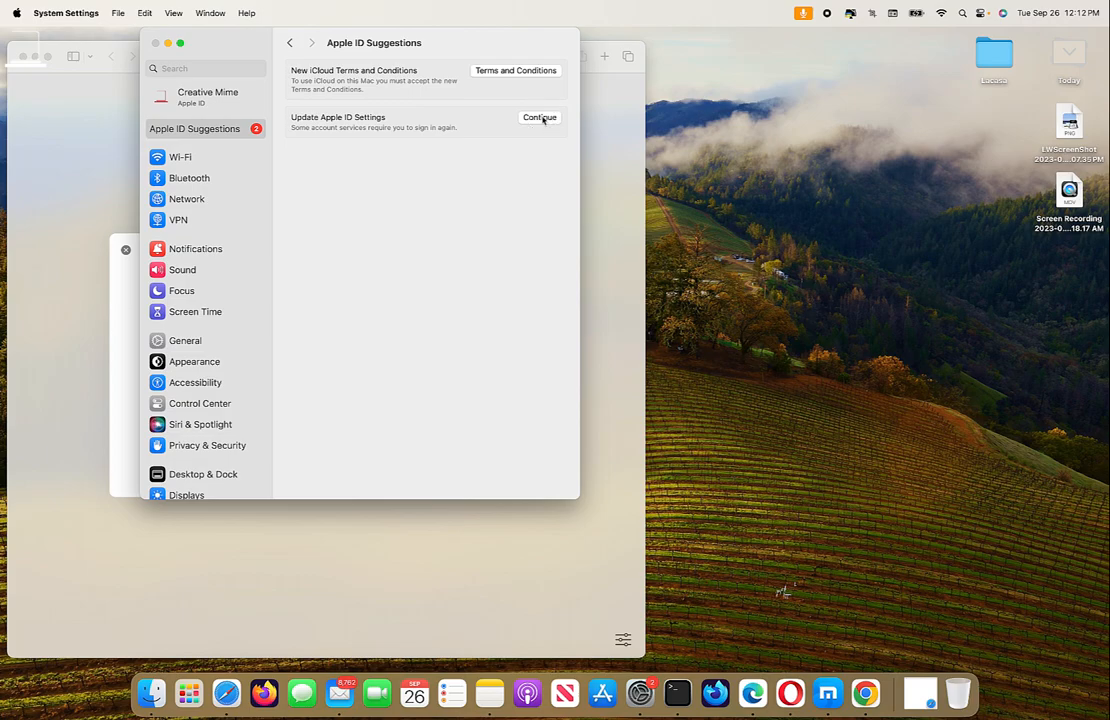
{"action": "mouse_move", "coordinate": [528, 70]}
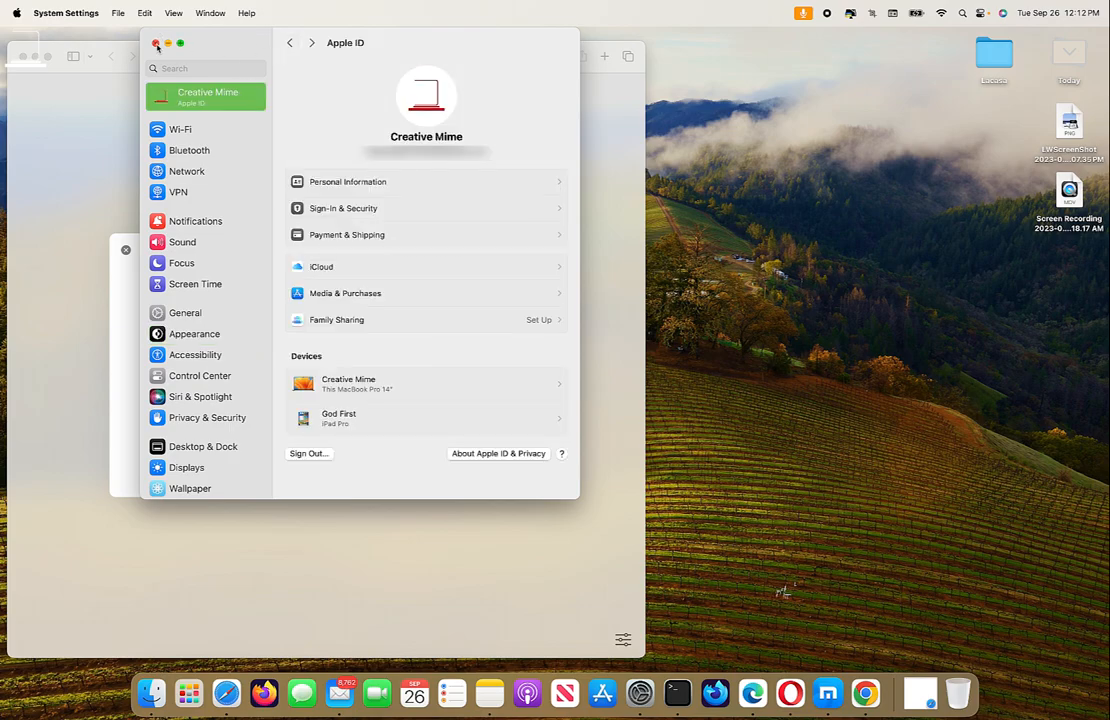
{"action": "mouse_move", "coordinate": [335, 267]}
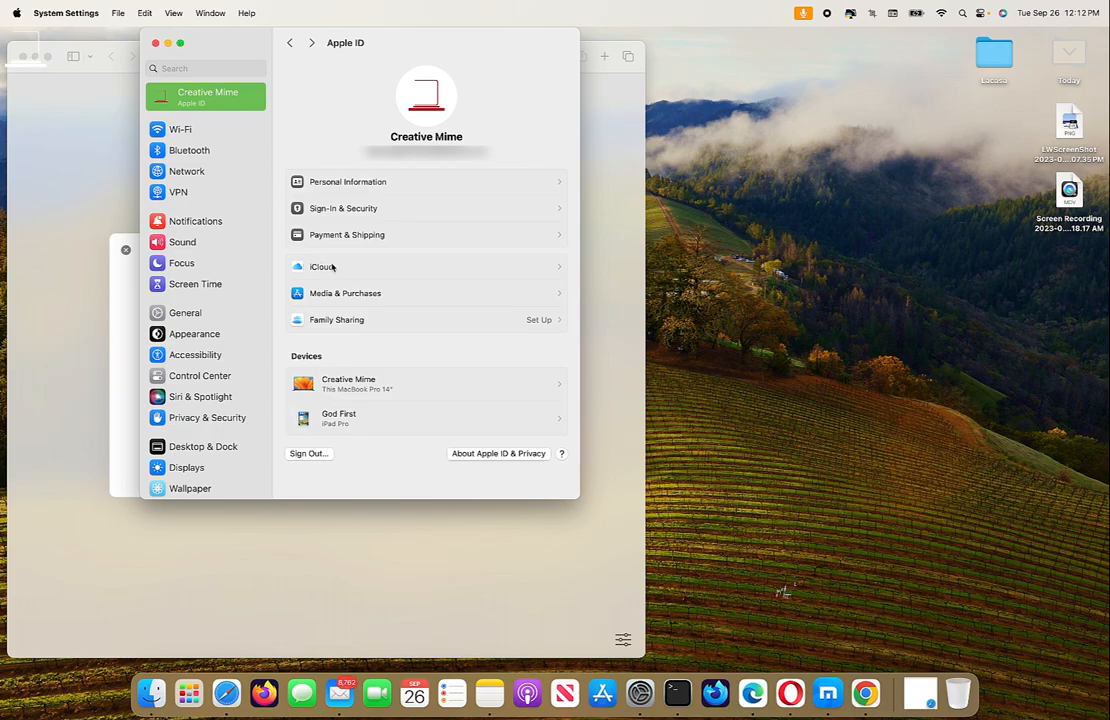
{"action": "left_click", "coordinate": [323, 266]}
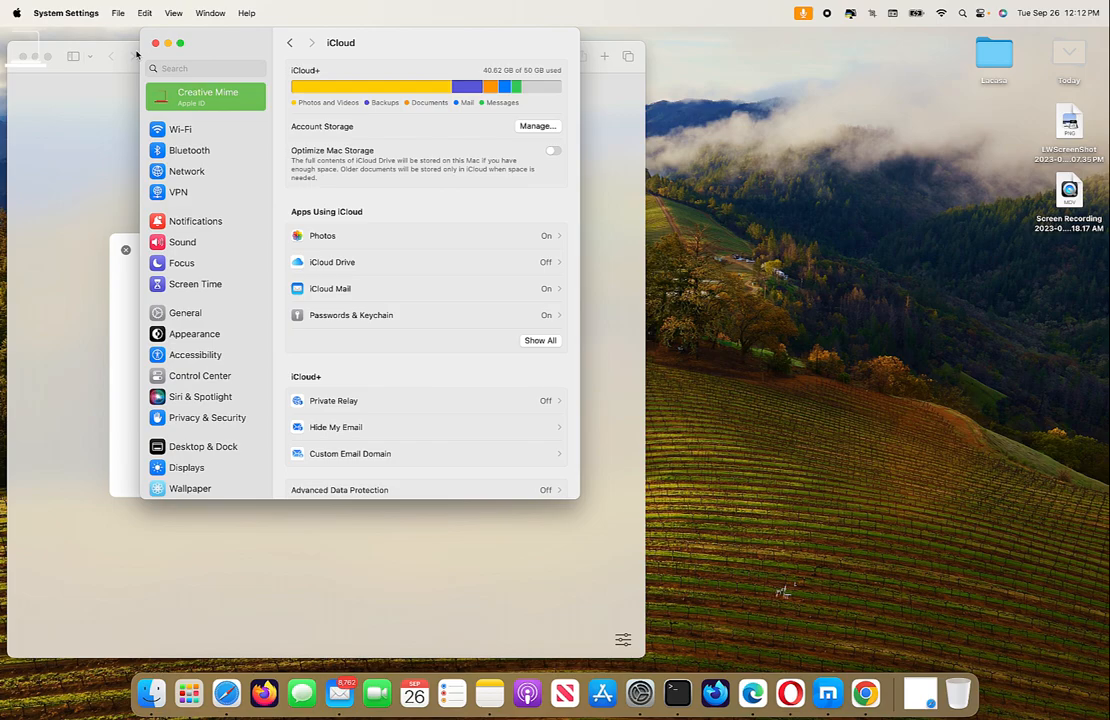
Step: Close System Settings after reviewing iCloud storage and apps using iCloud
{"action": "left_click", "coordinate": [226, 692]}
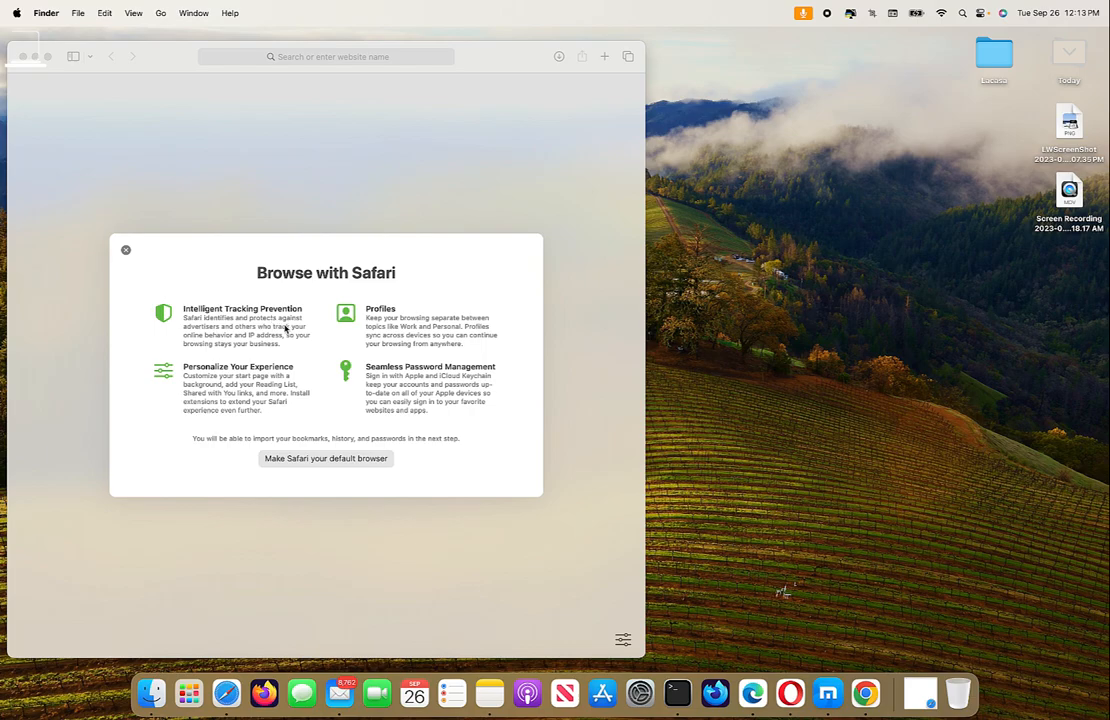
{"action": "mouse_move", "coordinate": [300, 305]}
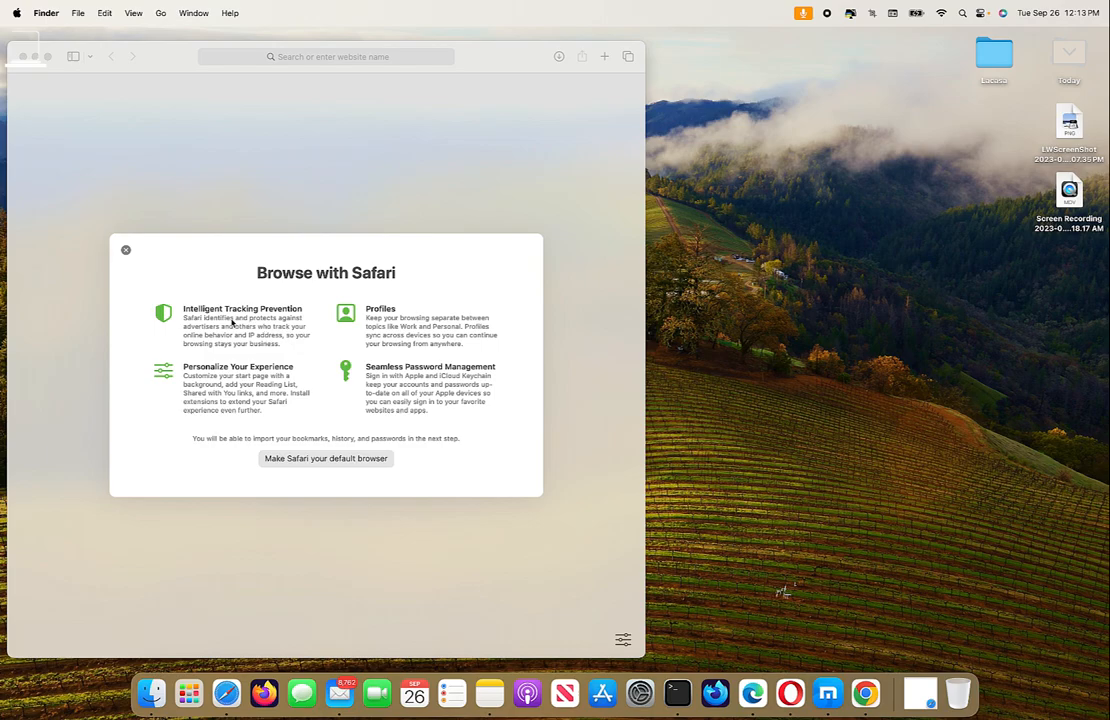
{"action": "mouse_move", "coordinate": [215, 350]}
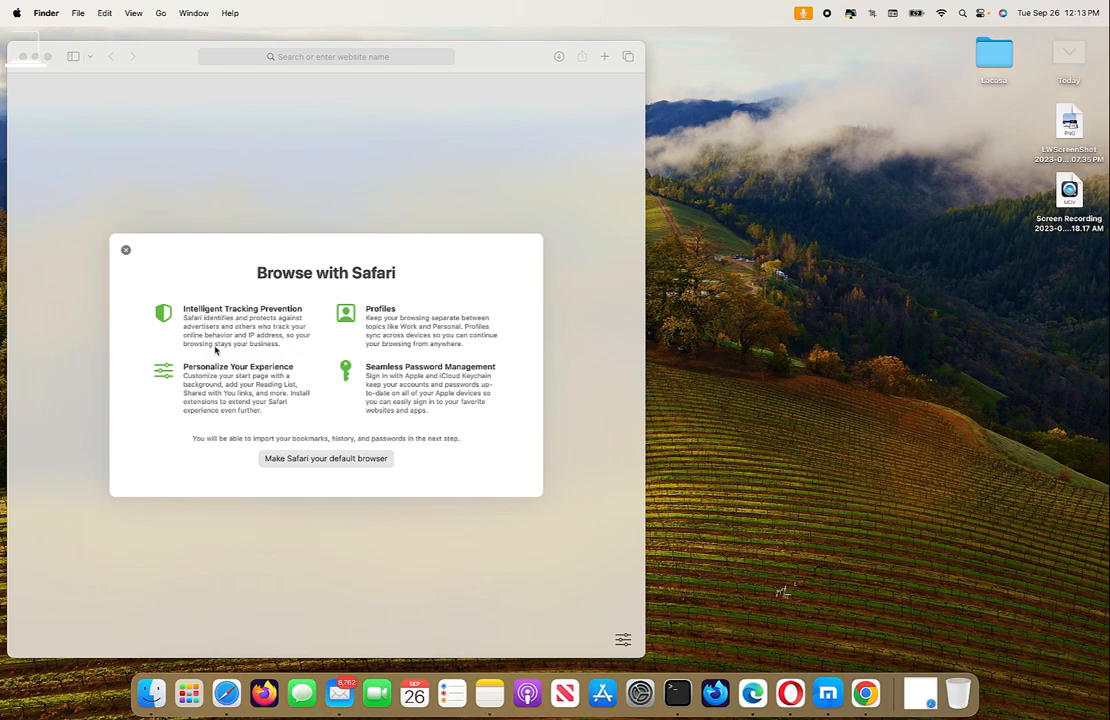
{"action": "mouse_move", "coordinate": [245, 360]}
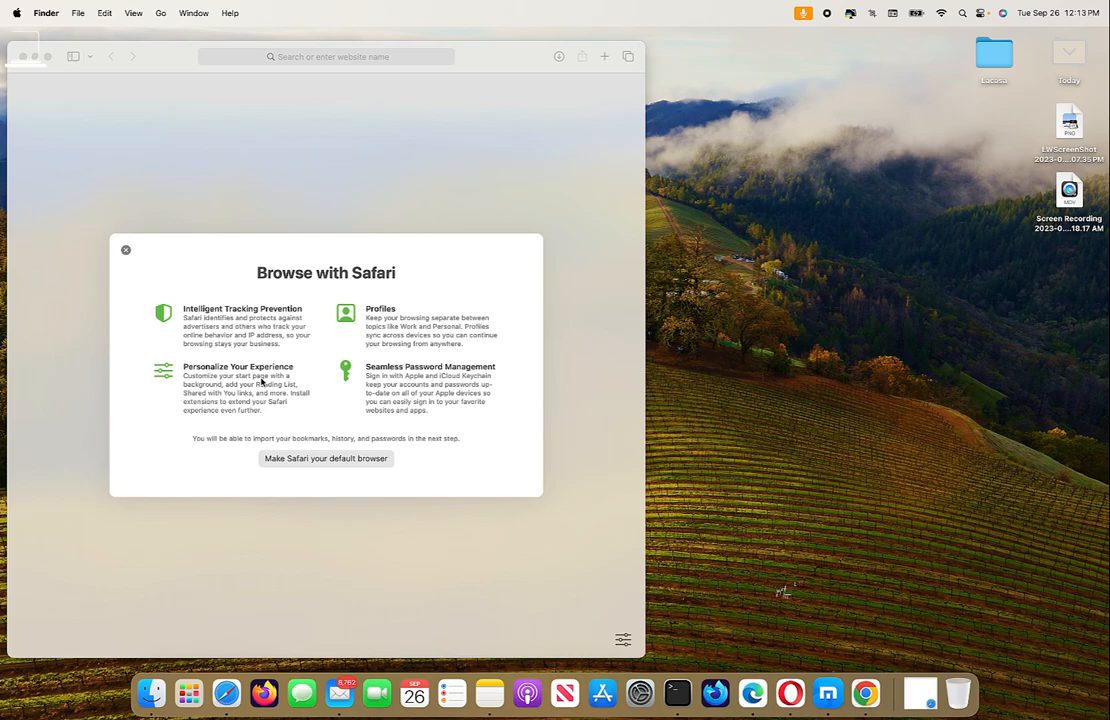
{"action": "mouse_move", "coordinate": [117, 267]}
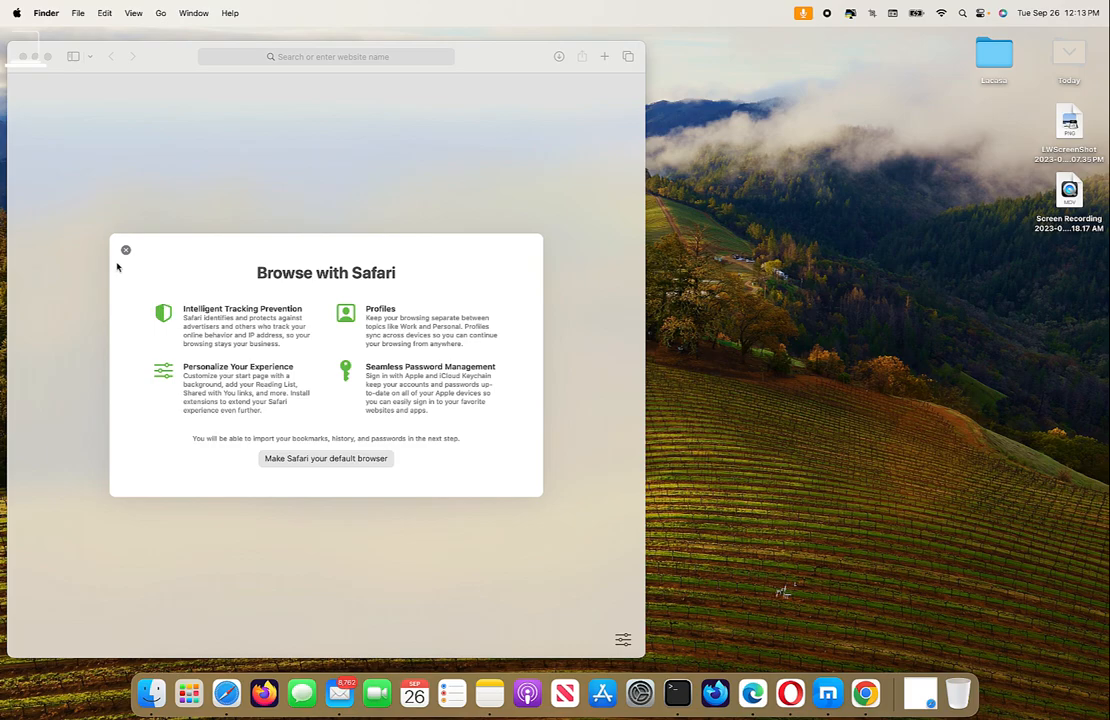
Step: Dismiss the Browse with Safari welcome sheet and close the empty Safari window
{"action": "left_click", "coordinate": [125, 250]}
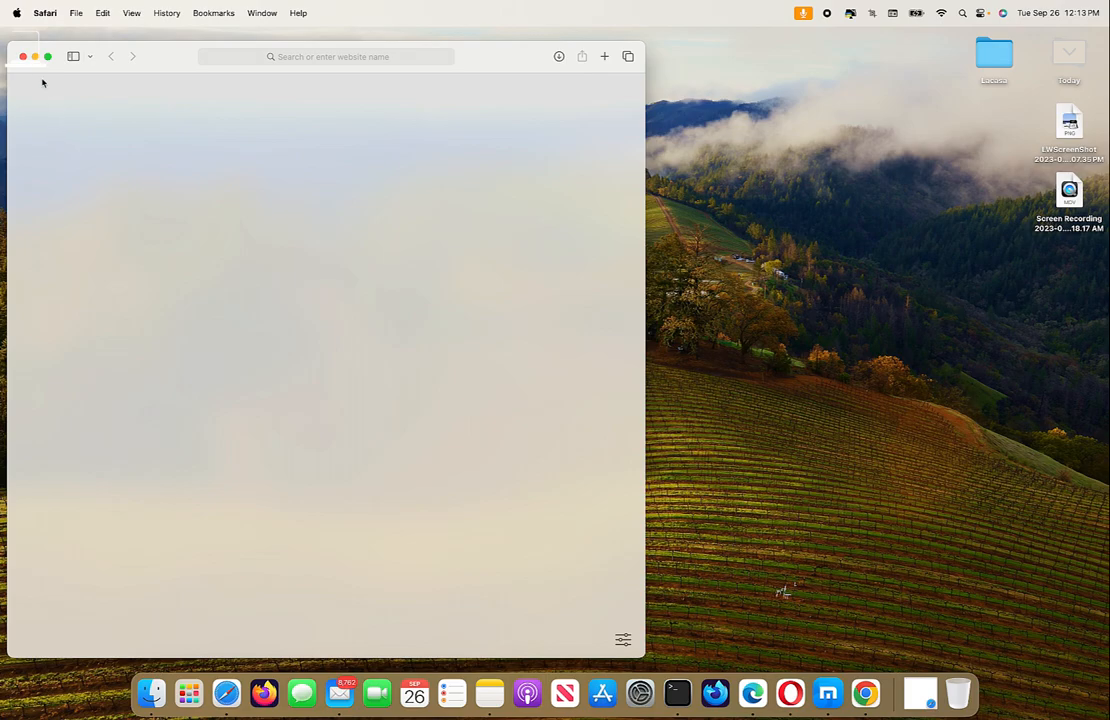
{"action": "left_click", "coordinate": [23, 56]}
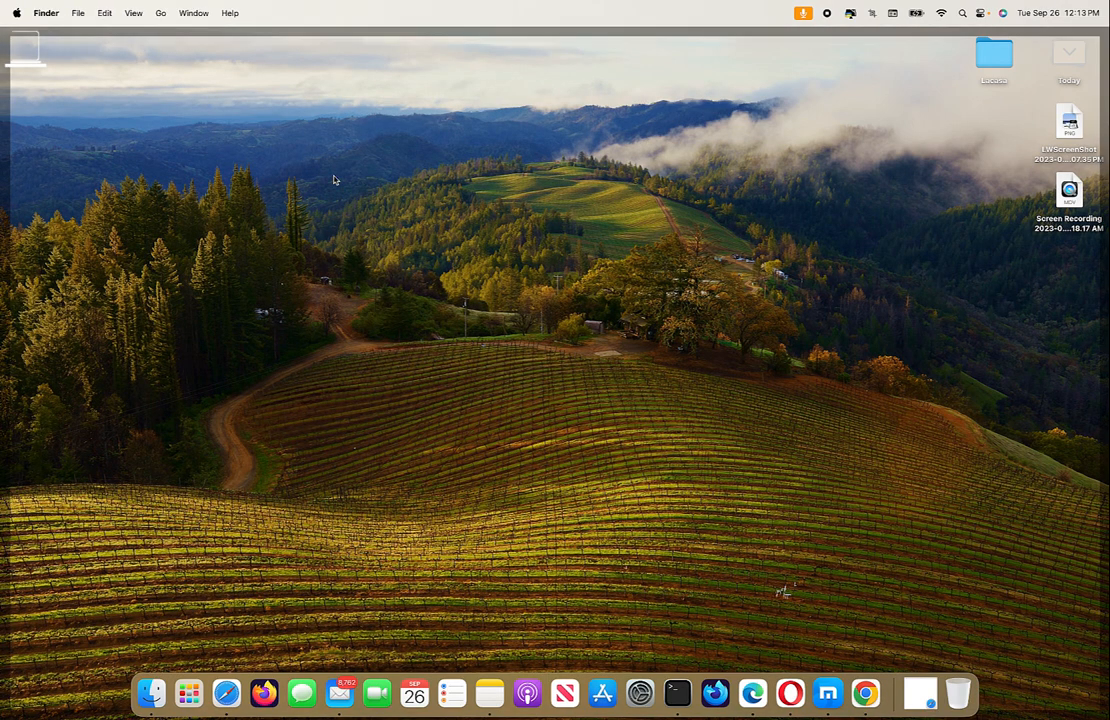
Step: Right-click the desktop to show its shortcut menu with Change Wallpaper
{"action": "right_click", "coordinate": [335, 180]}
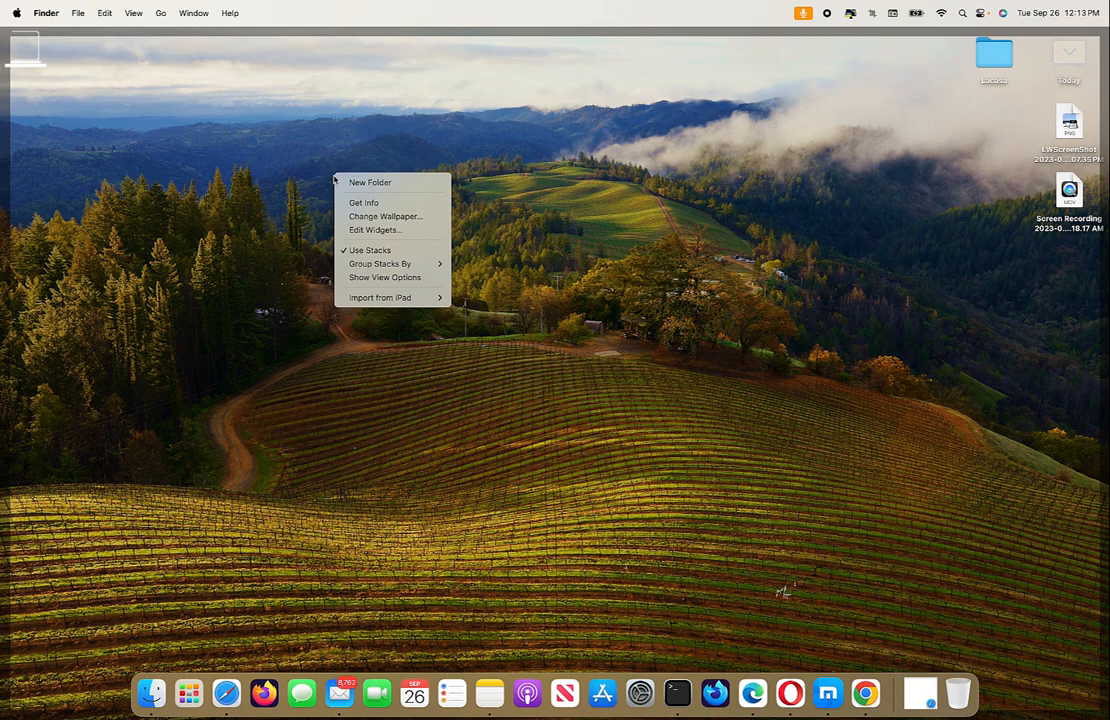
{"action": "mouse_move", "coordinate": [387, 217]}
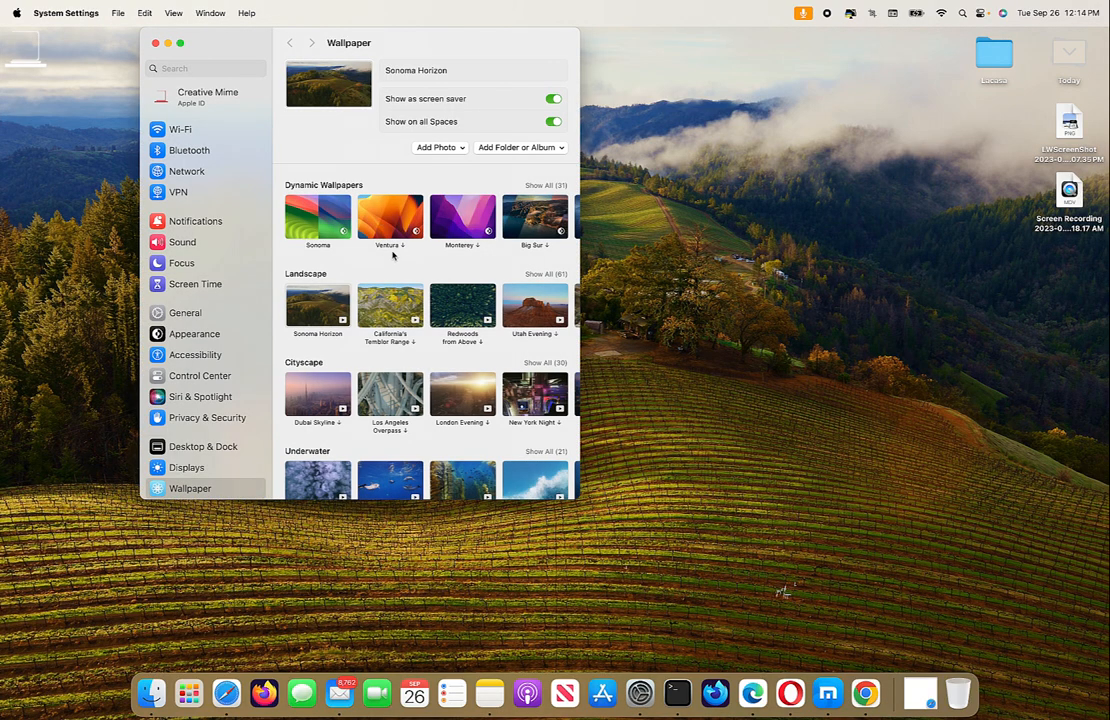
{"action": "mouse_move", "coordinate": [480, 222]}
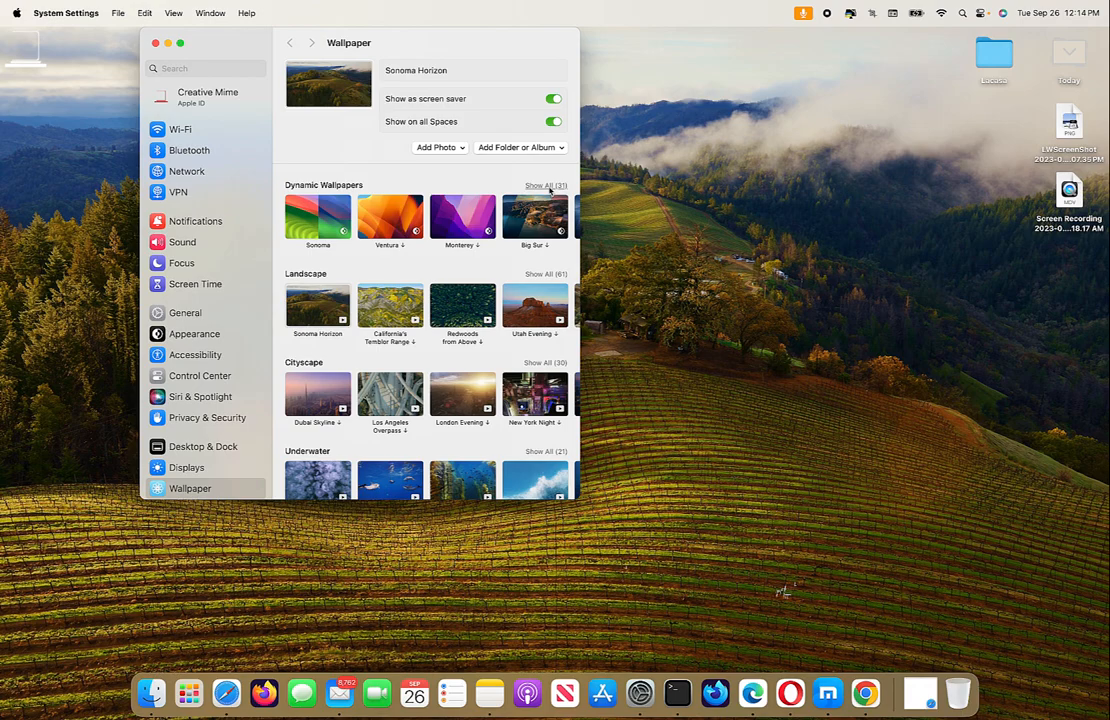
Step: Choose the Sonoma dynamic wallpaper as the background and close Wallpaper settings
{"action": "scroll", "scroll_direction": "down", "scroll_amount": 3}
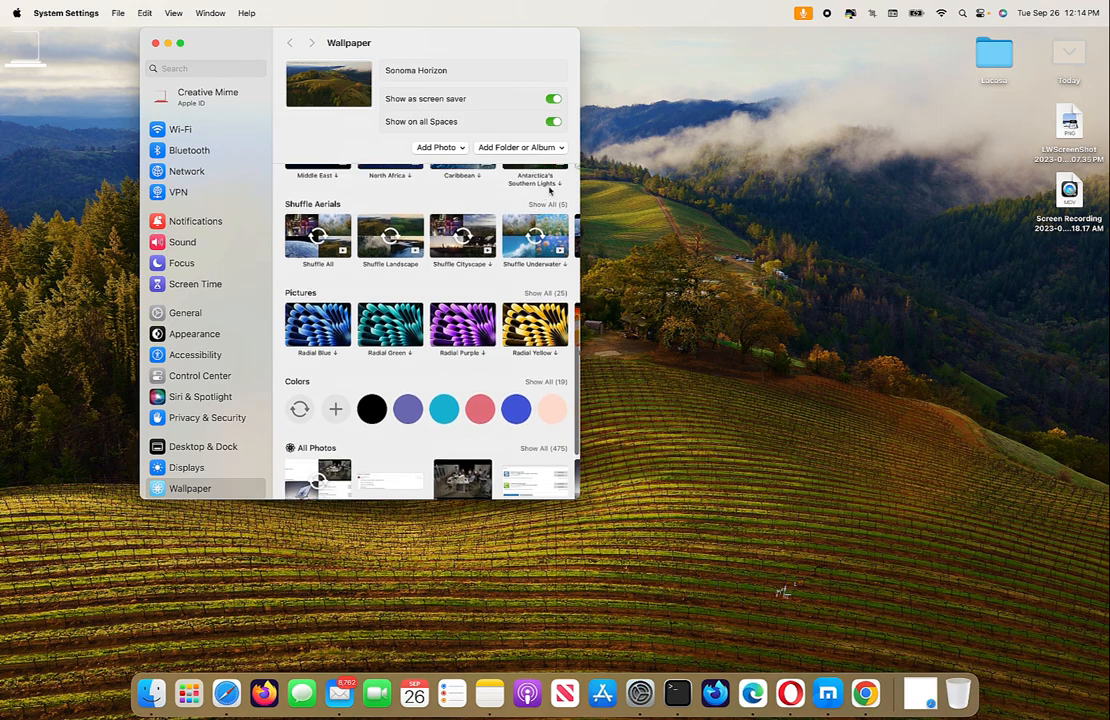
{"action": "scroll", "scroll_direction": "up", "scroll_amount": 3}
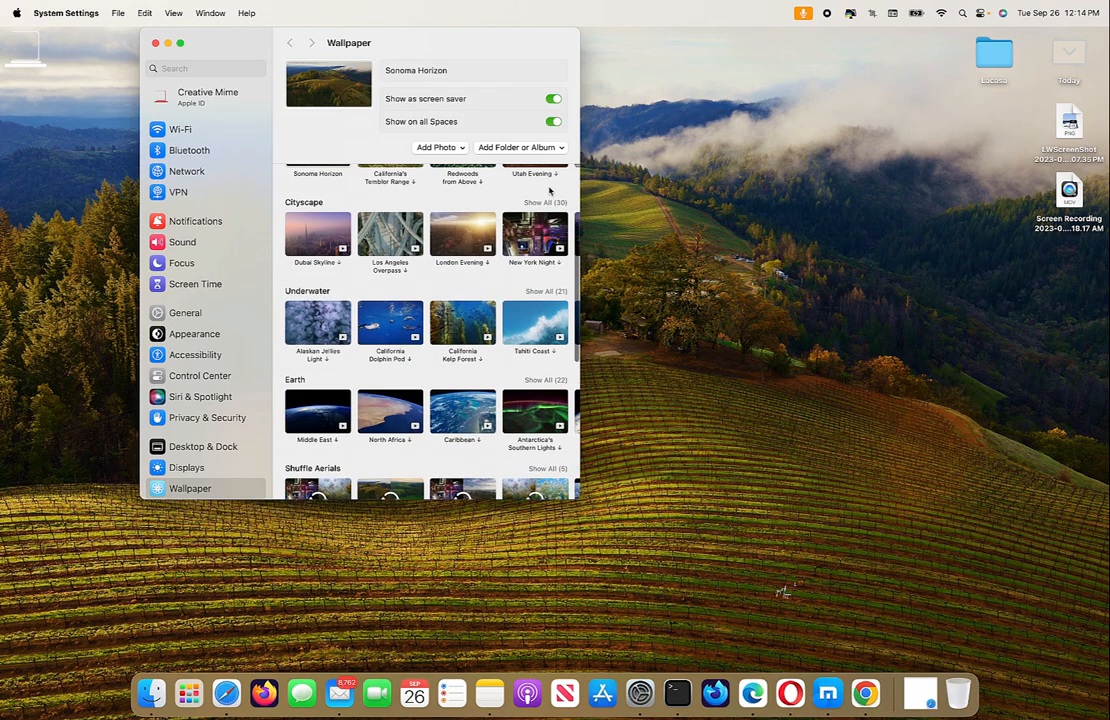
{"action": "scroll", "scroll_direction": "up", "scroll_amount": 3}
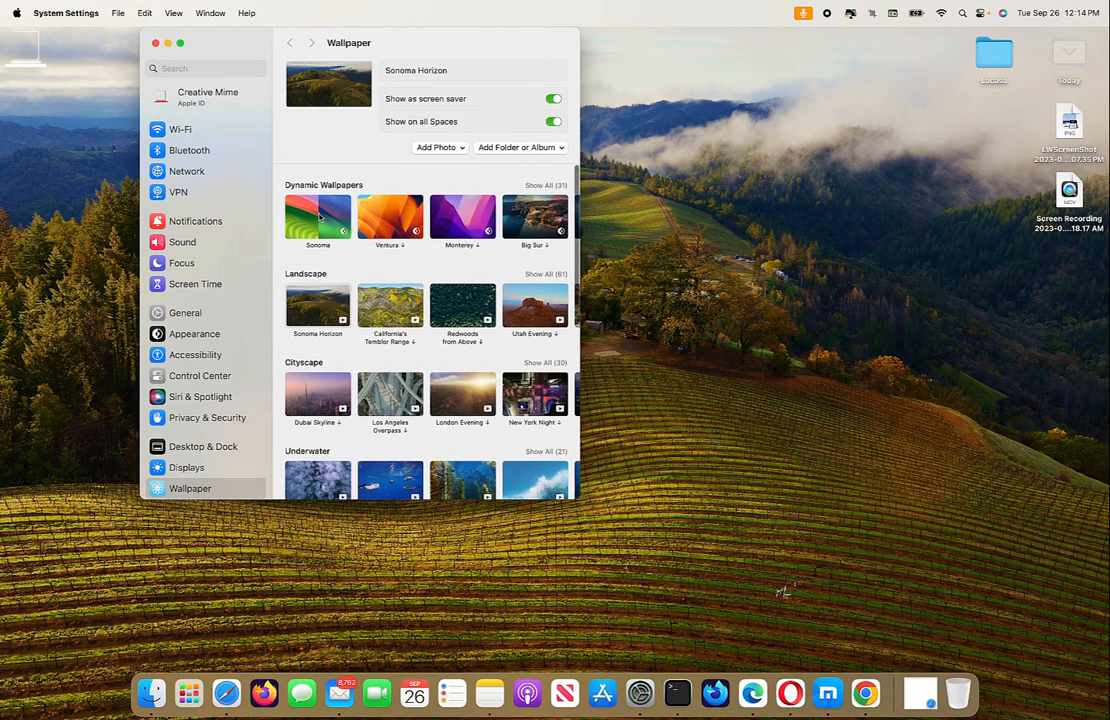
{"action": "left_click", "coordinate": [318, 215]}
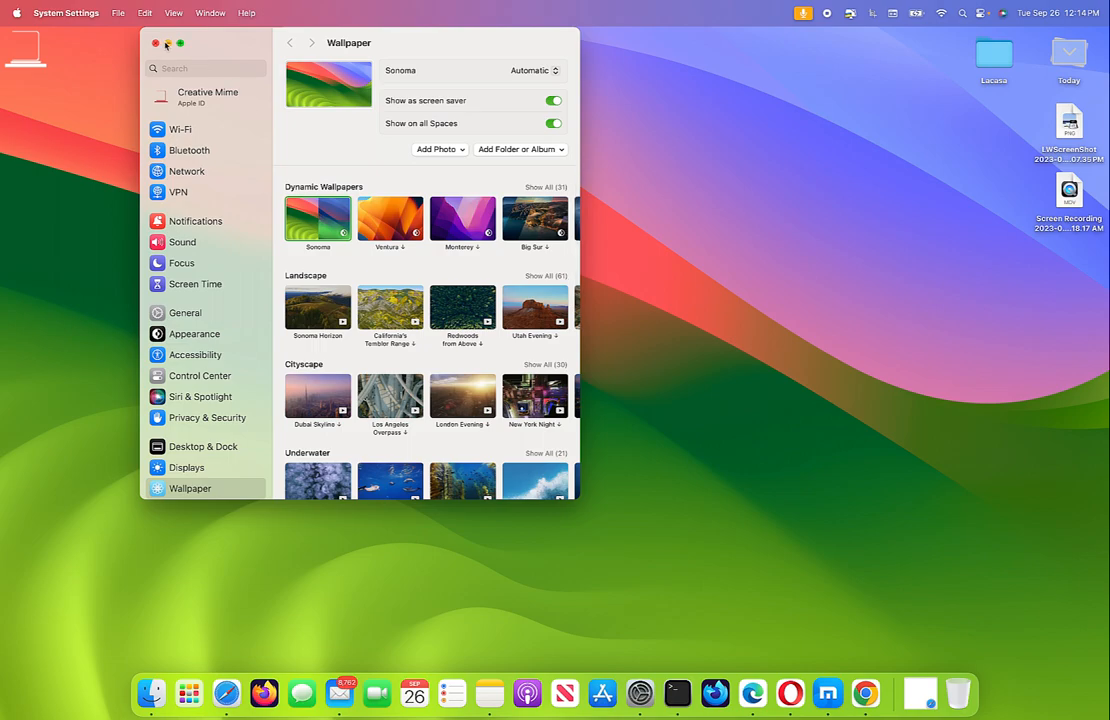
{"action": "left_click", "coordinate": [156, 43]}
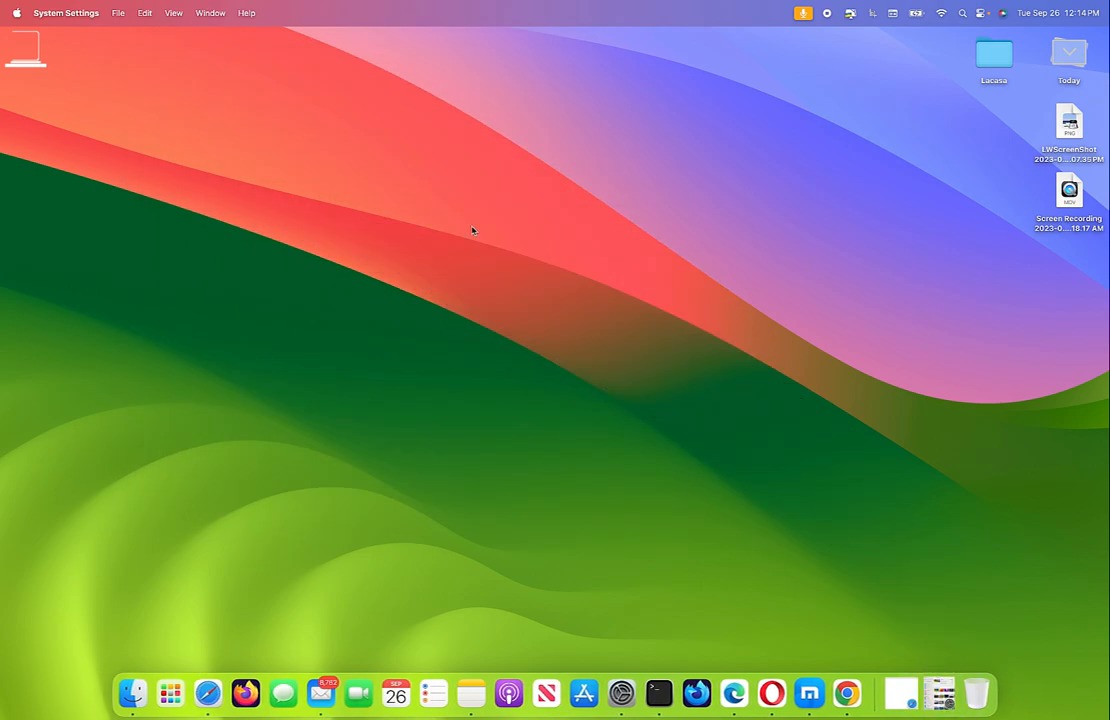
{"action": "mouse_move", "coordinate": [585, 227]}
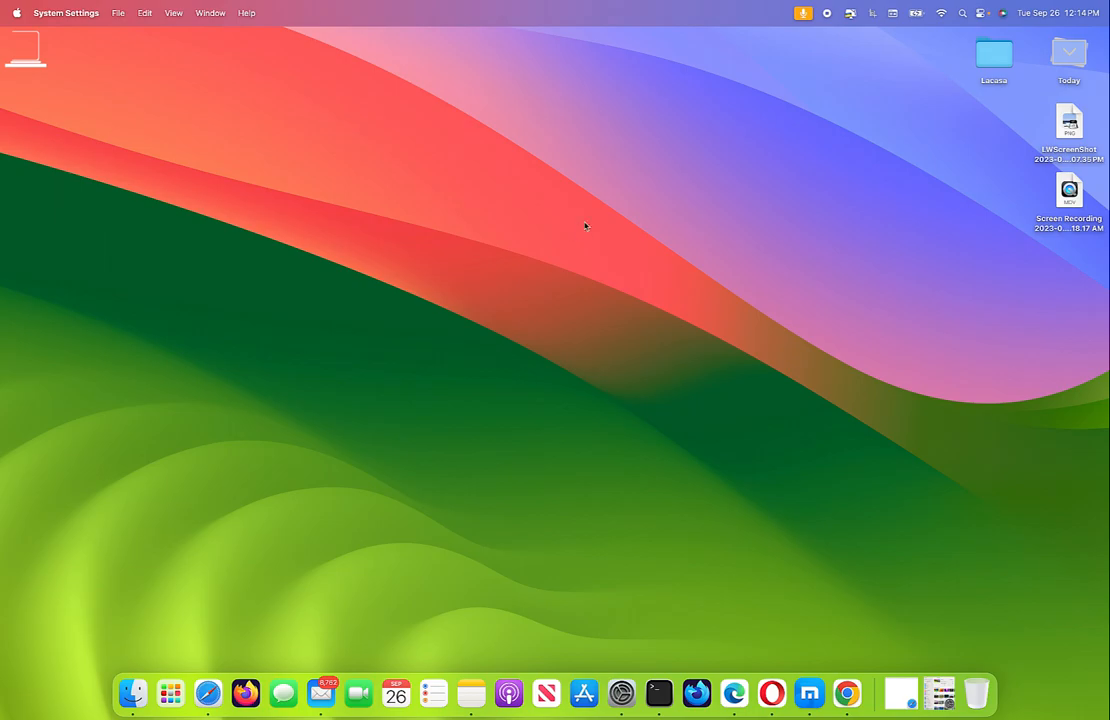
{"action": "mouse_move", "coordinate": [587, 240]}
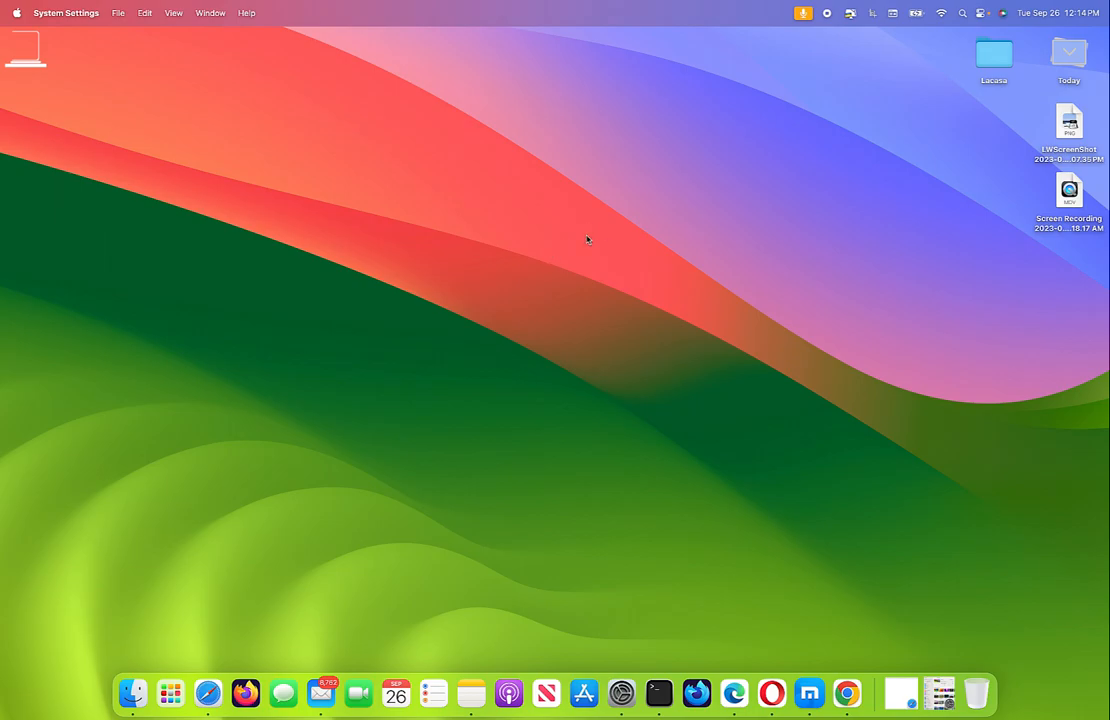
{"action": "mouse_move", "coordinate": [585, 620]}
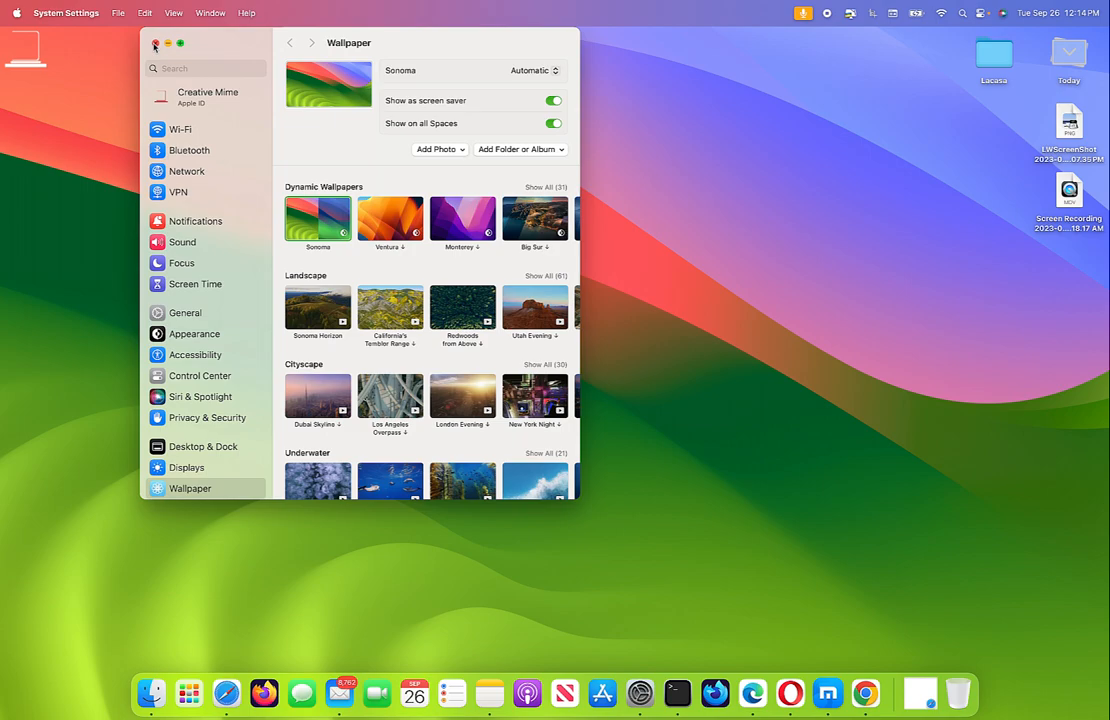
{"action": "left_click", "coordinate": [156, 44]}
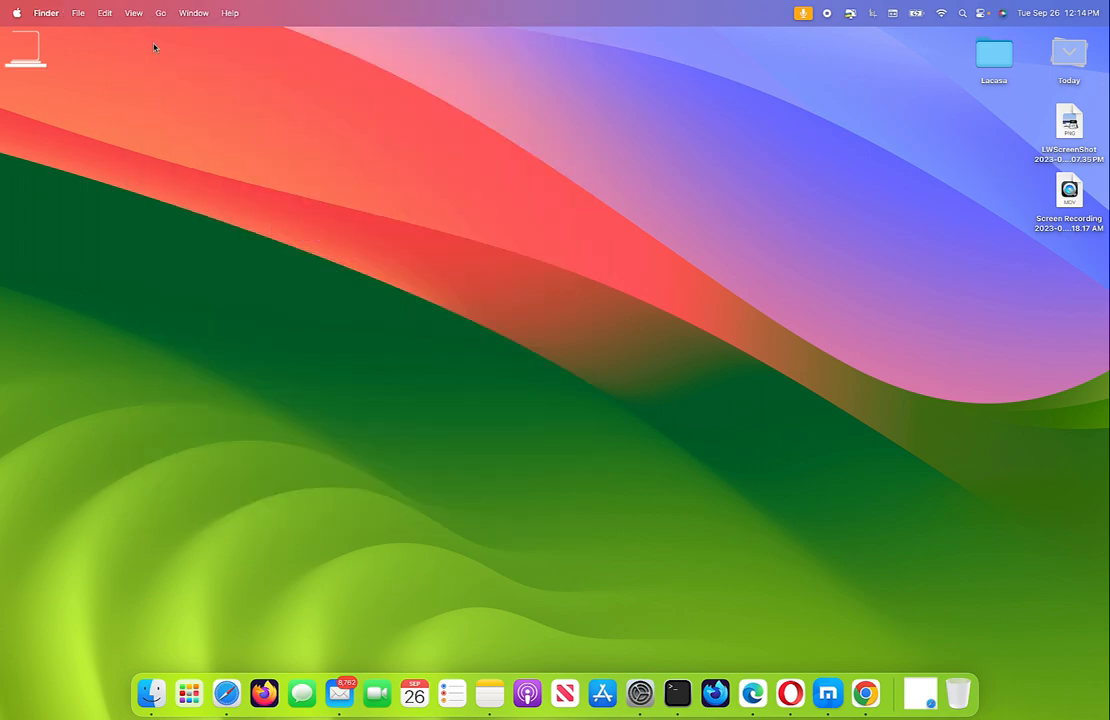
{"action": "mouse_move", "coordinate": [929, 152]}
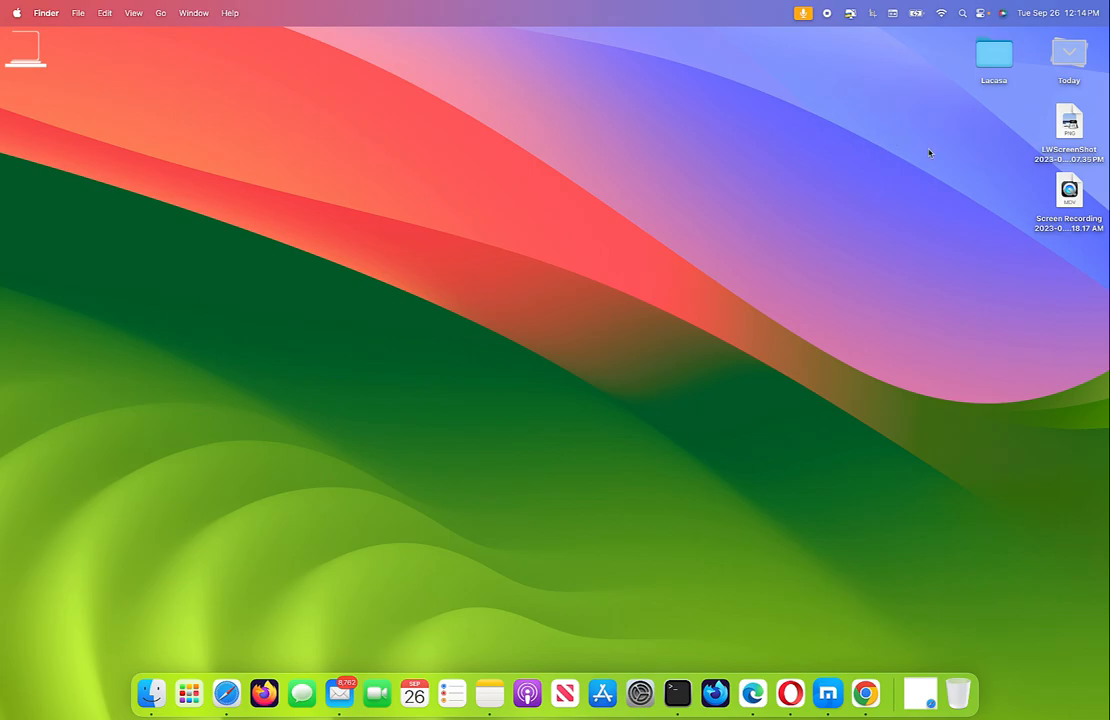
{"action": "mouse_move", "coordinate": [895, 171]}
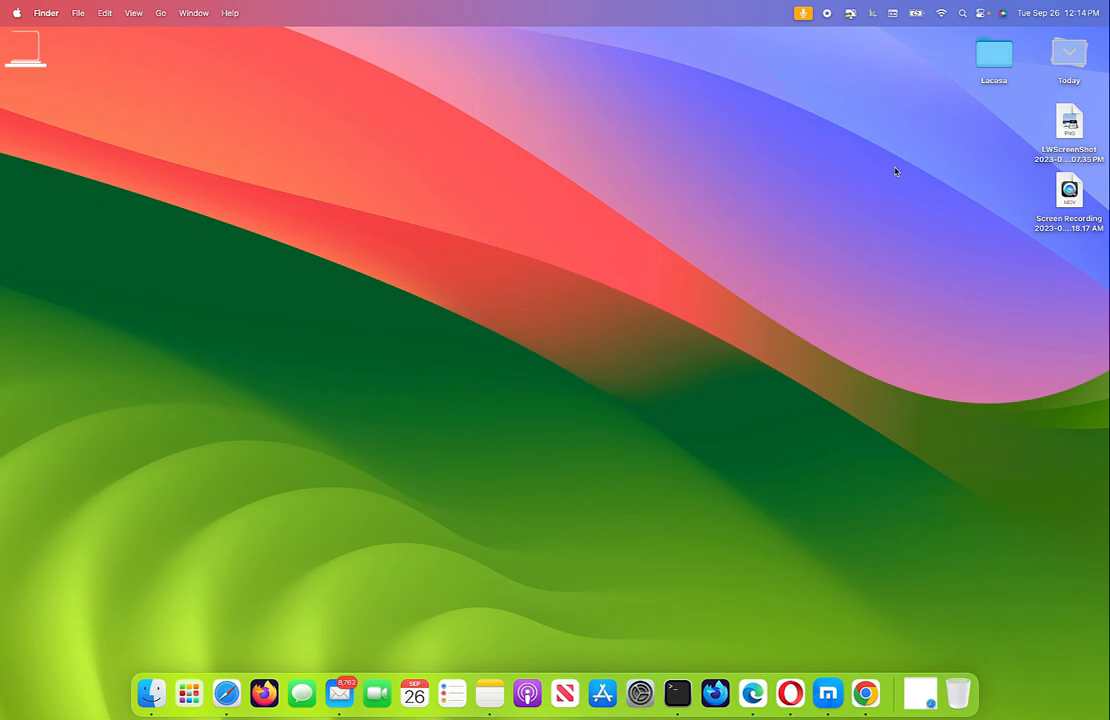
Step: Open the LWScreenShot lock screen screenshot from the desktop in Preview
{"action": "left_click", "coordinate": [1069, 125]}
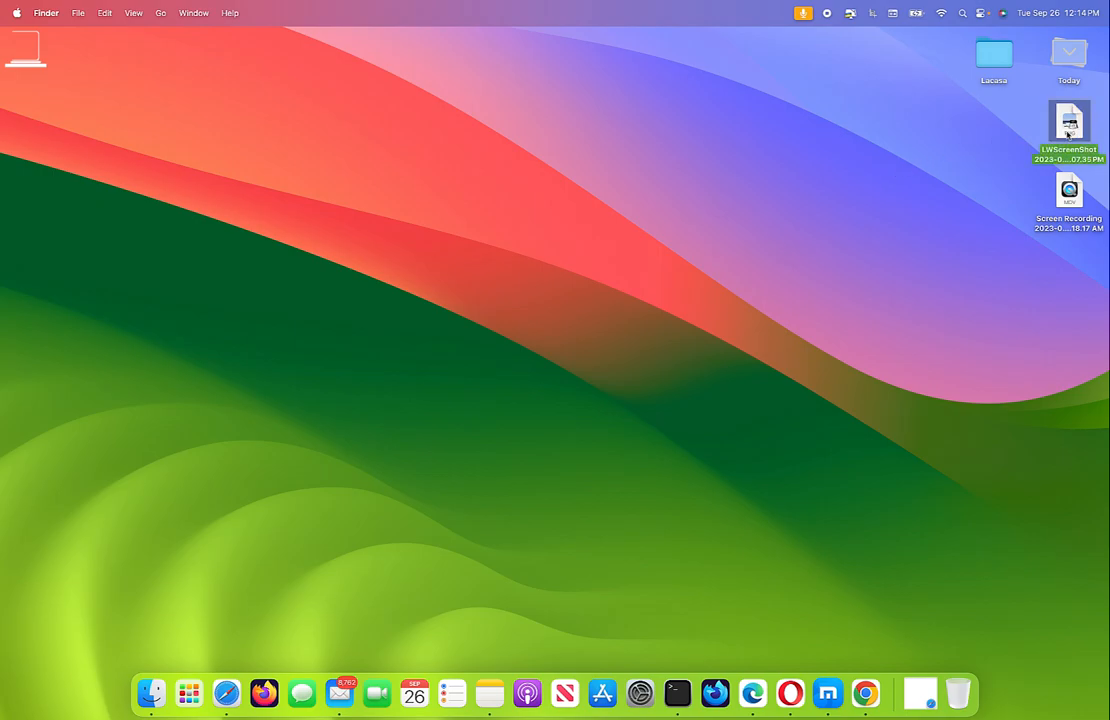
{"action": "double_click", "coordinate": [1069, 122]}
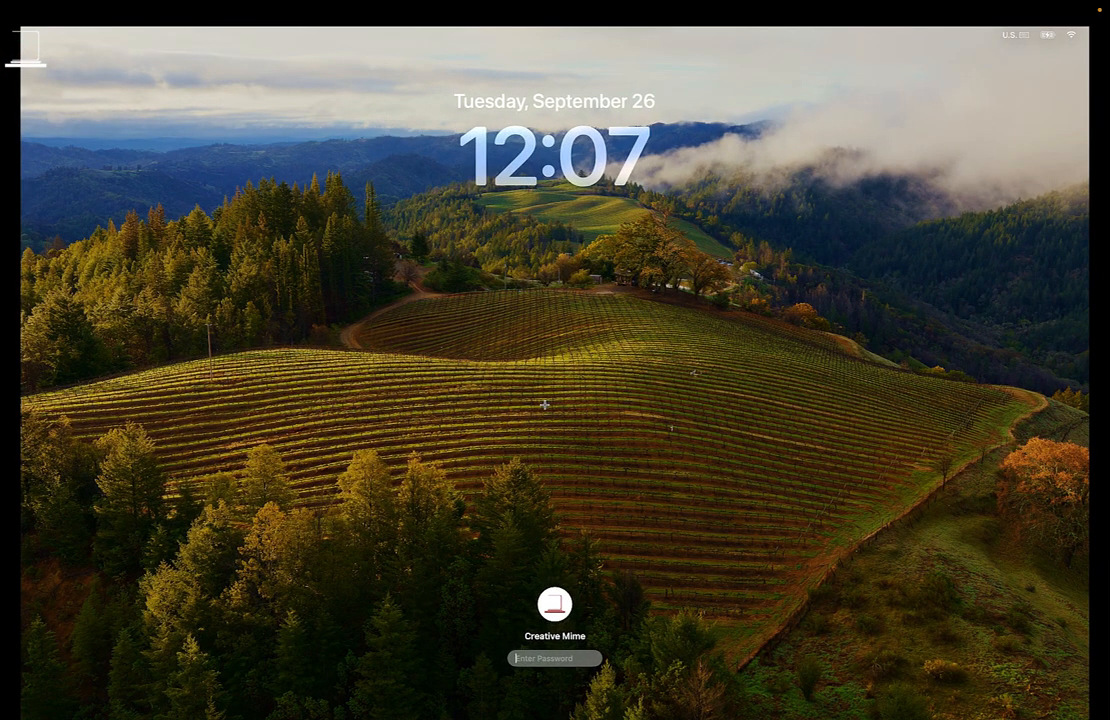
{"action": "mouse_move", "coordinate": [565, 423]}
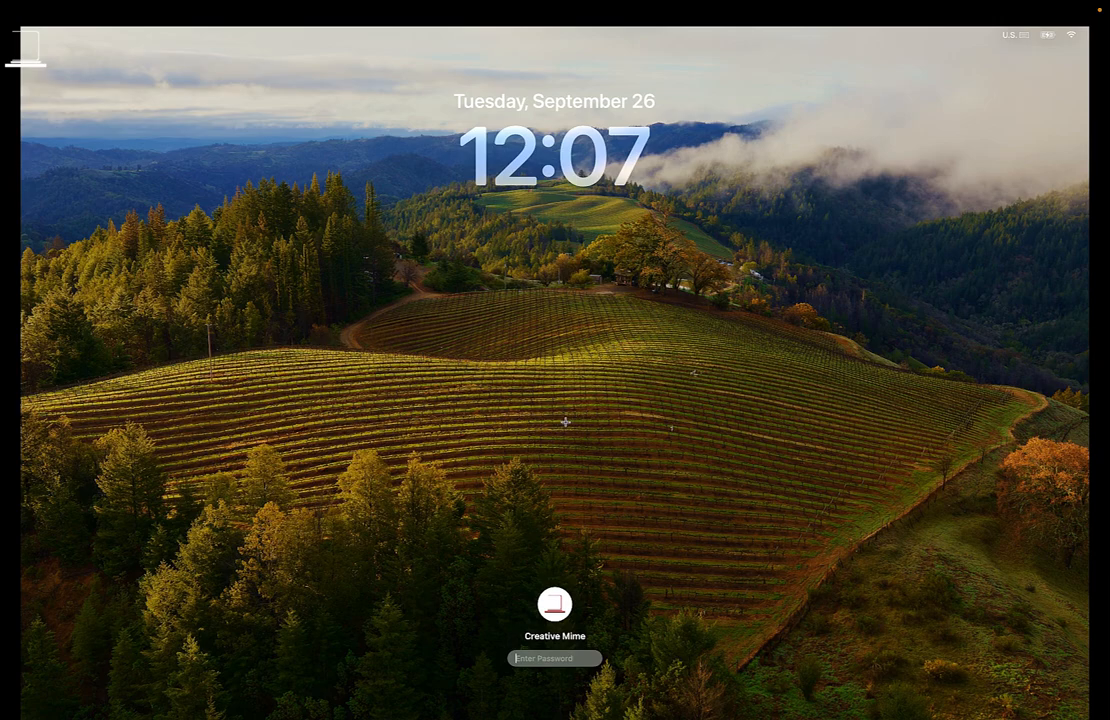
{"action": "mouse_move", "coordinate": [588, 633]}
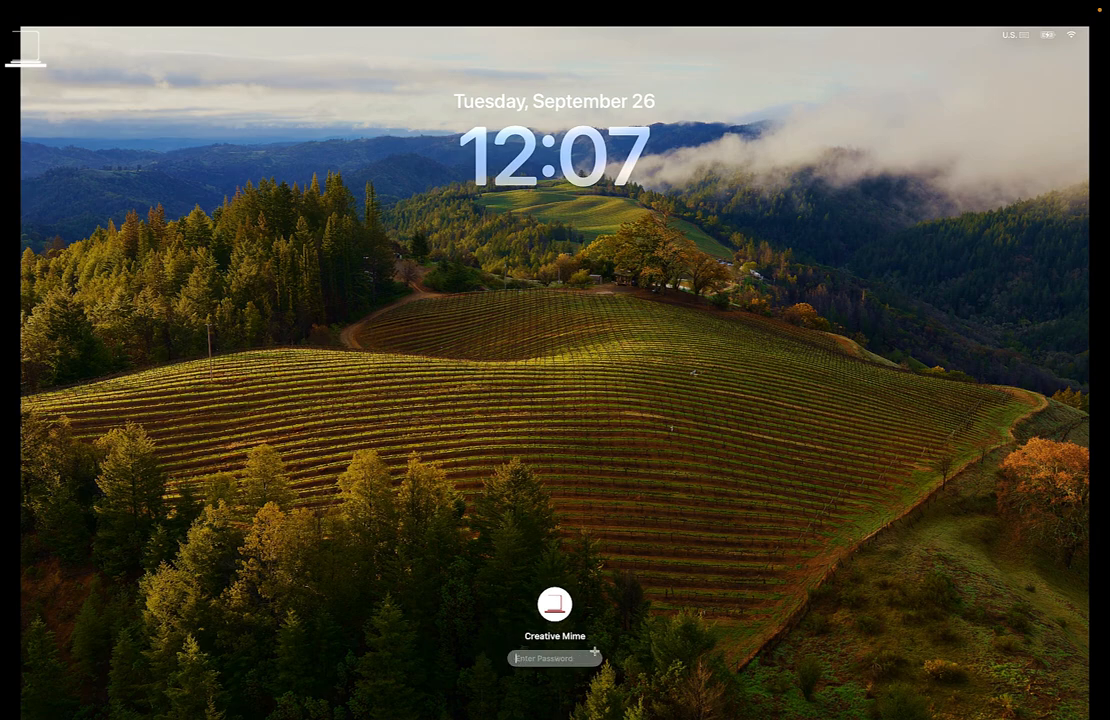
{"action": "mouse_move", "coordinate": [707, 498]}
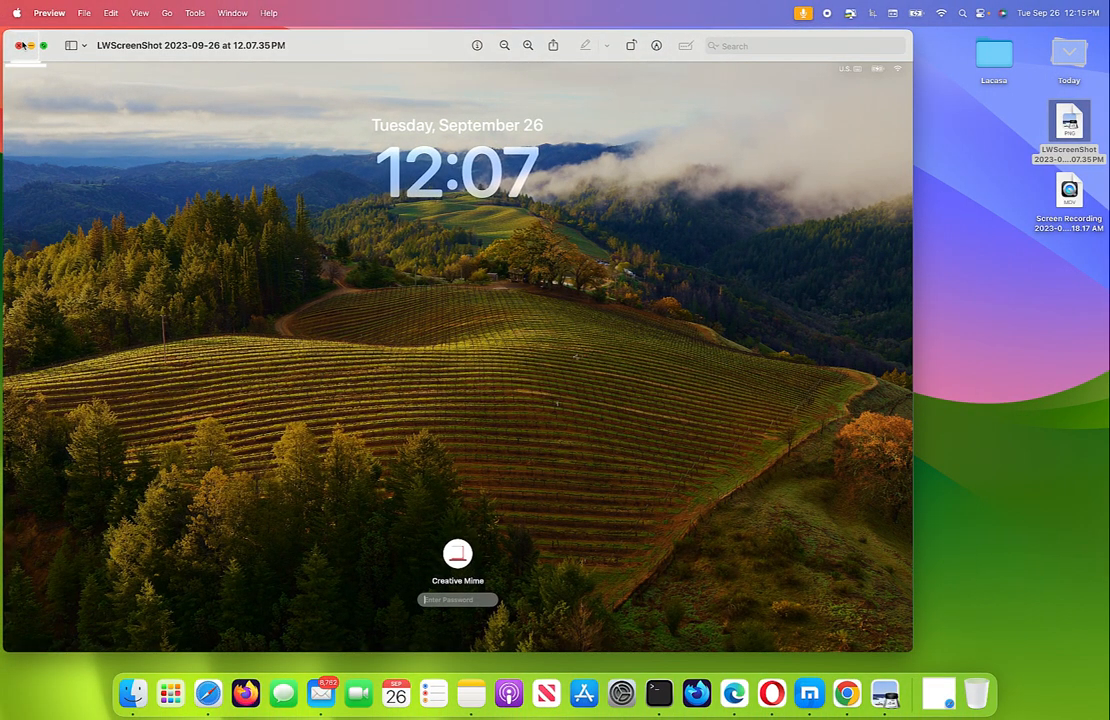
Step: Close the screenshot, then briefly open System Settings to General and close it
{"action": "left_click", "coordinate": [19, 45]}
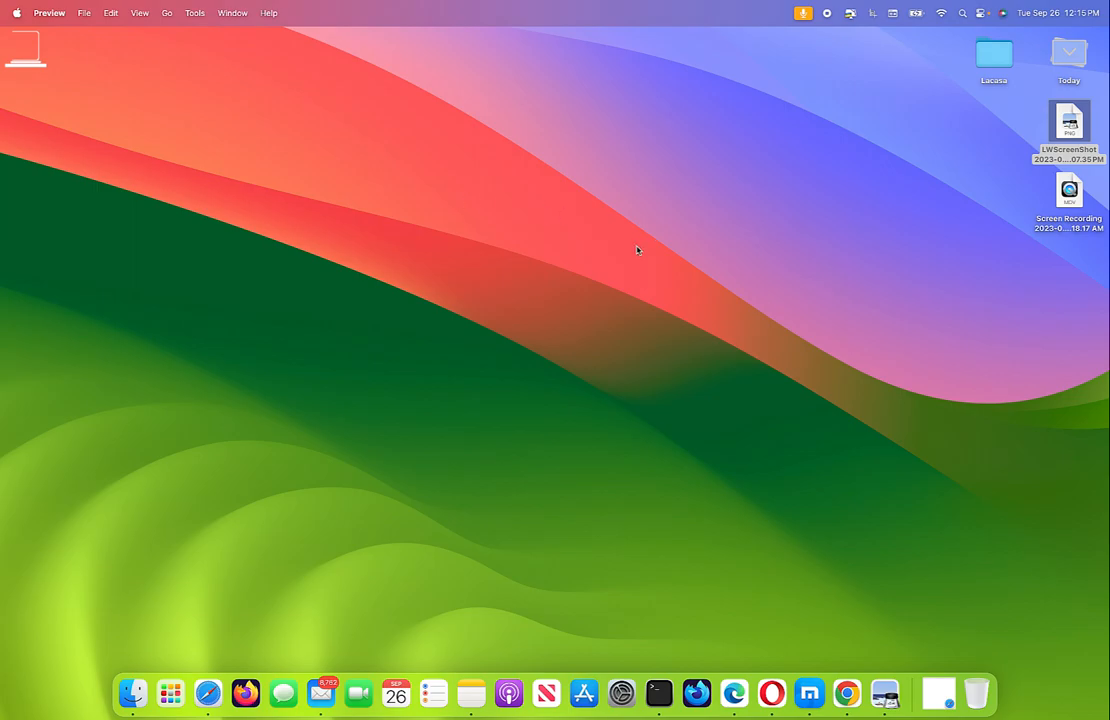
{"action": "mouse_move", "coordinate": [620, 664]}
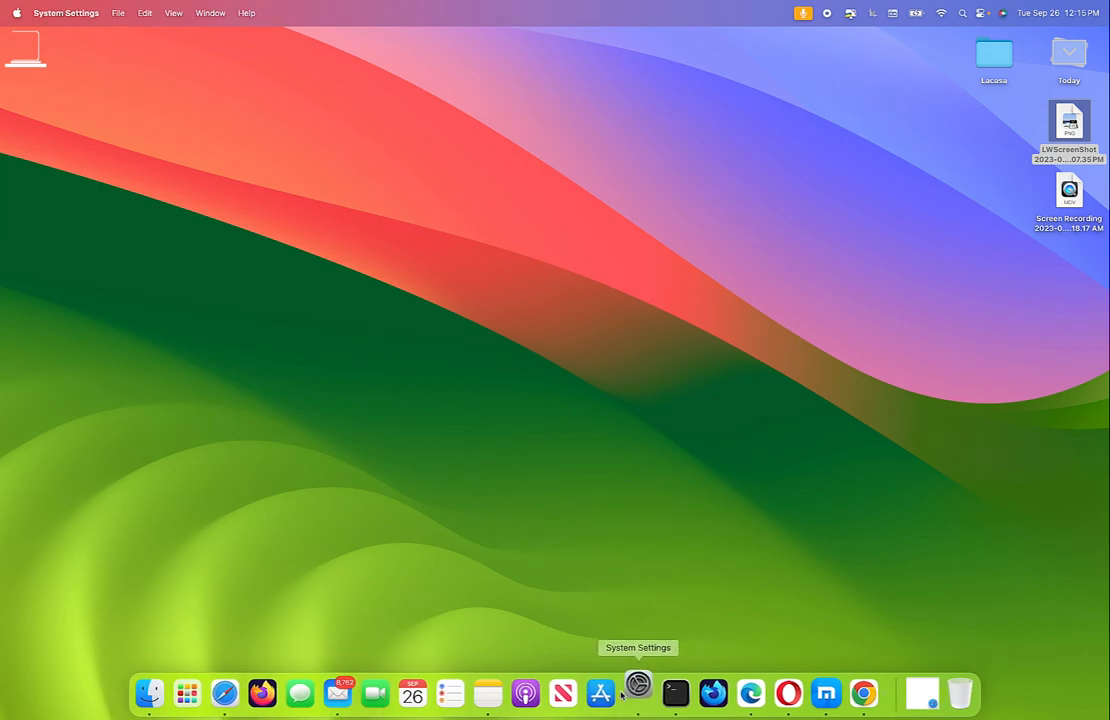
{"action": "left_click", "coordinate": [638, 692]}
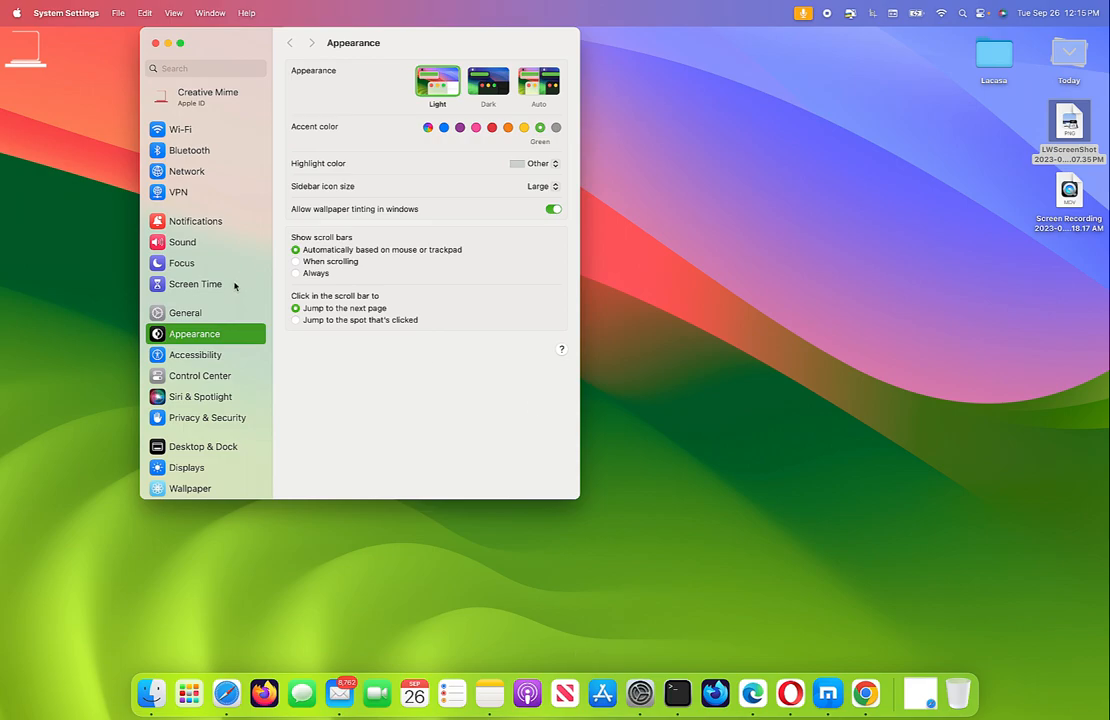
{"action": "mouse_move", "coordinate": [205, 315]}
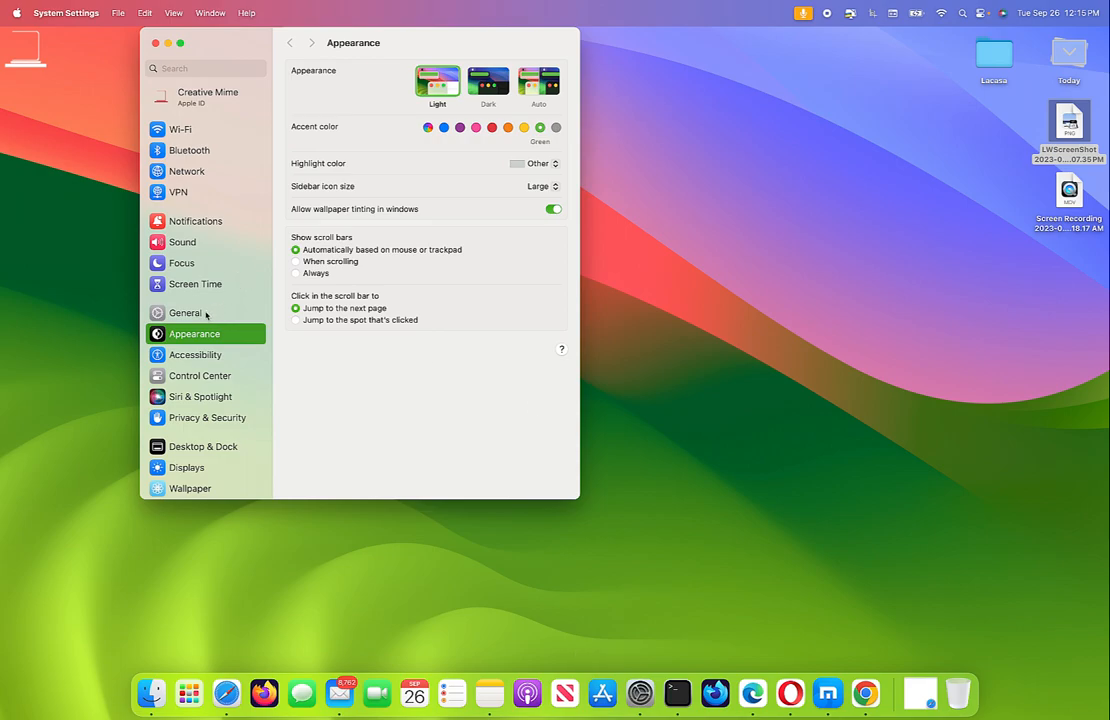
{"action": "left_click", "coordinate": [186, 313]}
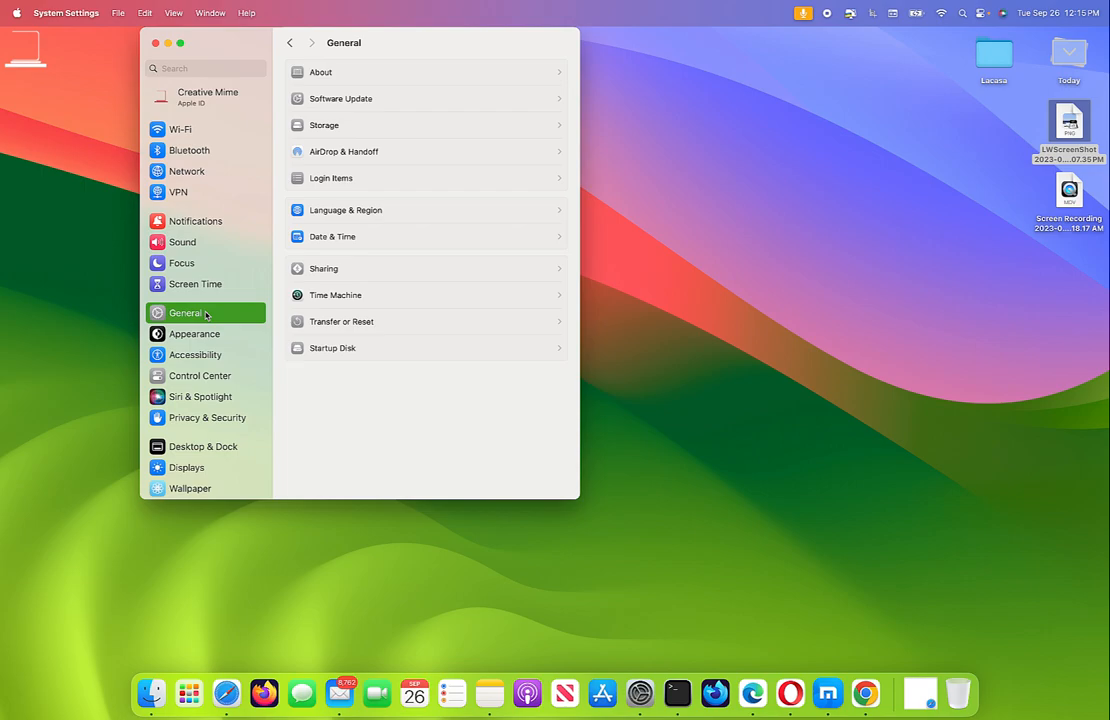
{"action": "left_click", "coordinate": [156, 43]}
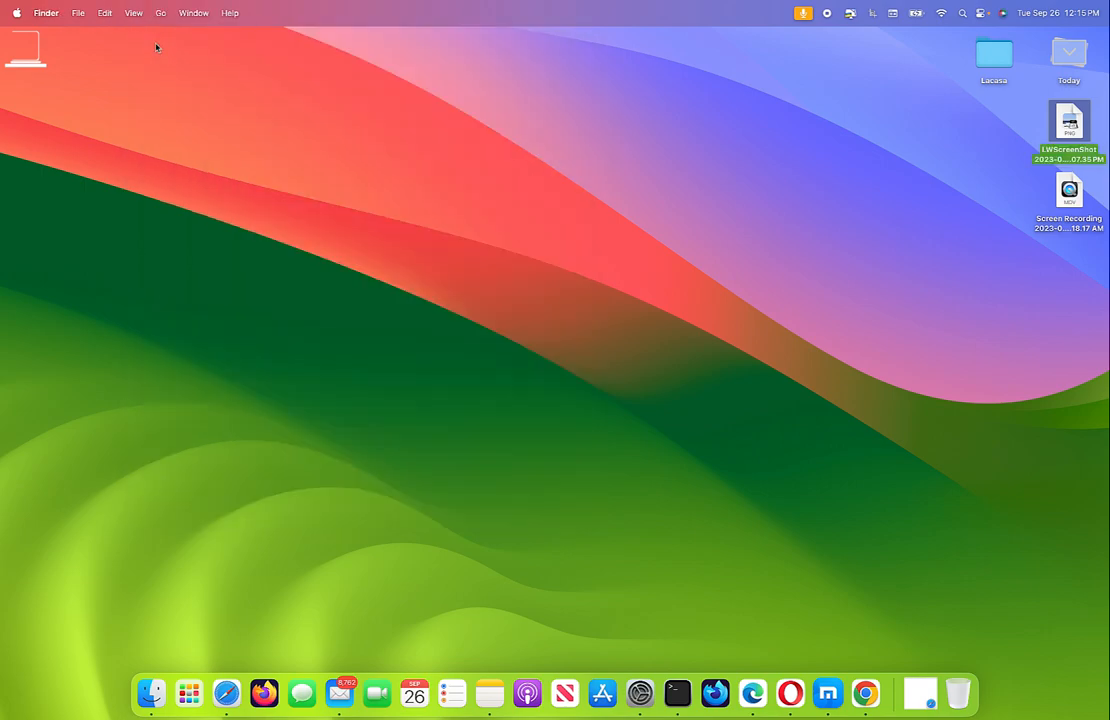
{"action": "mouse_move", "coordinate": [905, 156]}
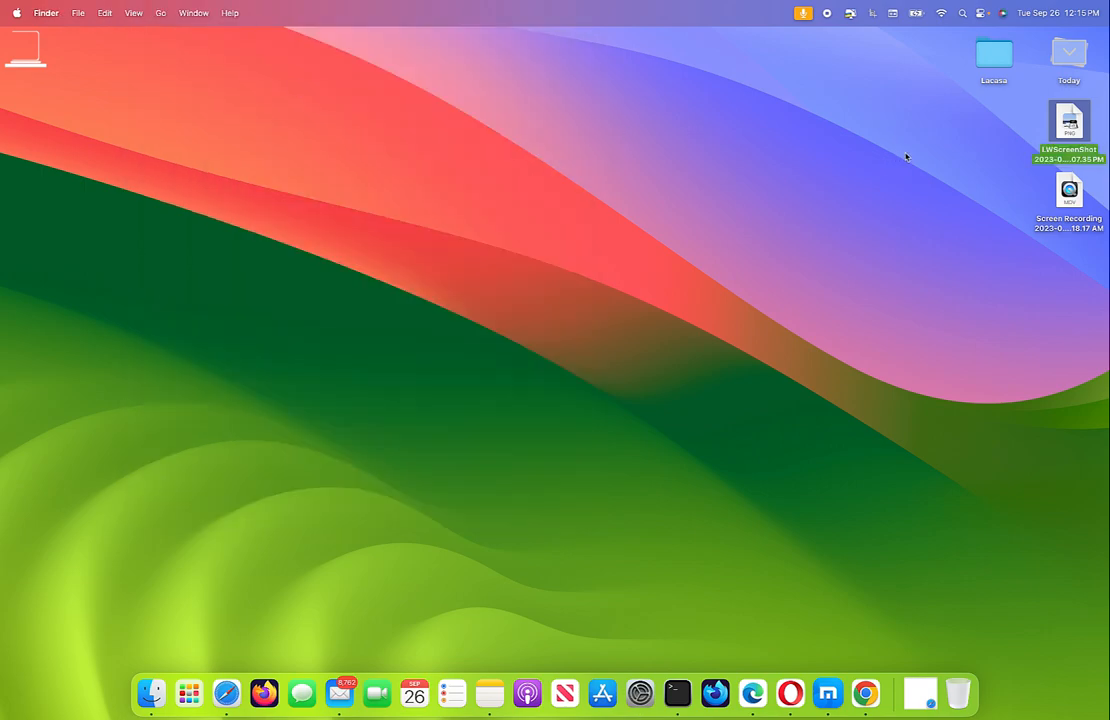
{"action": "mouse_move", "coordinate": [1028, 33]}
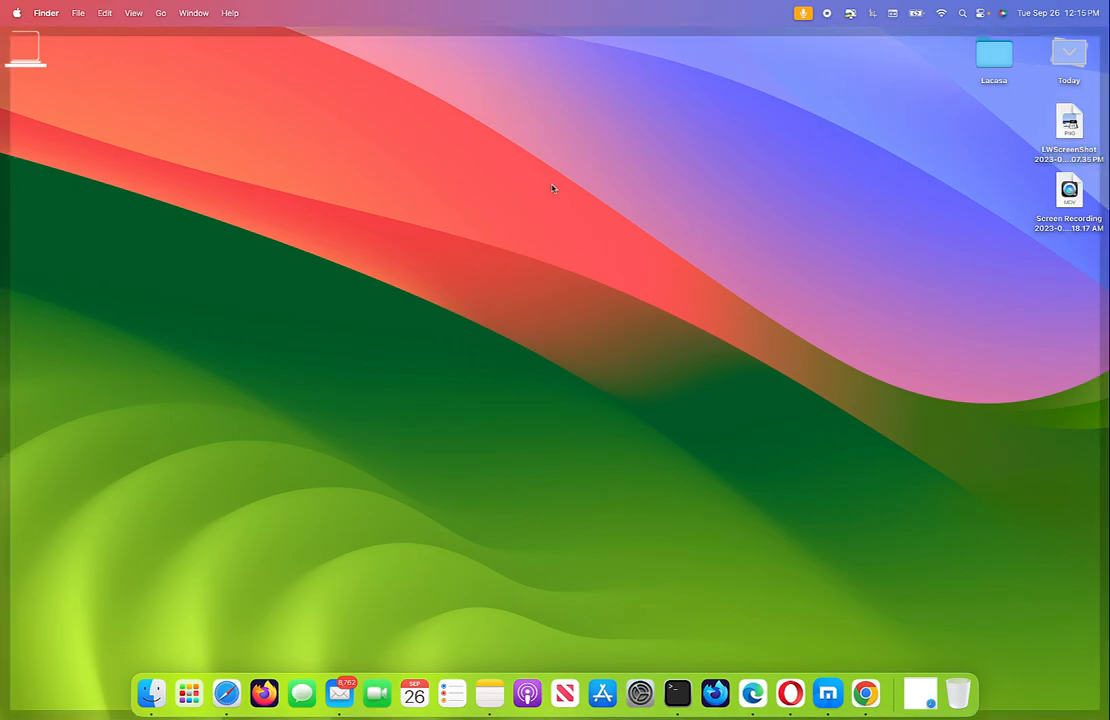
Step: Right-click the desktop and choose Edit Widgets to show the widget gallery
{"action": "right_click", "coordinate": [552, 190]}
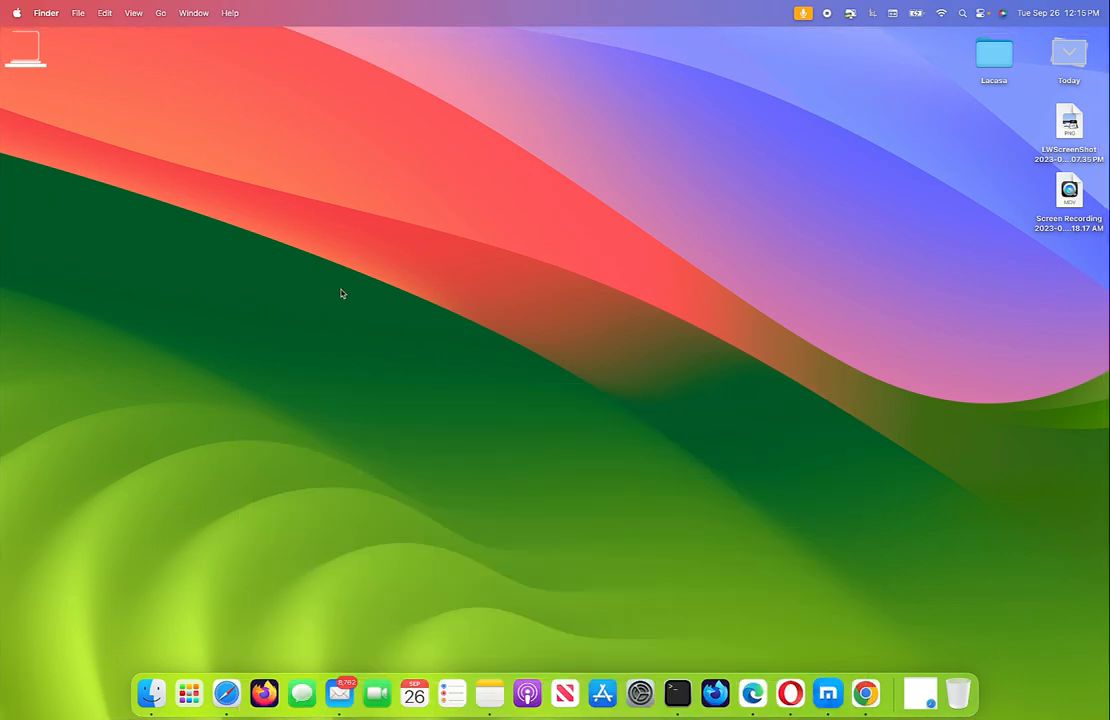
{"action": "mouse_move", "coordinate": [500, 269]}
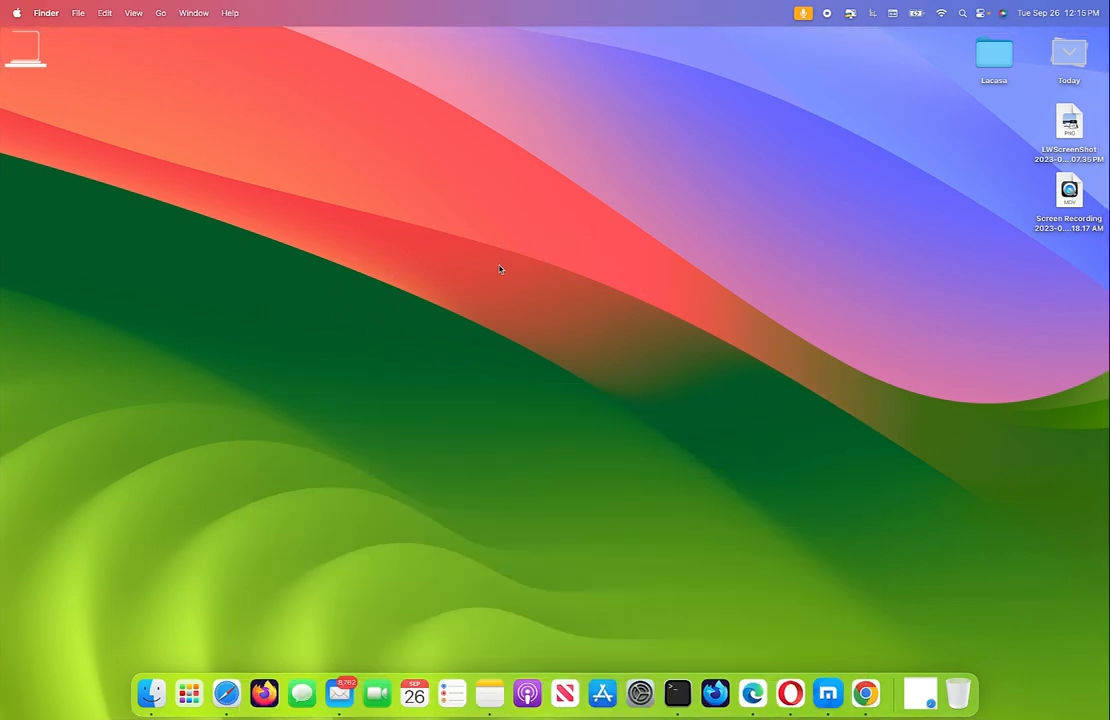
{"action": "mouse_move", "coordinate": [481, 242]}
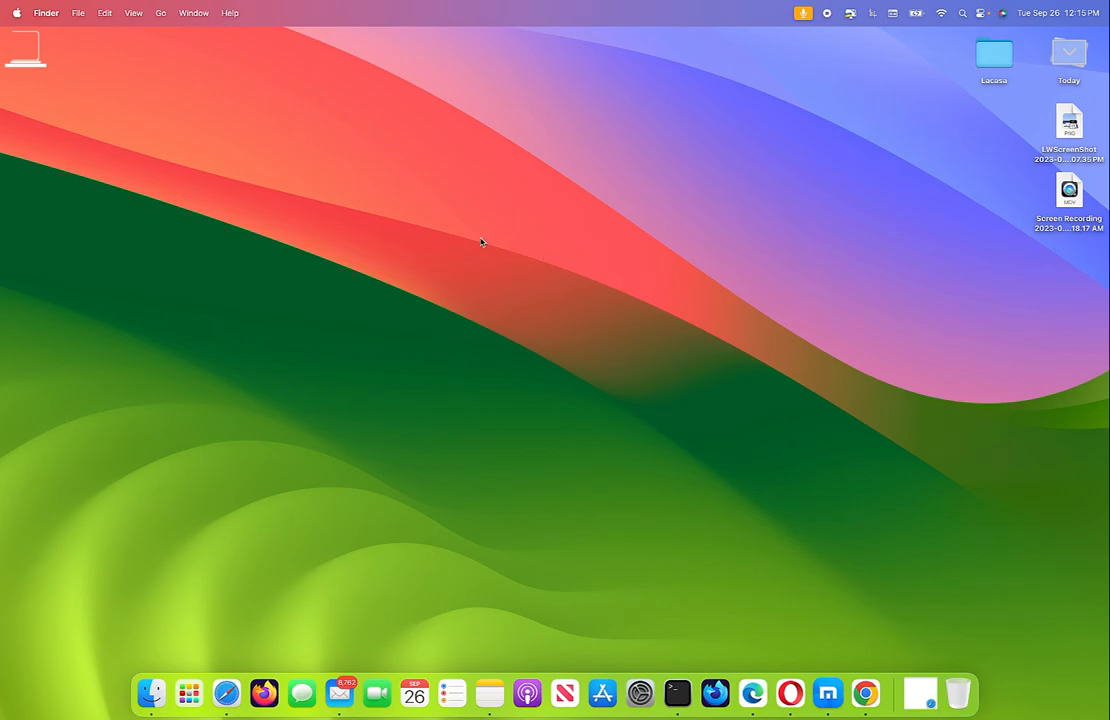
{"action": "right_click", "coordinate": [481, 243]}
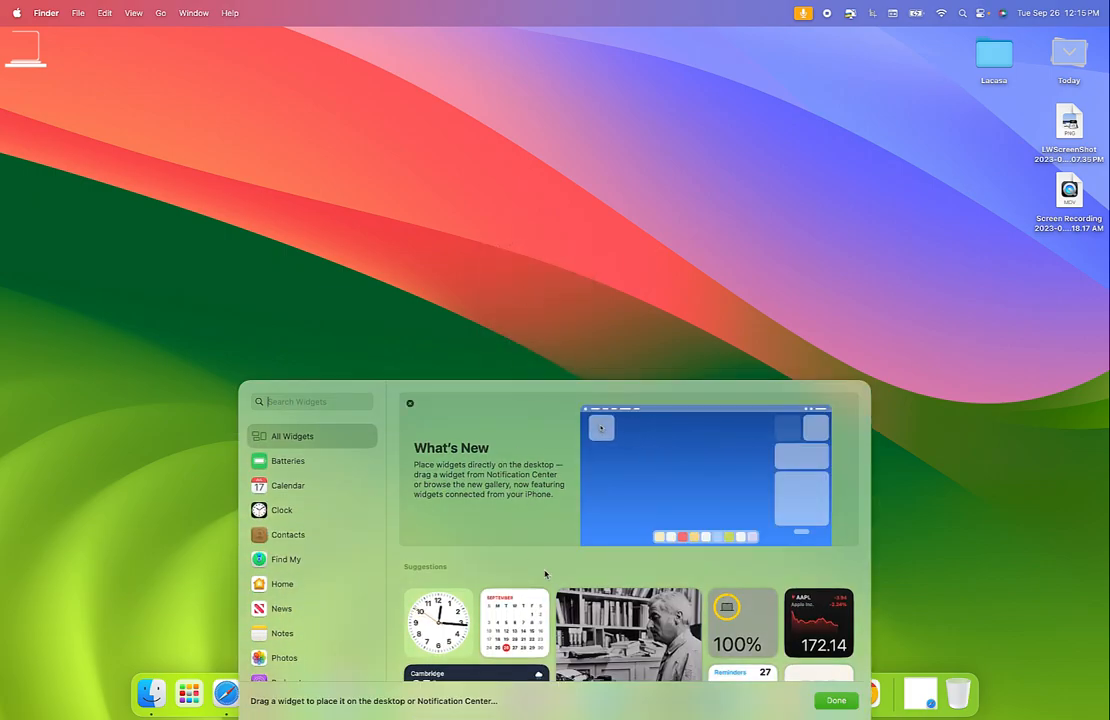
Step: Drag Calendar, large car Photos album and Podcasts Up Next widgets around the clock
{"action": "scroll", "scroll_direction": "down", "scroll_amount": 3}
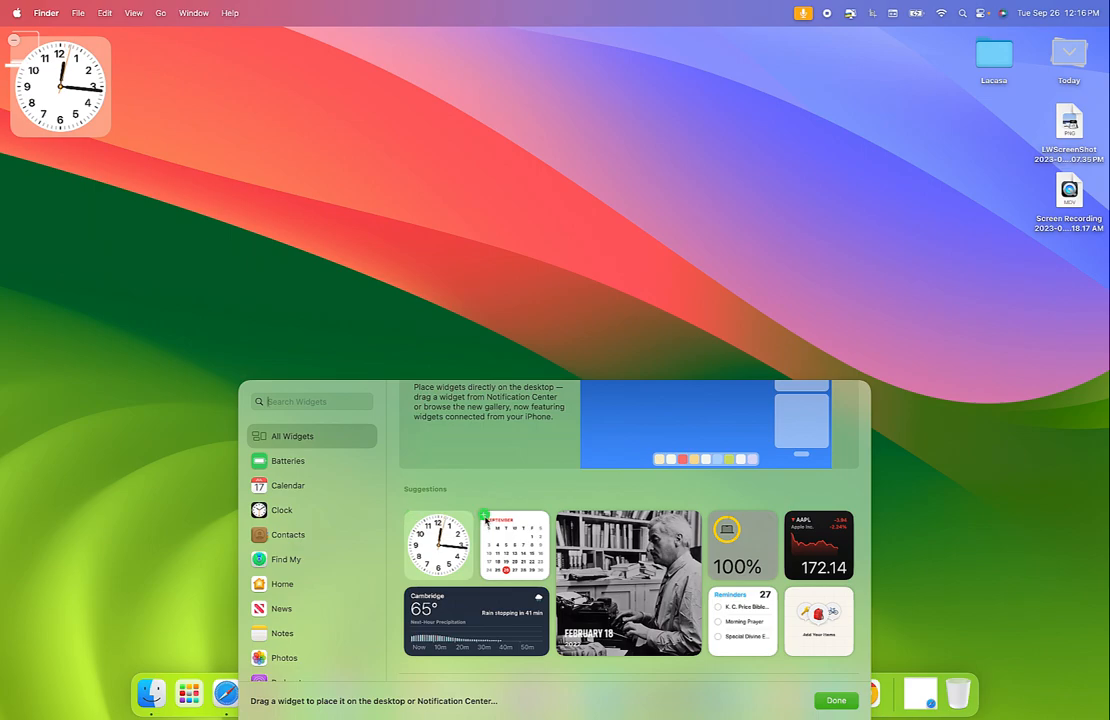
{"action": "left_click_drag", "start_coordinate": [513, 543], "coordinate": [171, 87]}
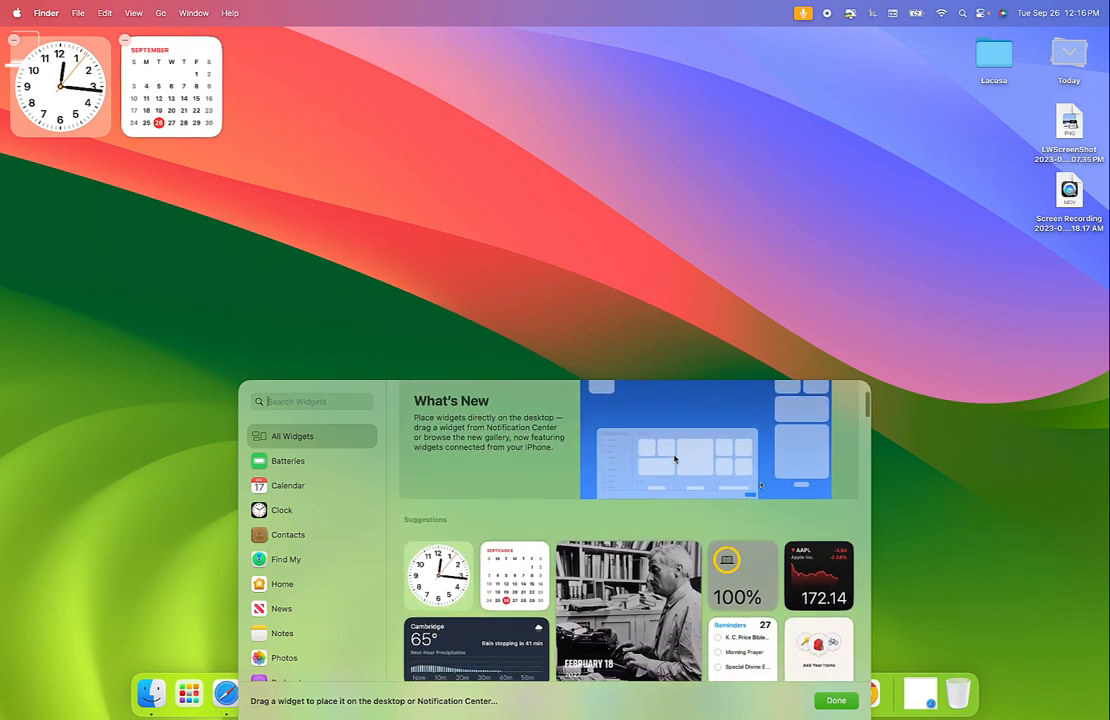
{"action": "scroll", "scroll_direction": "down", "scroll_amount": 3}
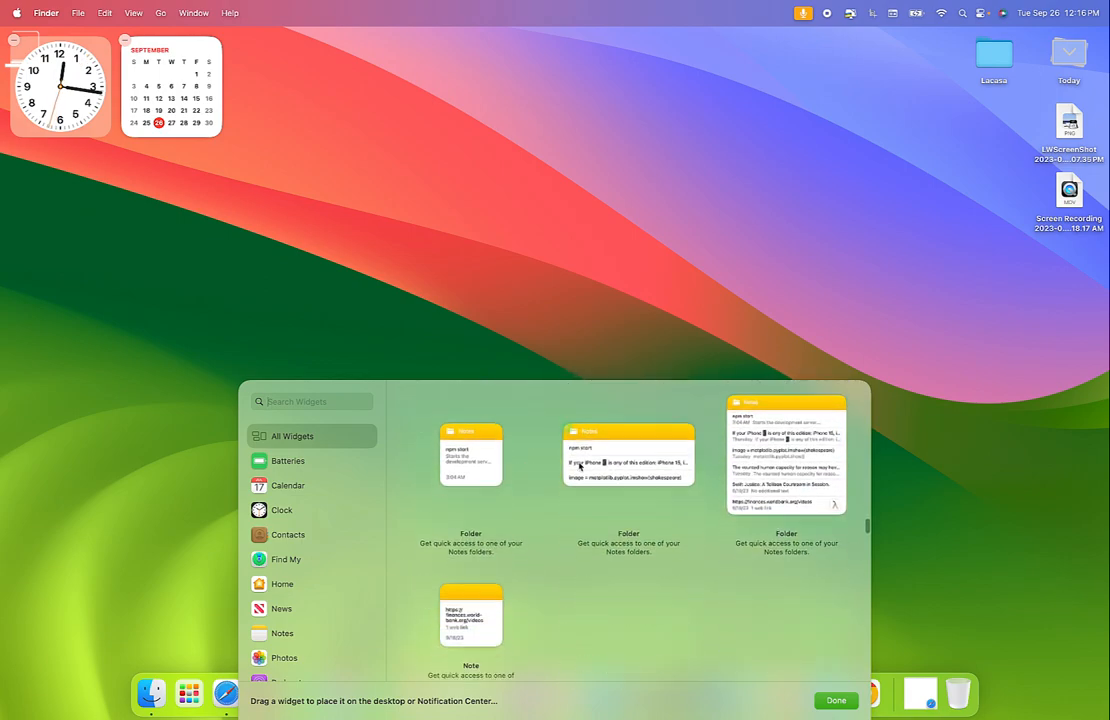
{"action": "scroll", "scroll_direction": "down", "scroll_amount": 3}
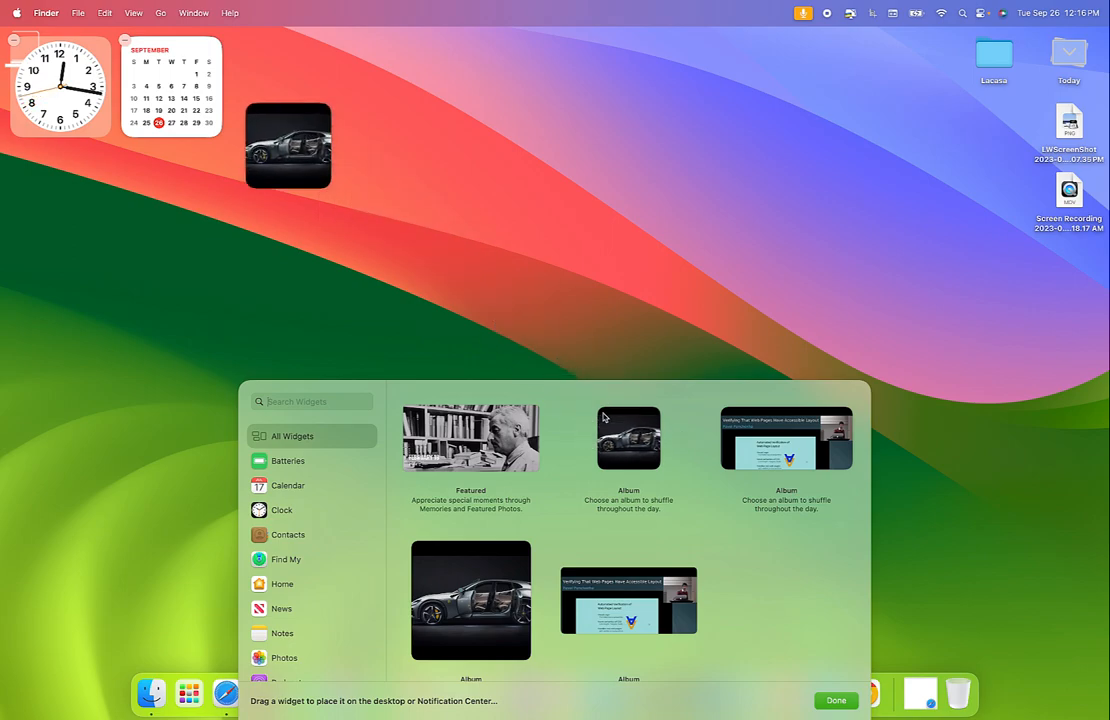
{"action": "left_click_drag", "start_coordinate": [288, 145], "coordinate": [60, 195]}
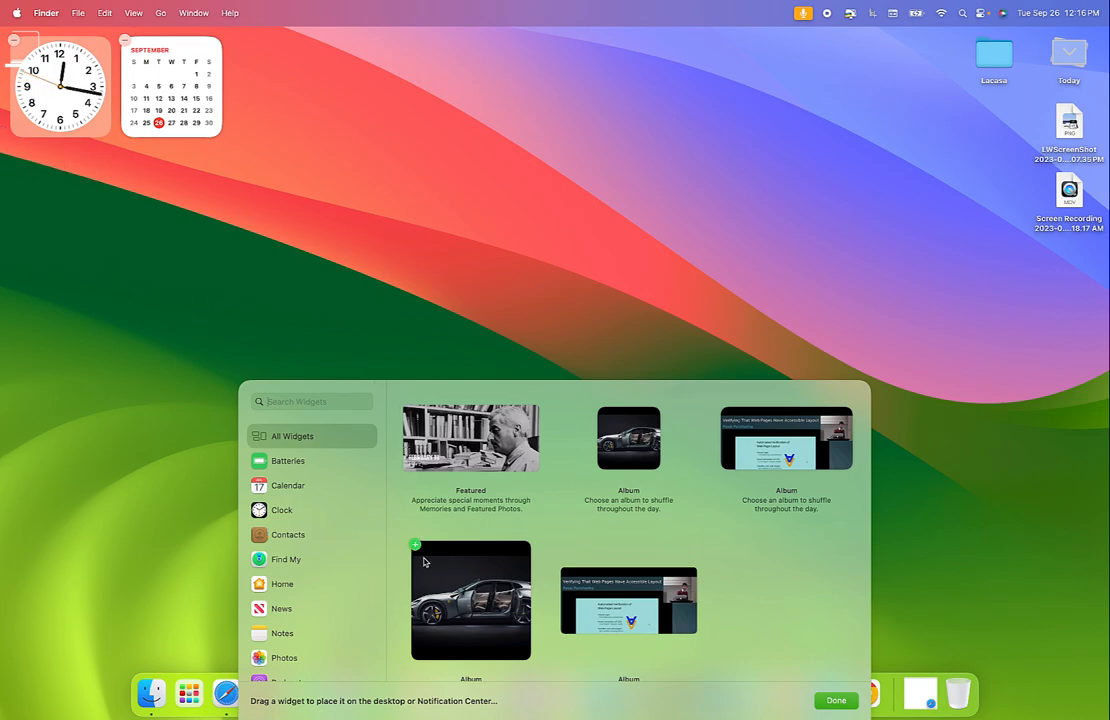
{"action": "left_click_drag", "start_coordinate": [470, 600], "coordinate": [115, 253]}
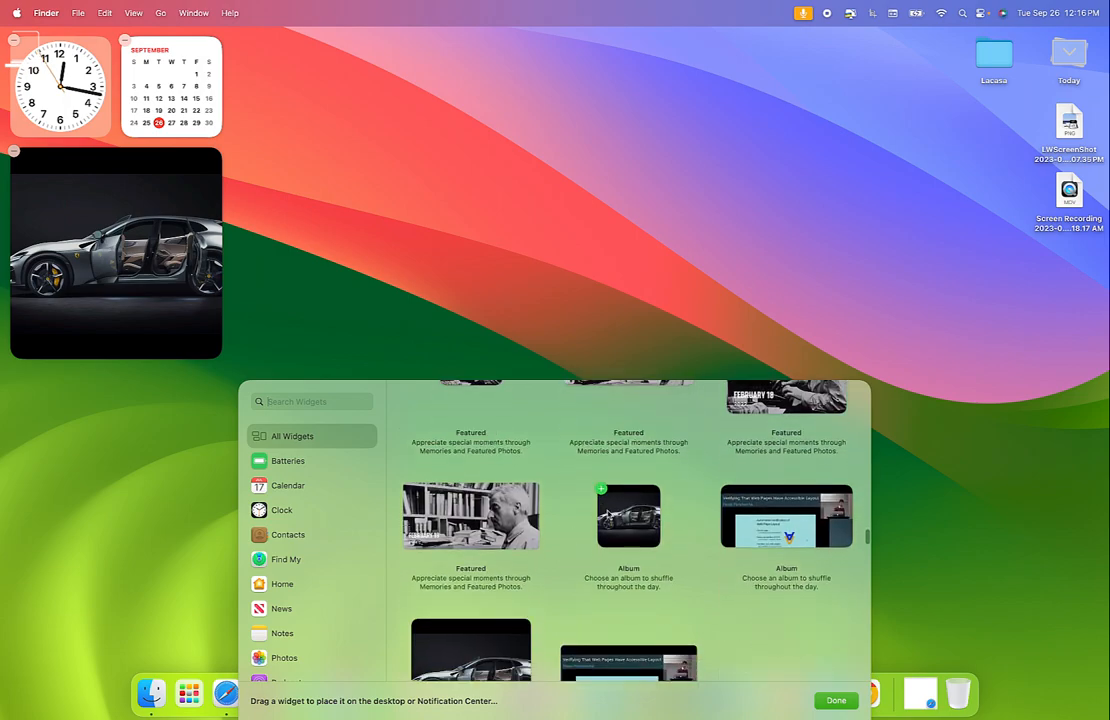
{"action": "scroll", "scroll_direction": "down", "scroll_amount": 3}
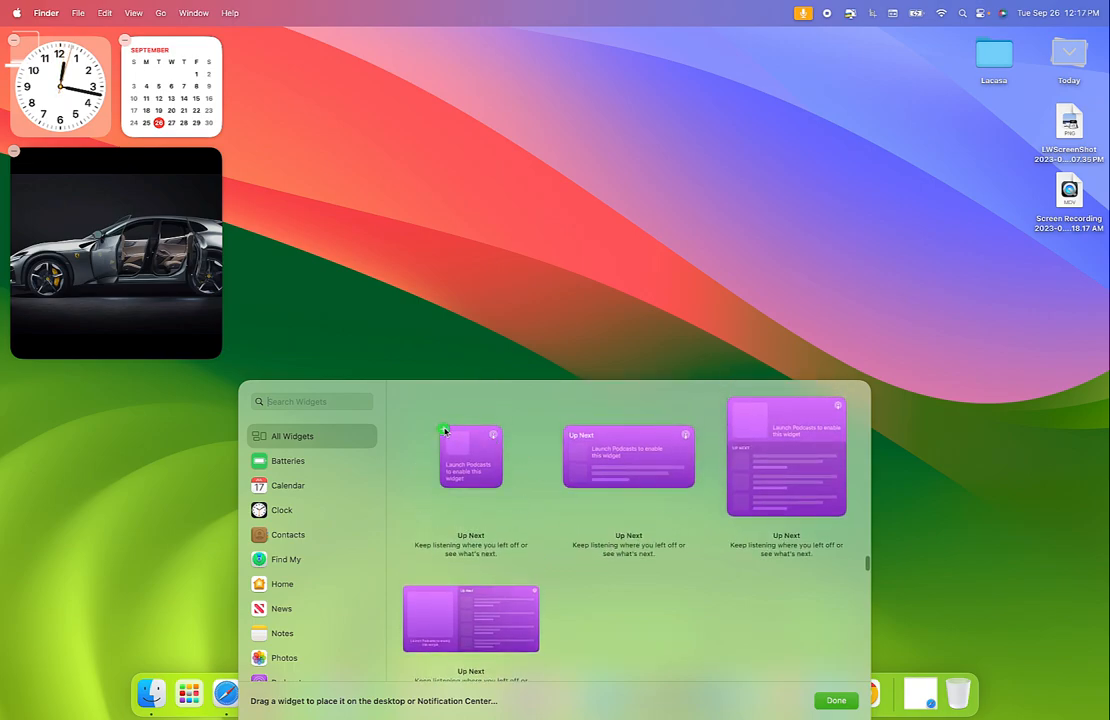
{"action": "left_click_drag", "start_coordinate": [470, 456], "coordinate": [282, 85]}
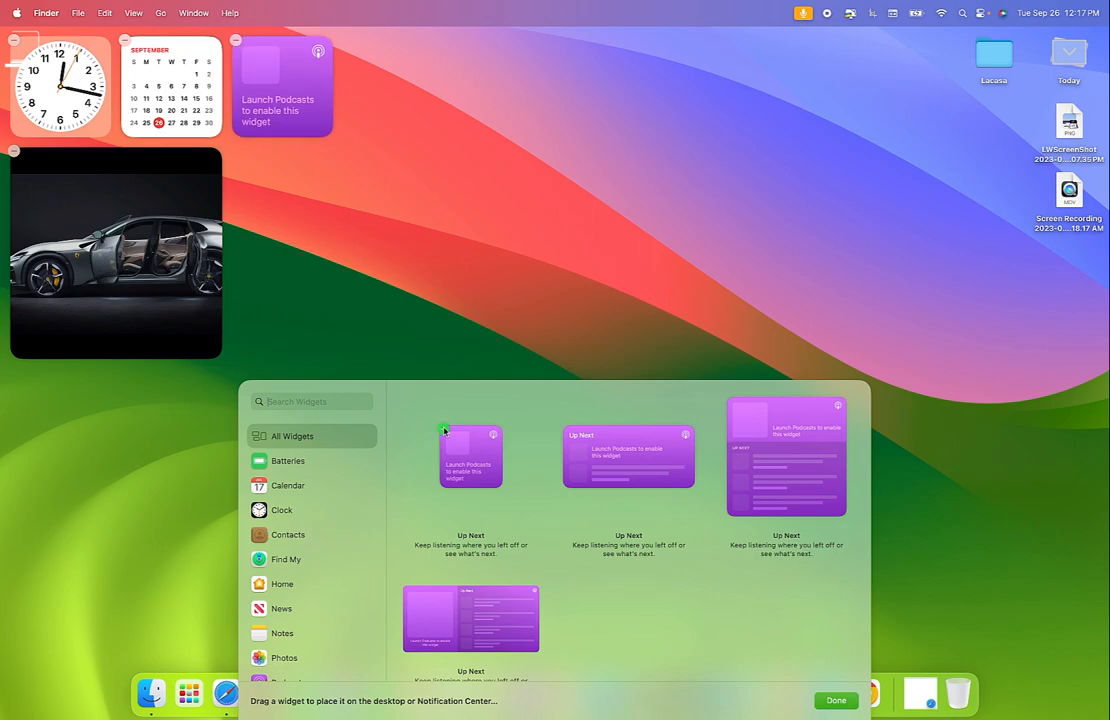
{"action": "mouse_move", "coordinate": [580, 321]}
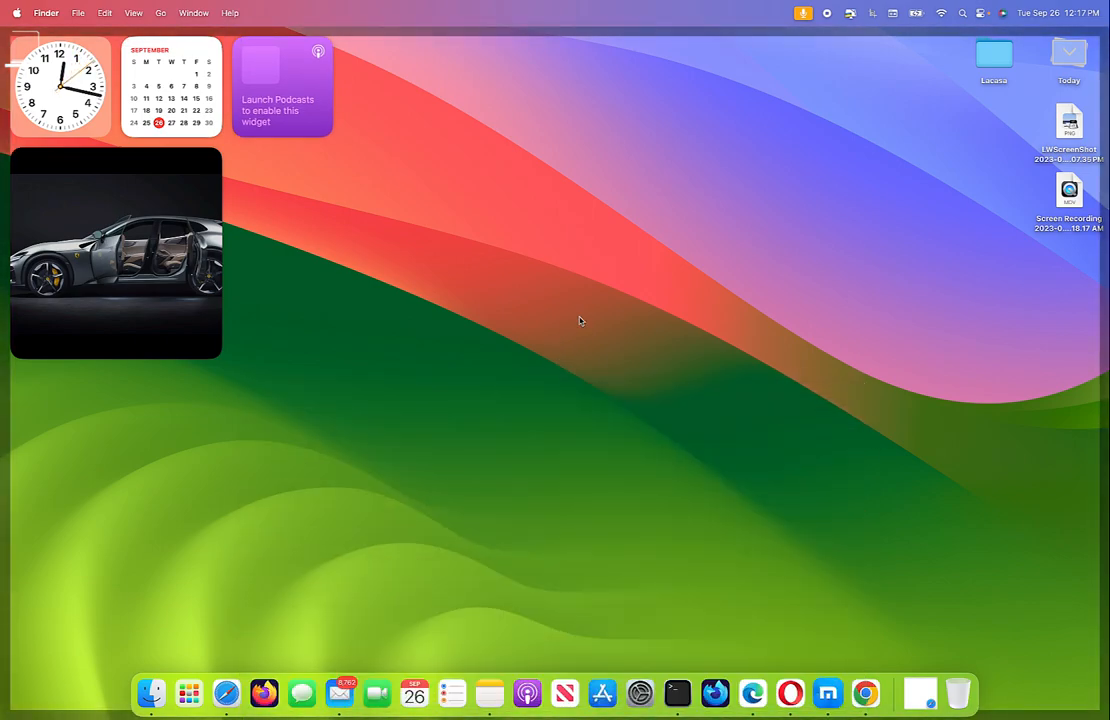
{"action": "mouse_move", "coordinate": [414, 333]}
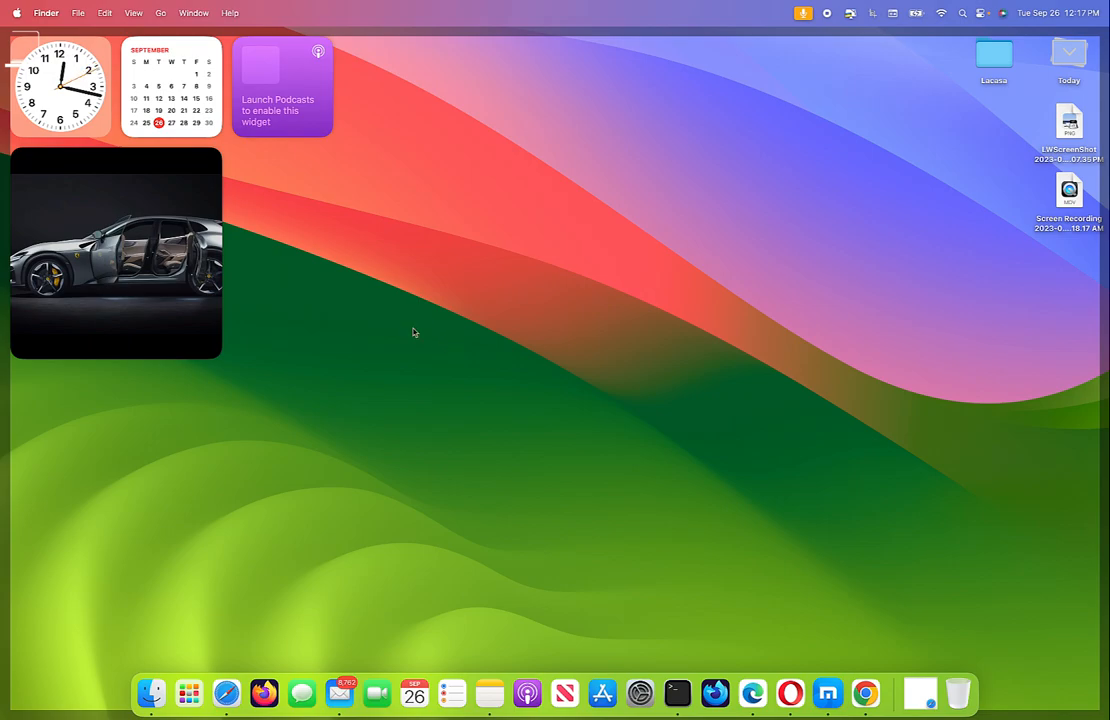
{"action": "mouse_move", "coordinate": [489, 277]}
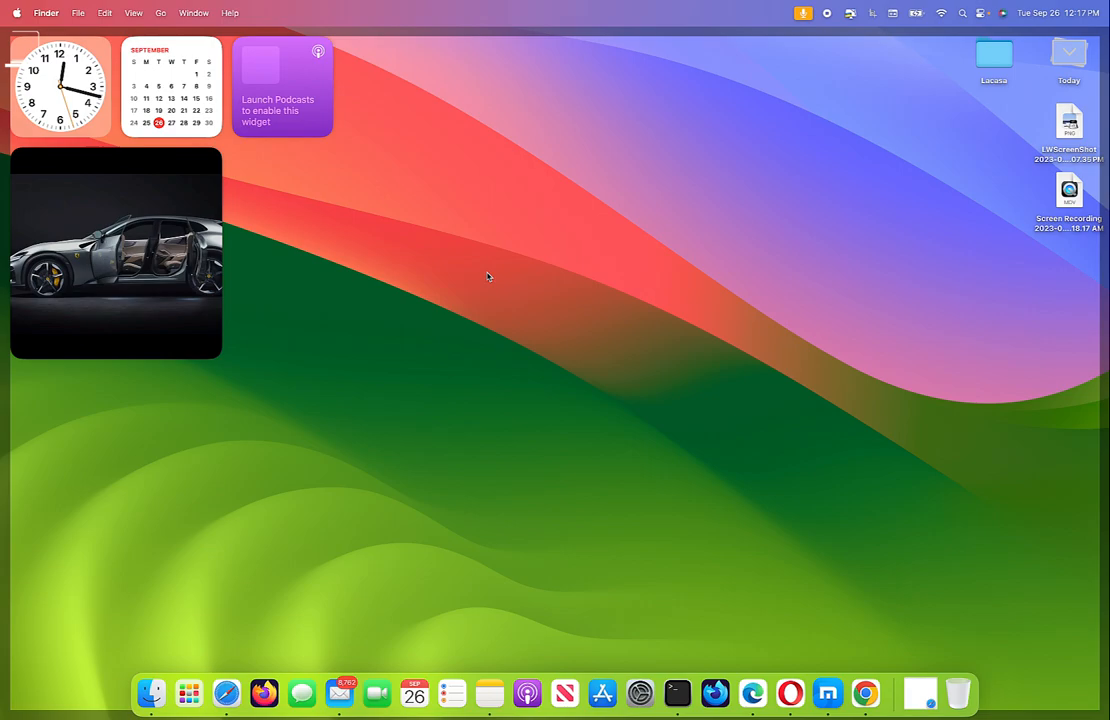
{"action": "mouse_move", "coordinate": [540, 271]}
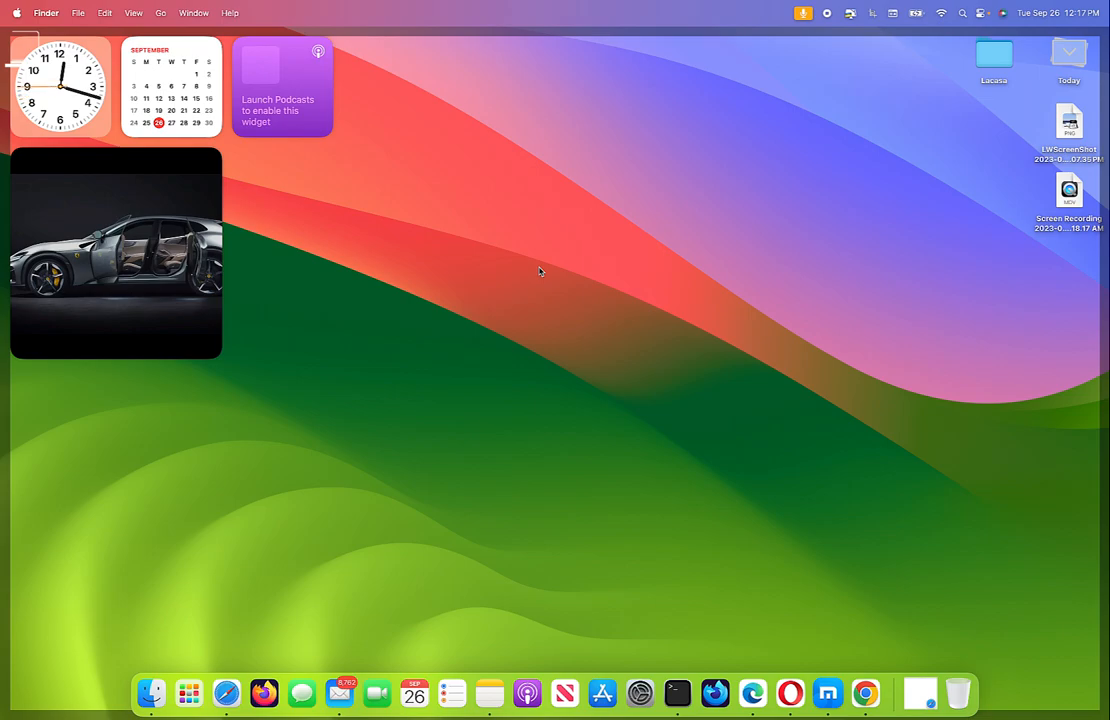
{"action": "mouse_move", "coordinate": [583, 265]}
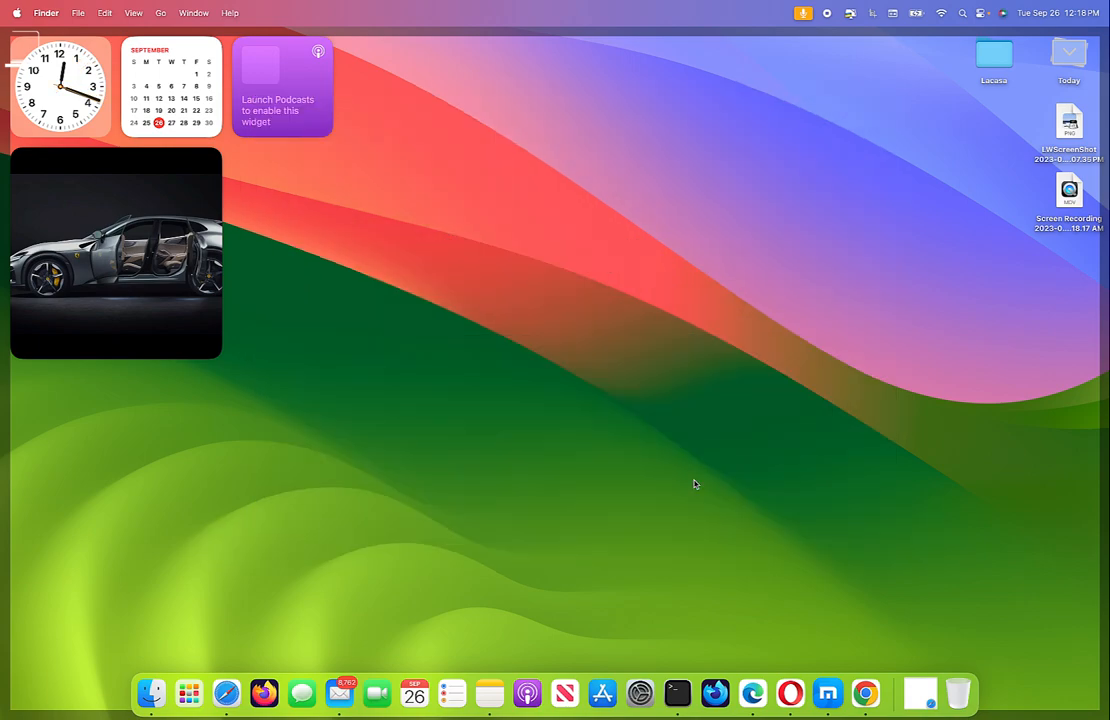
{"action": "mouse_move", "coordinate": [669, 513]}
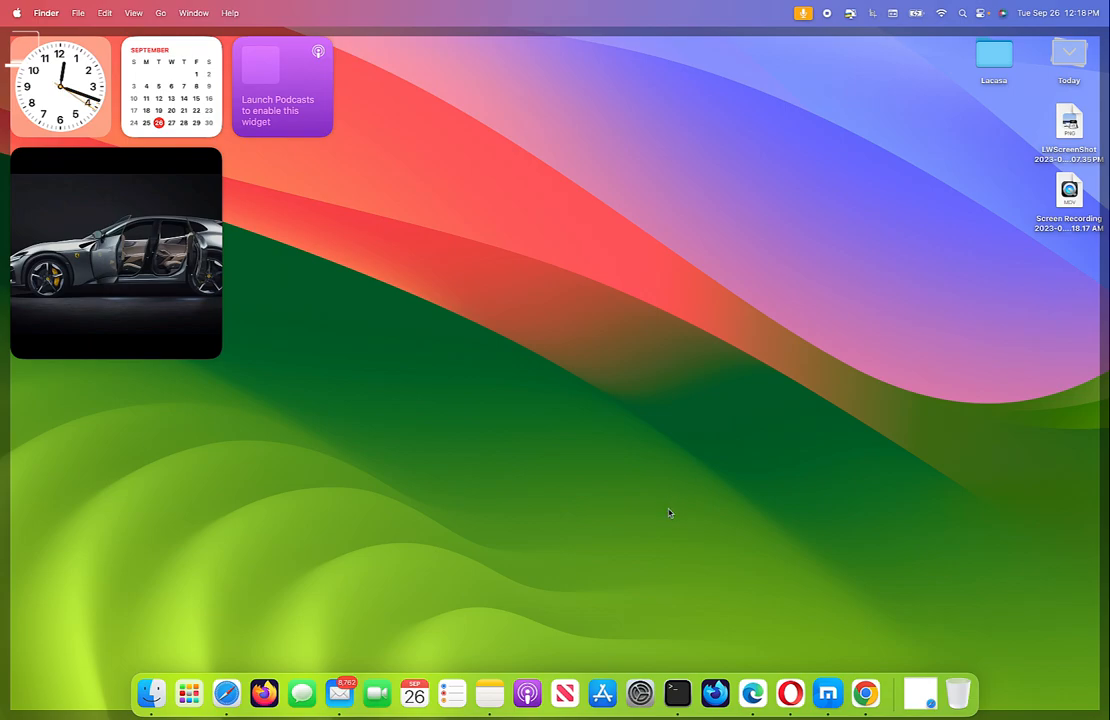
{"action": "mouse_move", "coordinate": [672, 541]}
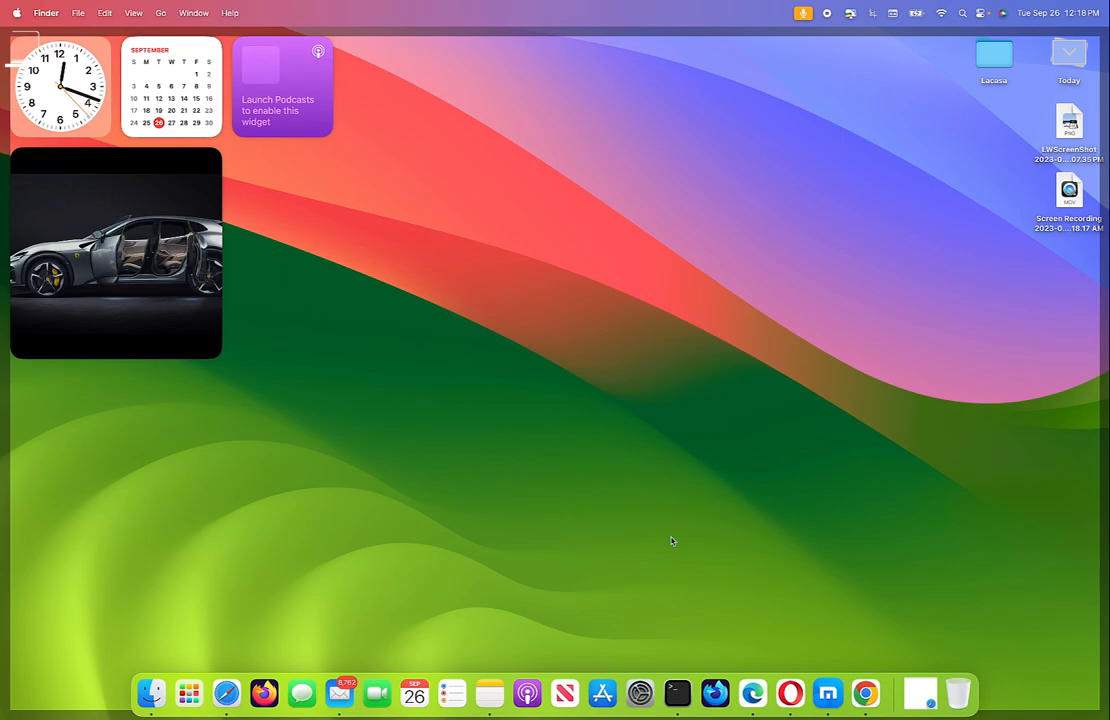